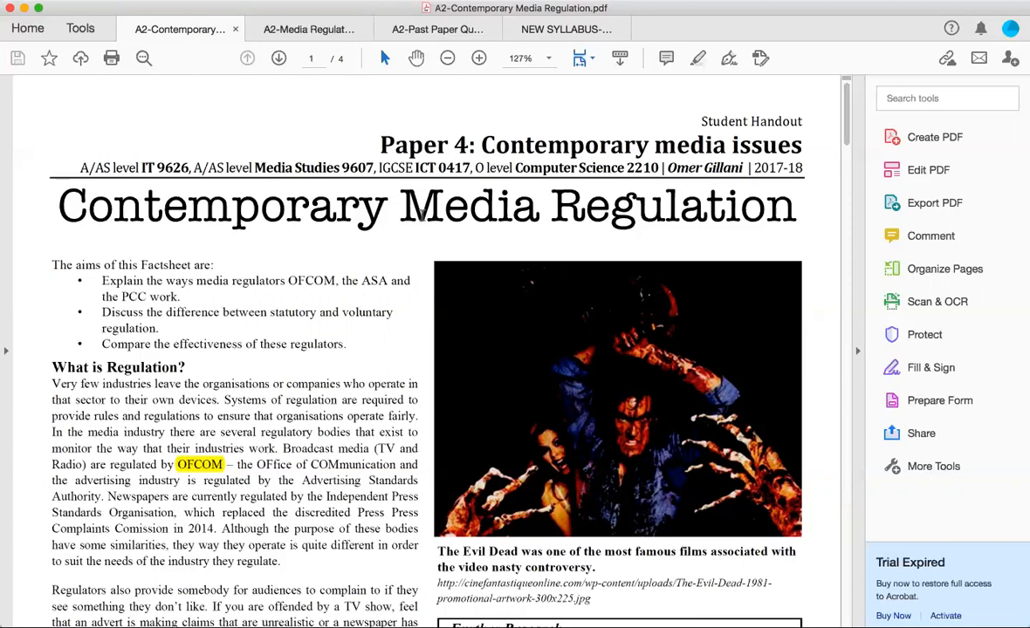
mouse_move(260, 212)
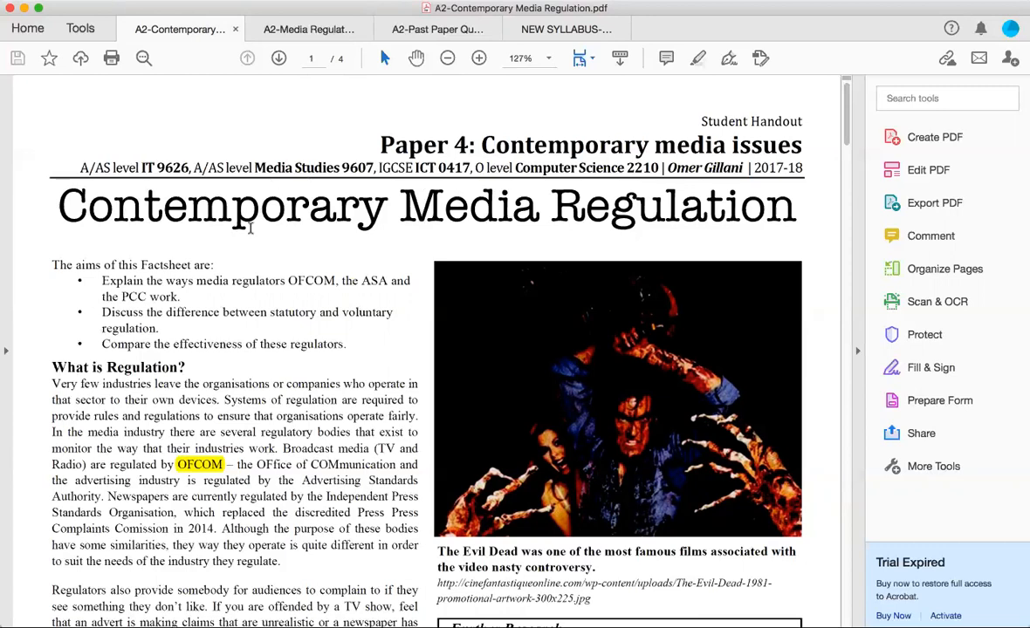
mouse_move(217, 258)
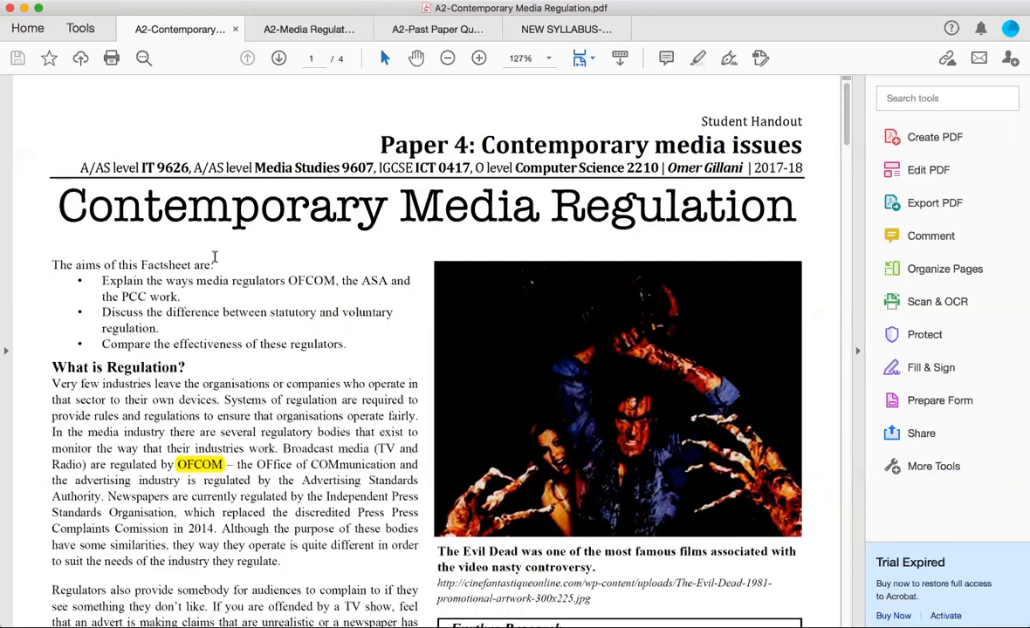
mouse_move(294, 278)
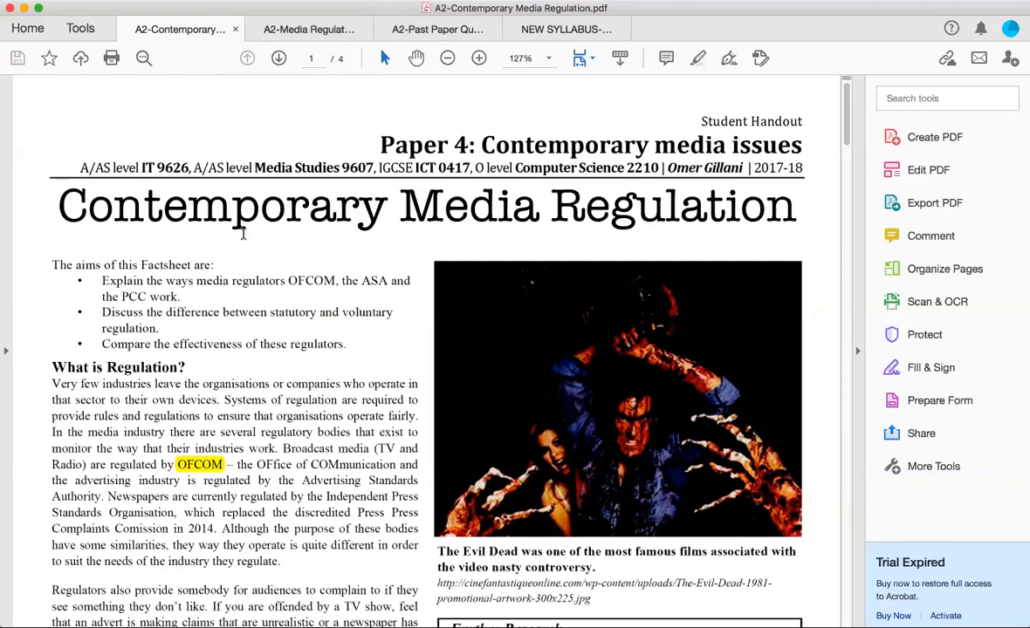
mouse_move(248, 231)
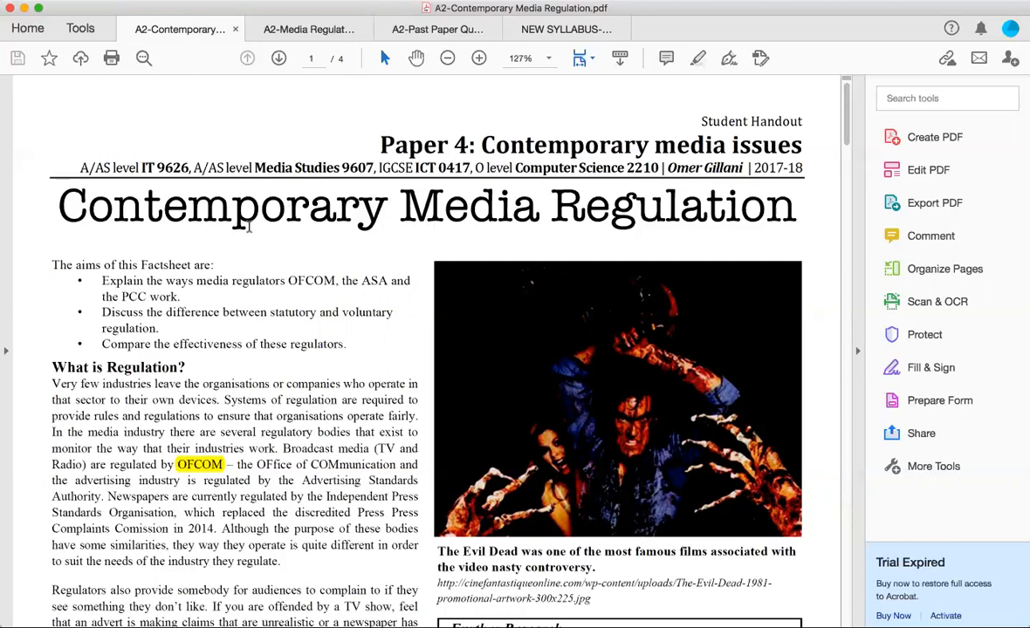
mouse_move(148, 300)
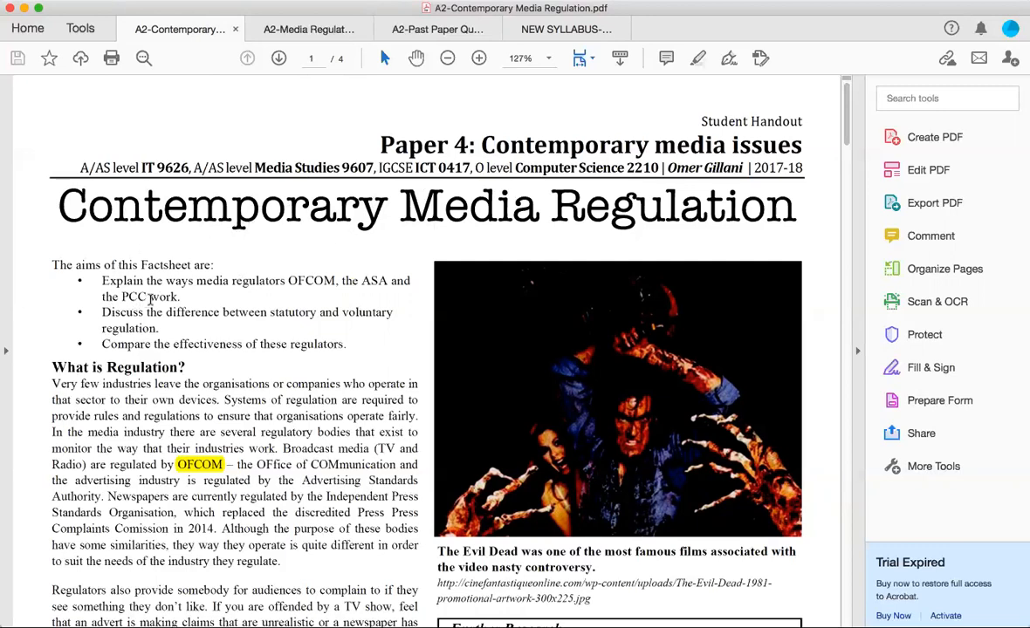
mouse_move(192, 321)
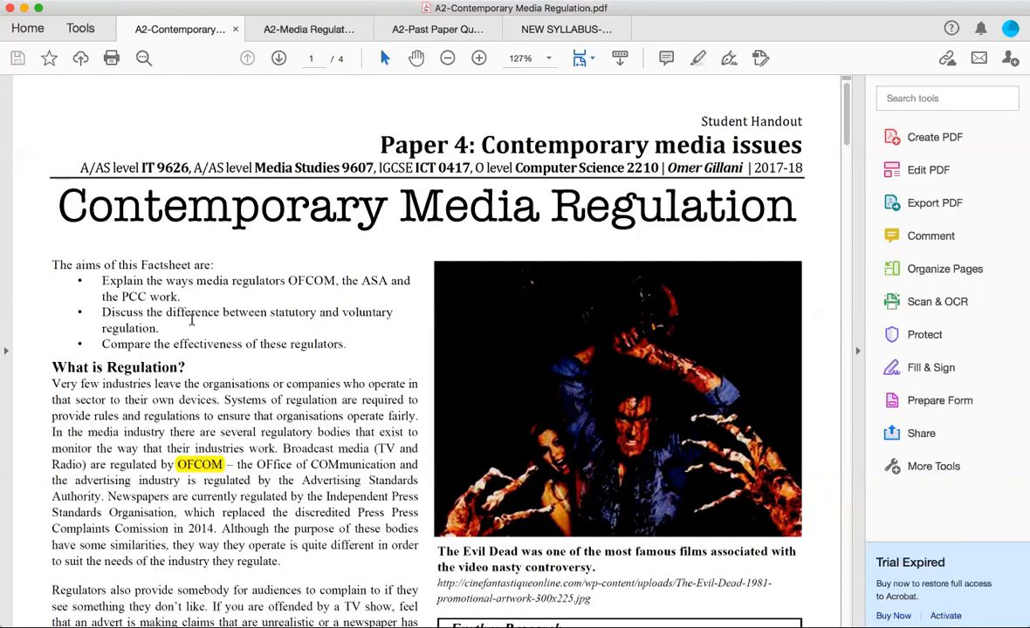
mouse_move(323, 308)
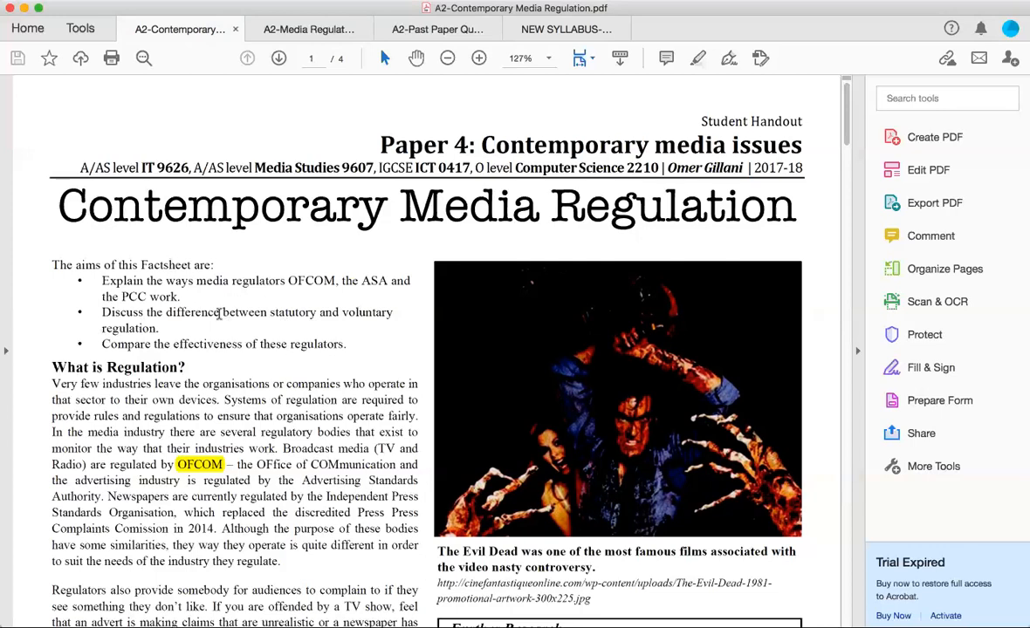
mouse_move(313, 342)
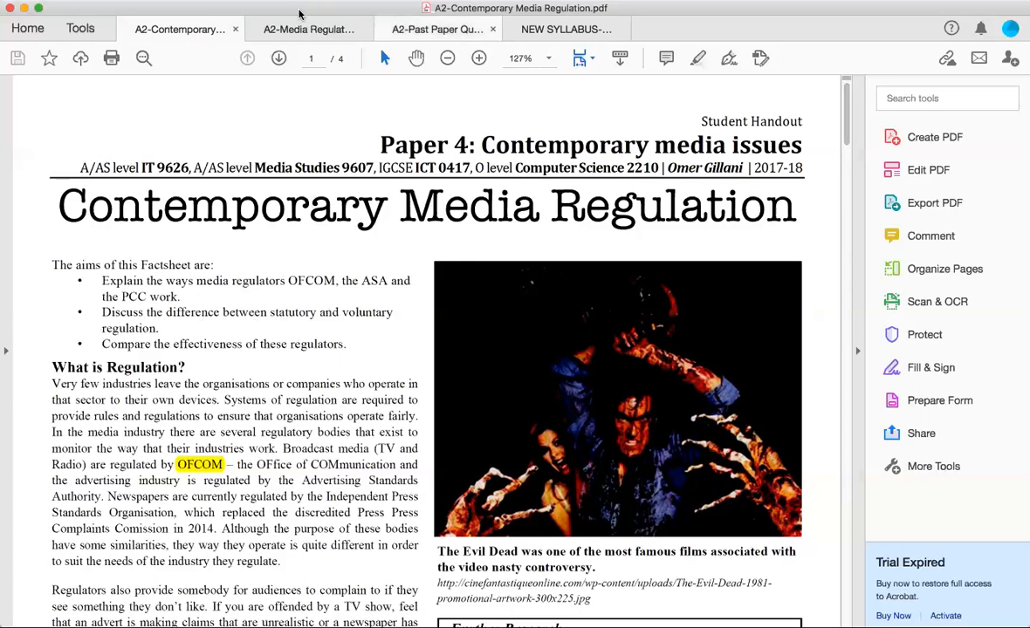
Switch to the A2-Media Regulators tab and view the OFCOM, ASA and BBFC handout page
click(307, 28)
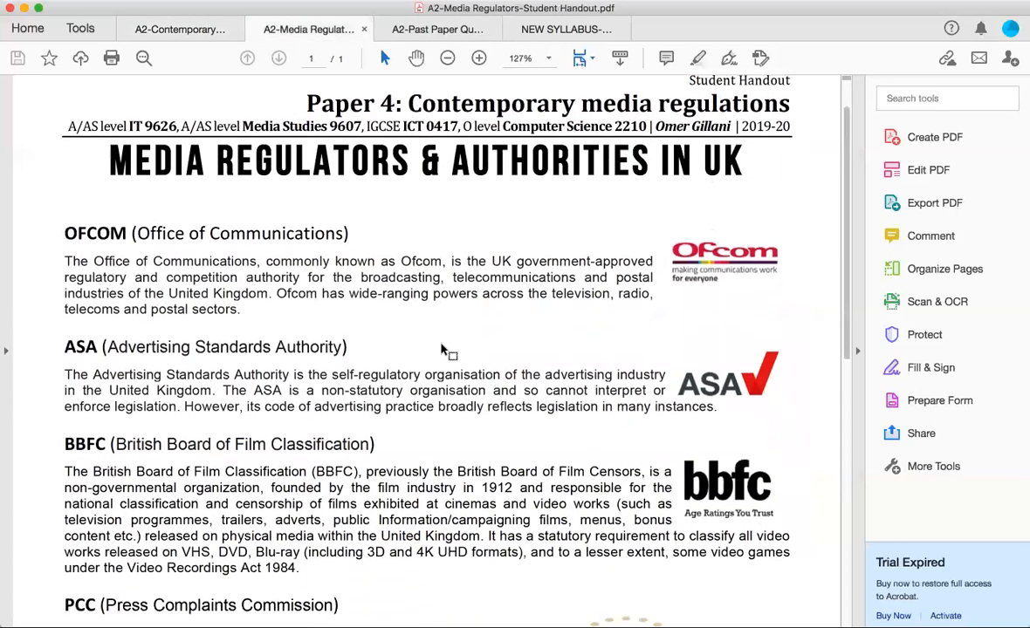
scroll(down, 3)
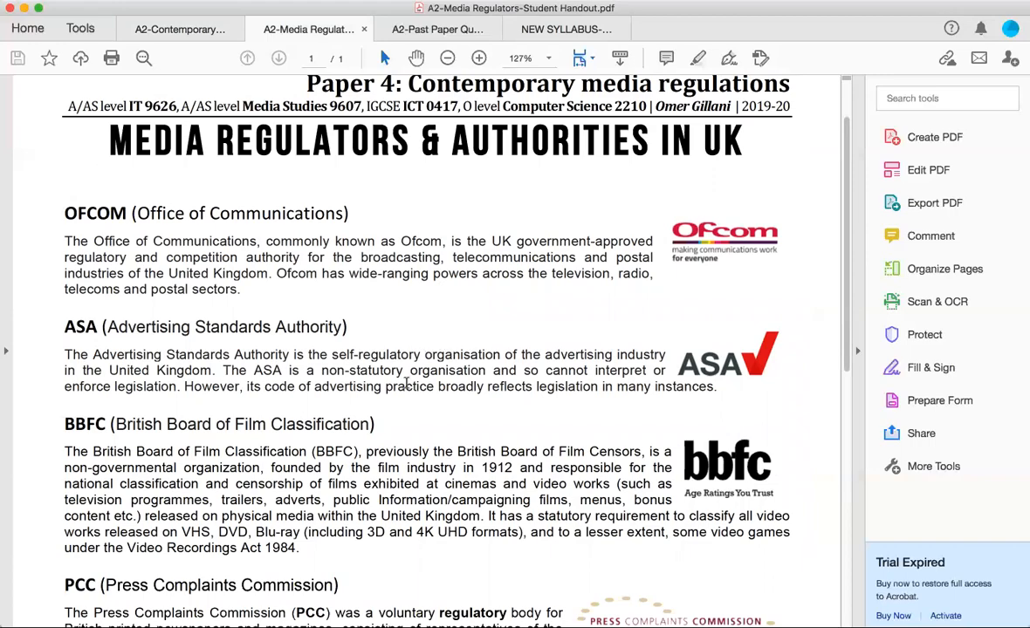
mouse_move(504, 281)
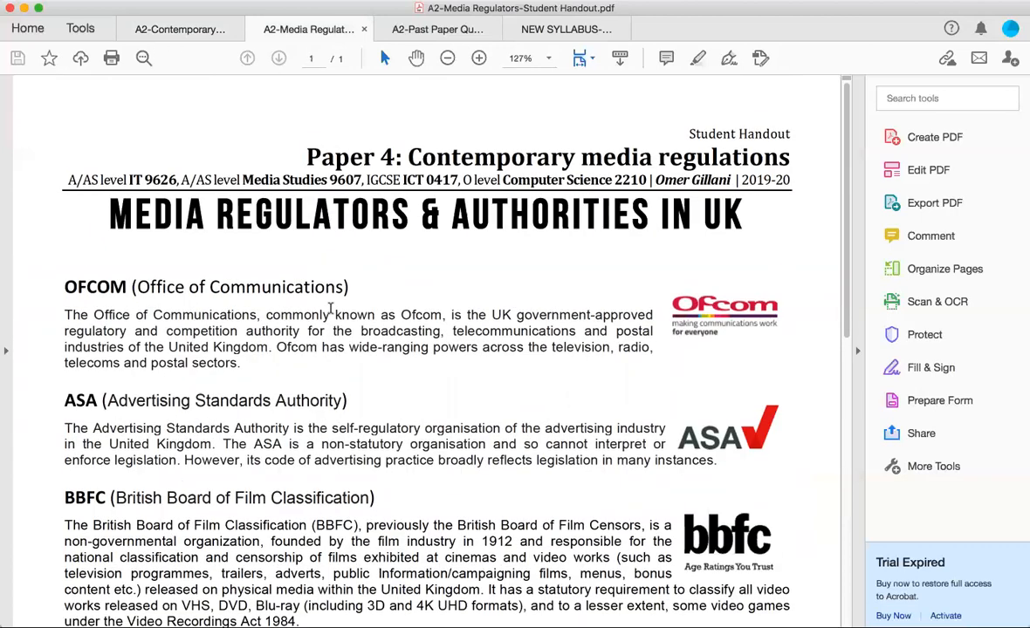
click(178, 28)
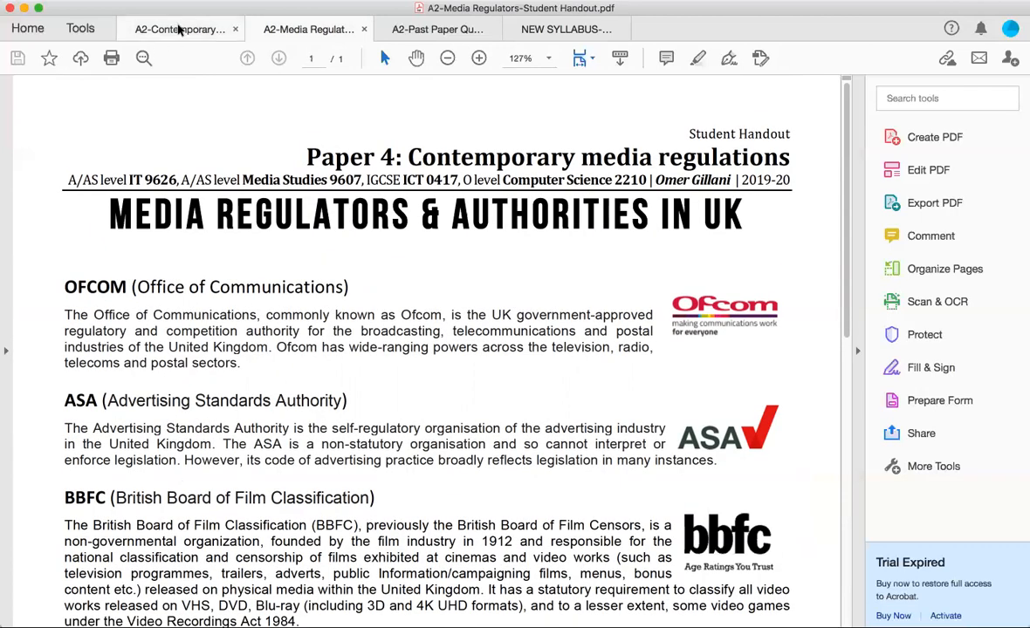
Switch back to the A2-Contemporary Media Regulation tab and scroll to the 'What is Regulation?' section
click(178, 28)
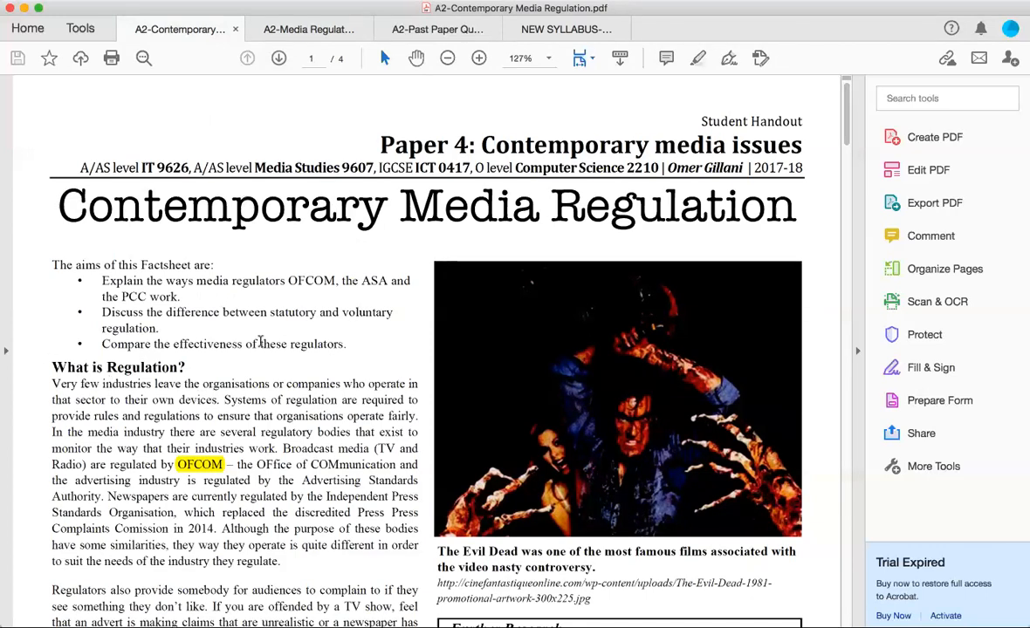
mouse_move(304, 321)
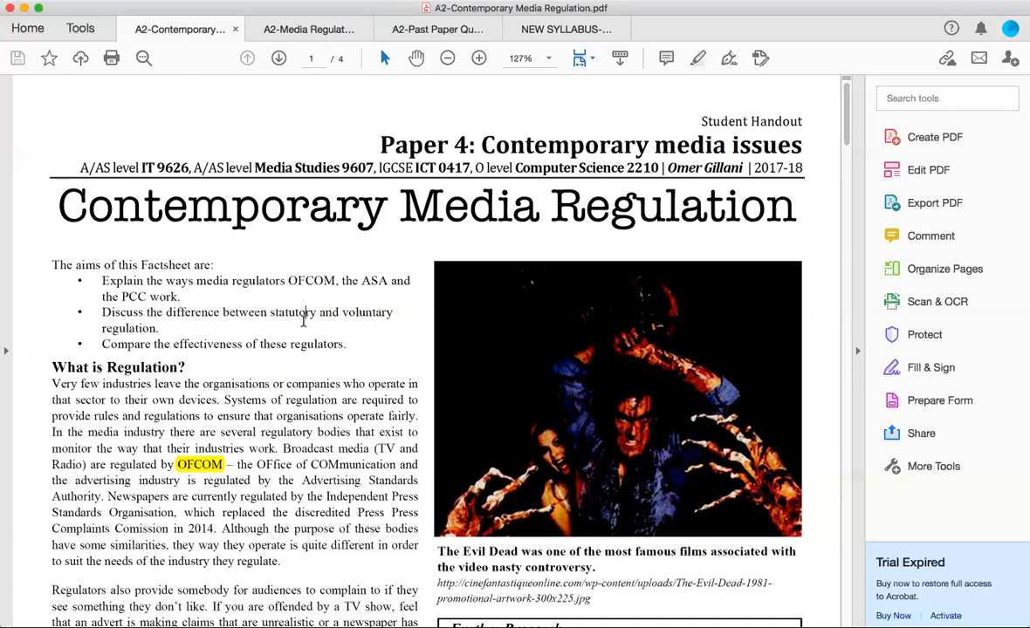
scroll(down, 3)
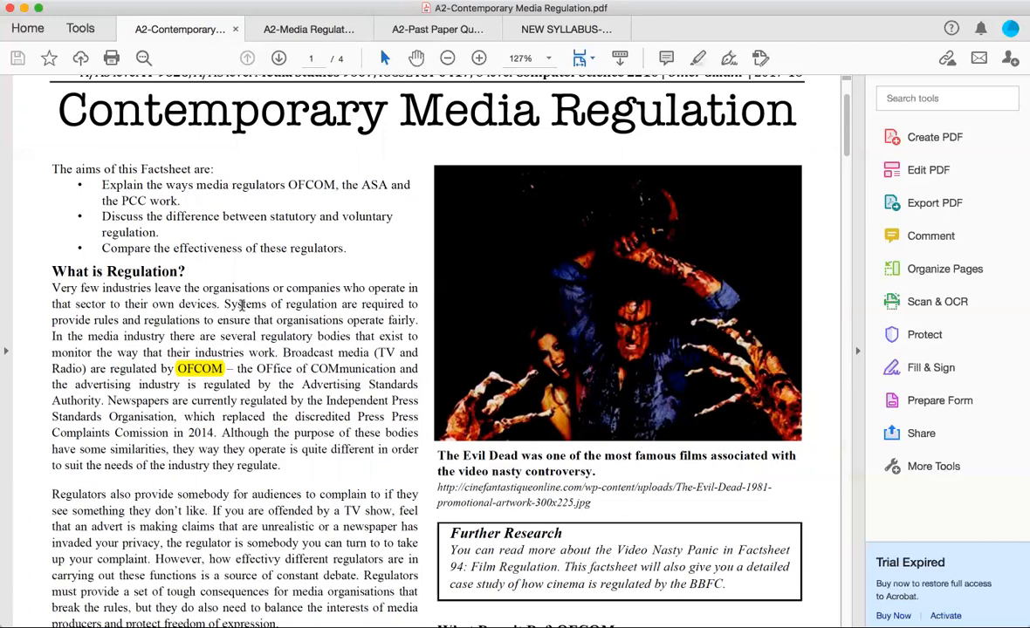
mouse_move(311, 308)
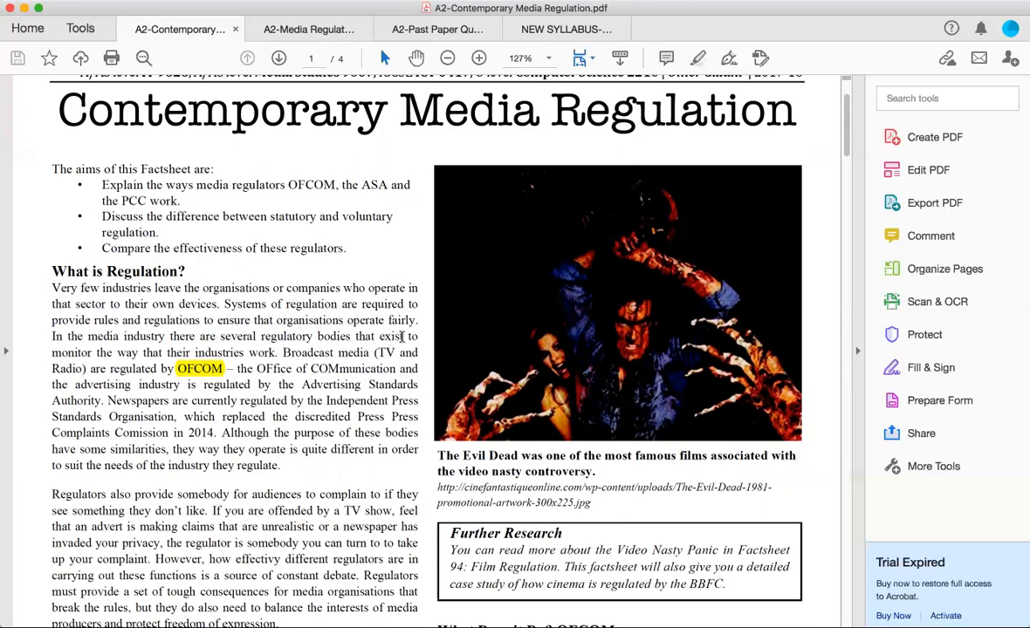
mouse_move(377, 352)
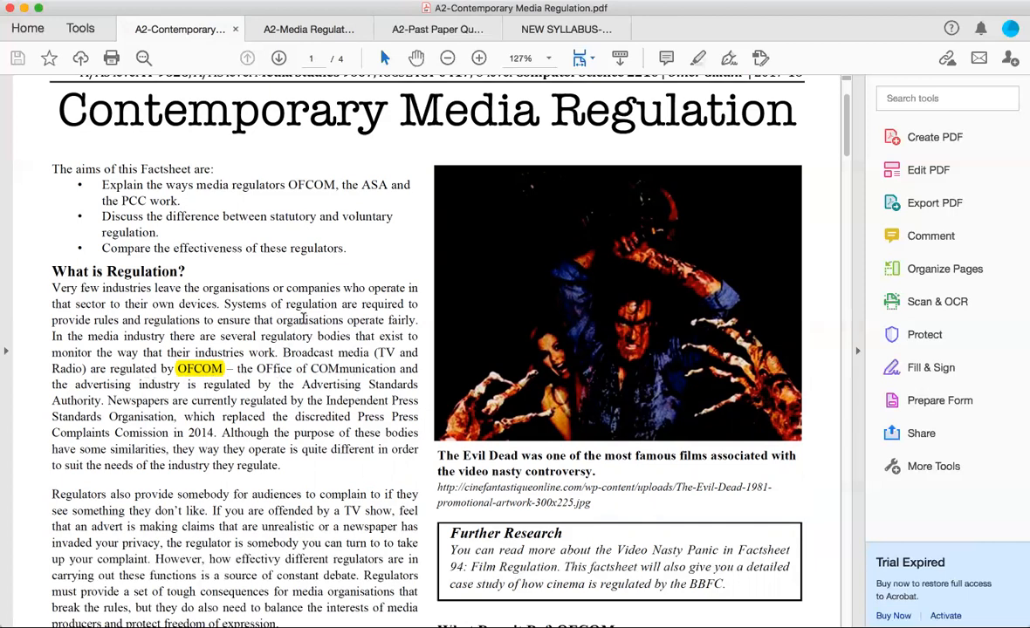
mouse_move(203, 396)
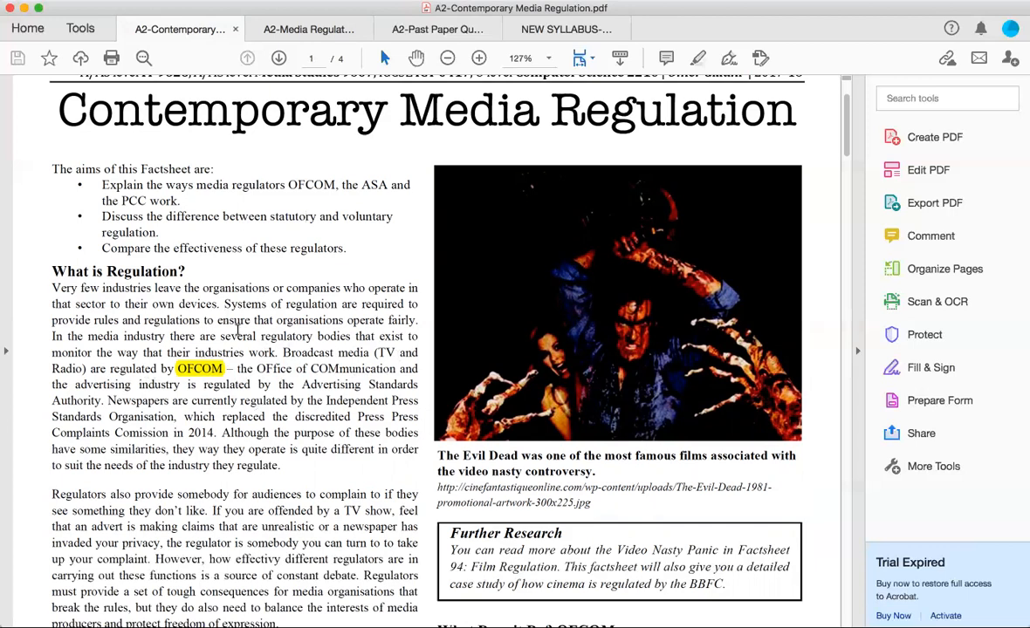
mouse_move(176, 421)
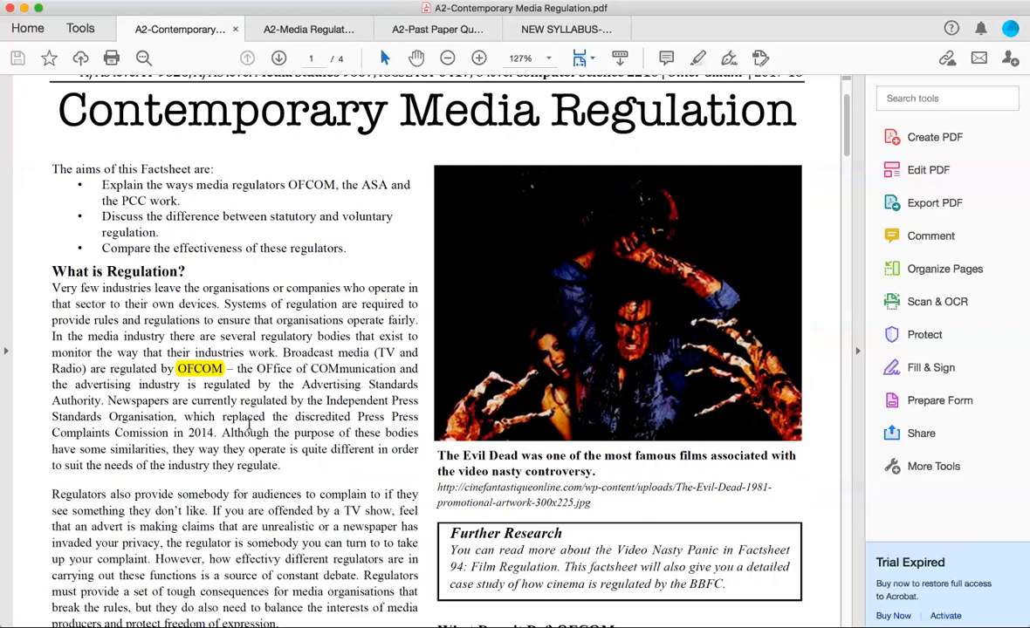
click(307, 28)
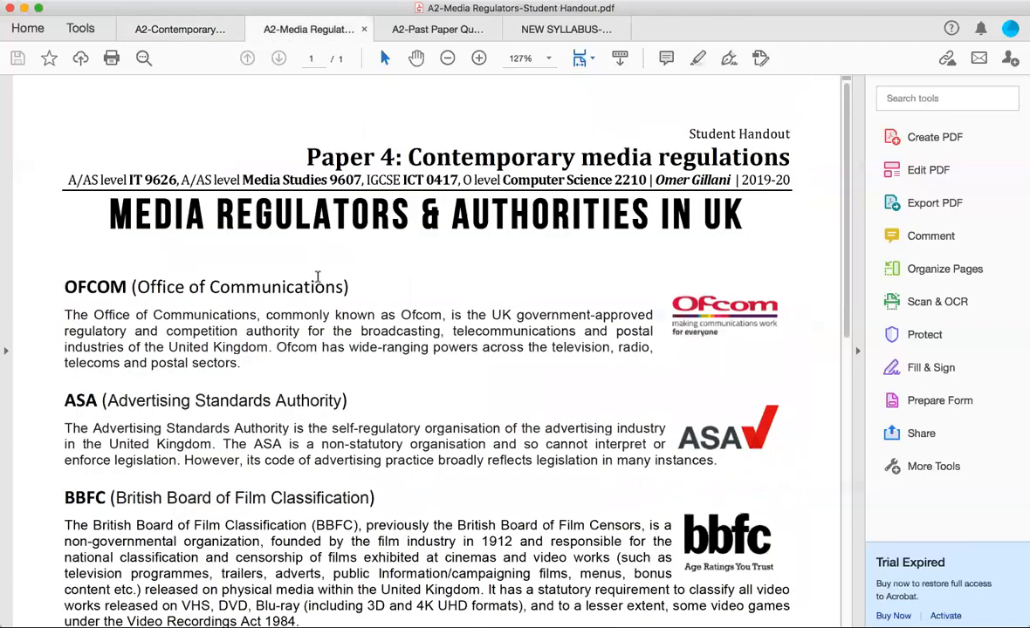
scroll(down, 3)
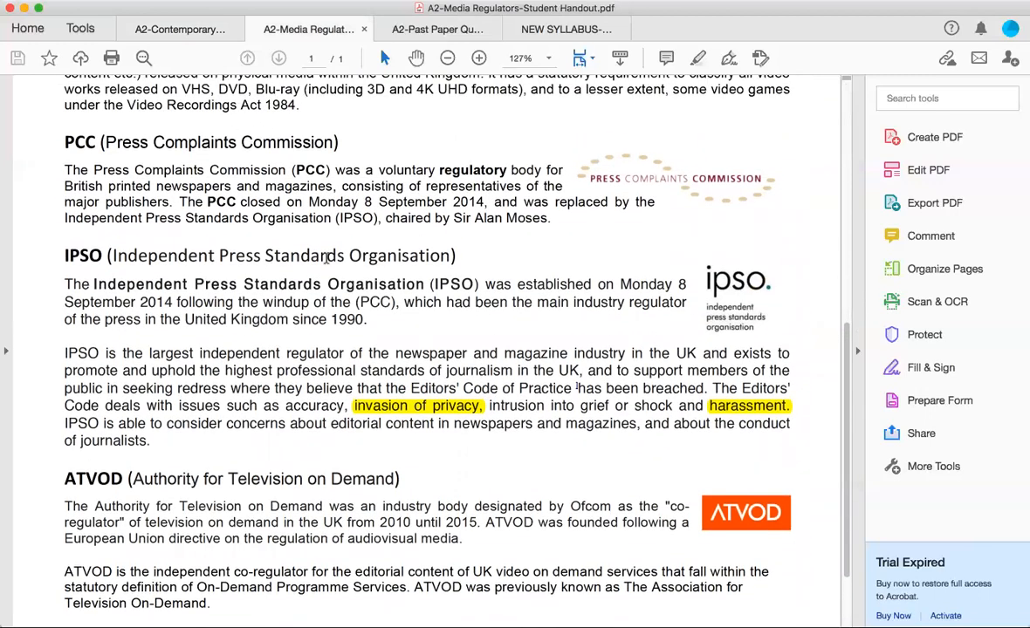
click(178, 28)
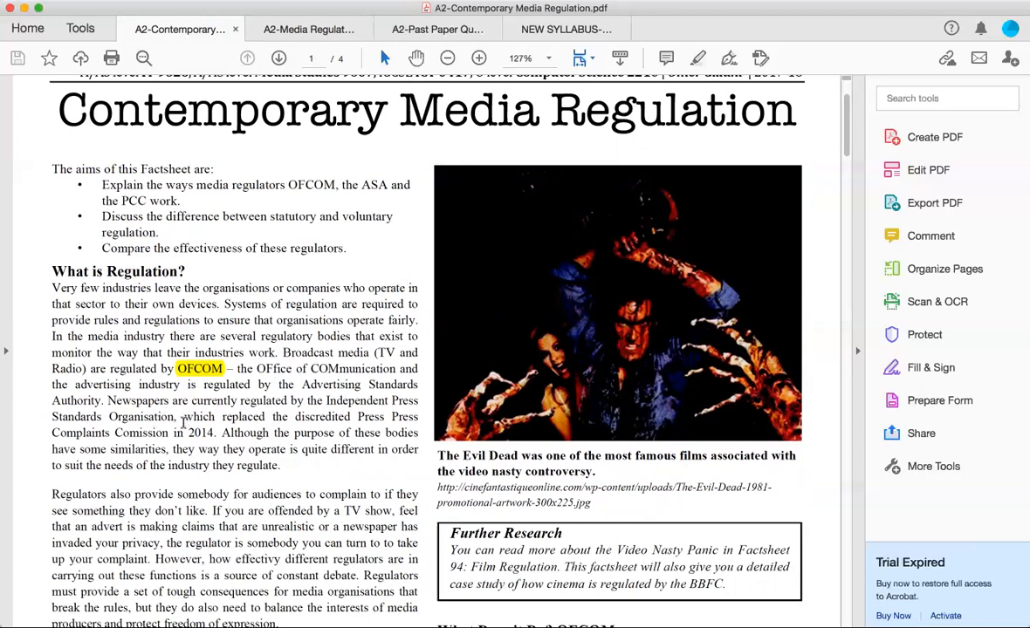
mouse_move(258, 433)
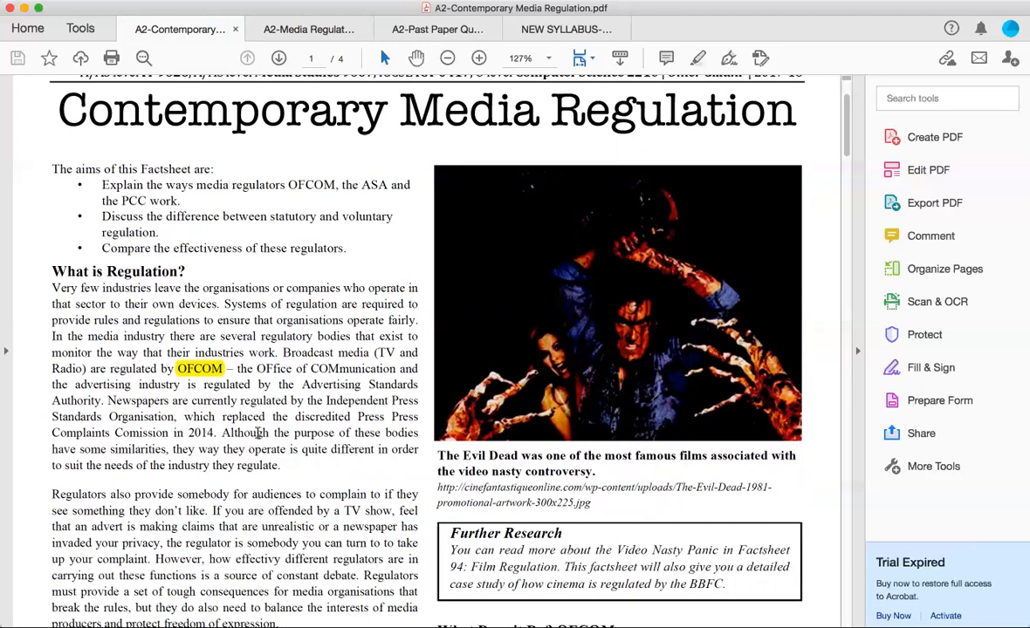
drag(108, 415, 280, 464)
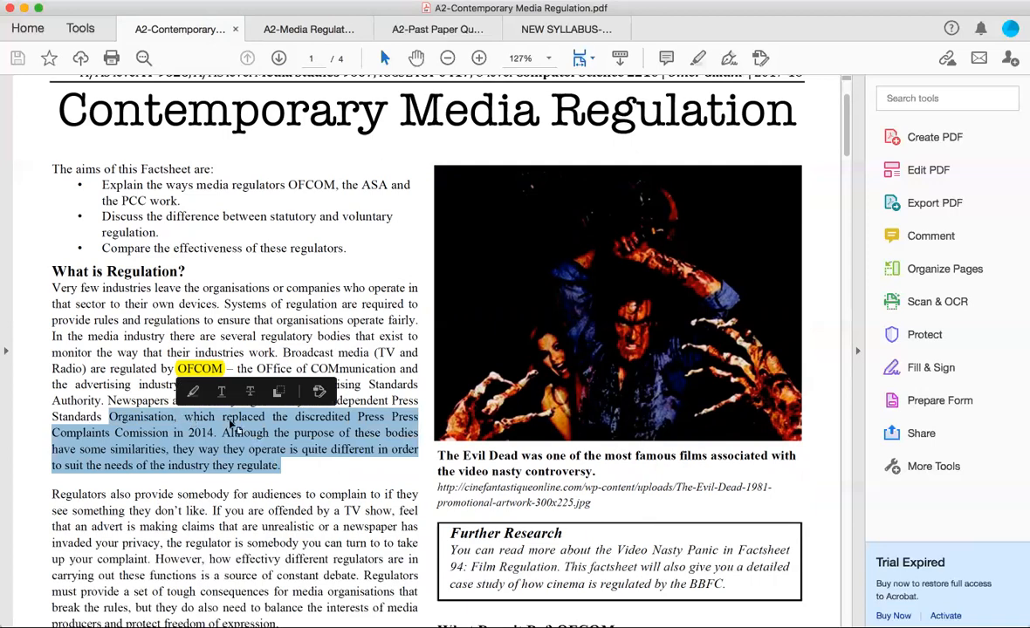
scroll(down, 3)
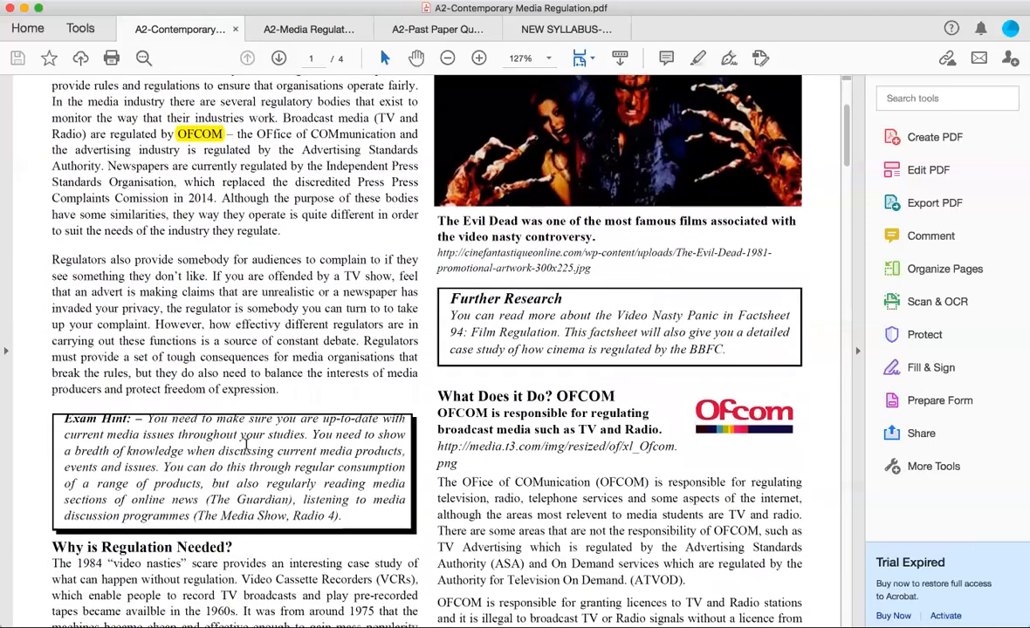
scroll(down, 3)
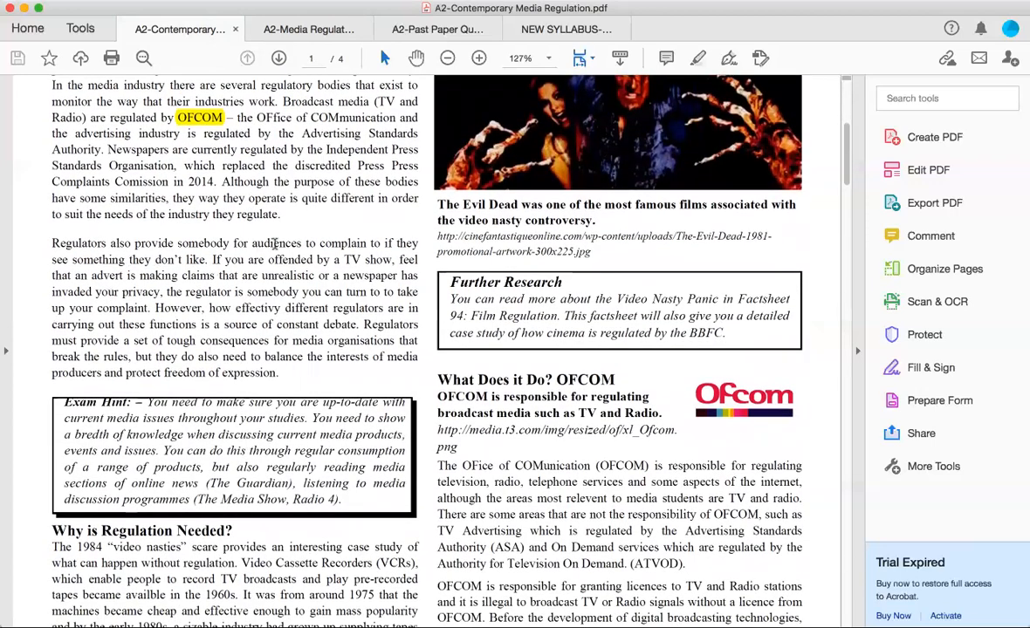
mouse_move(339, 196)
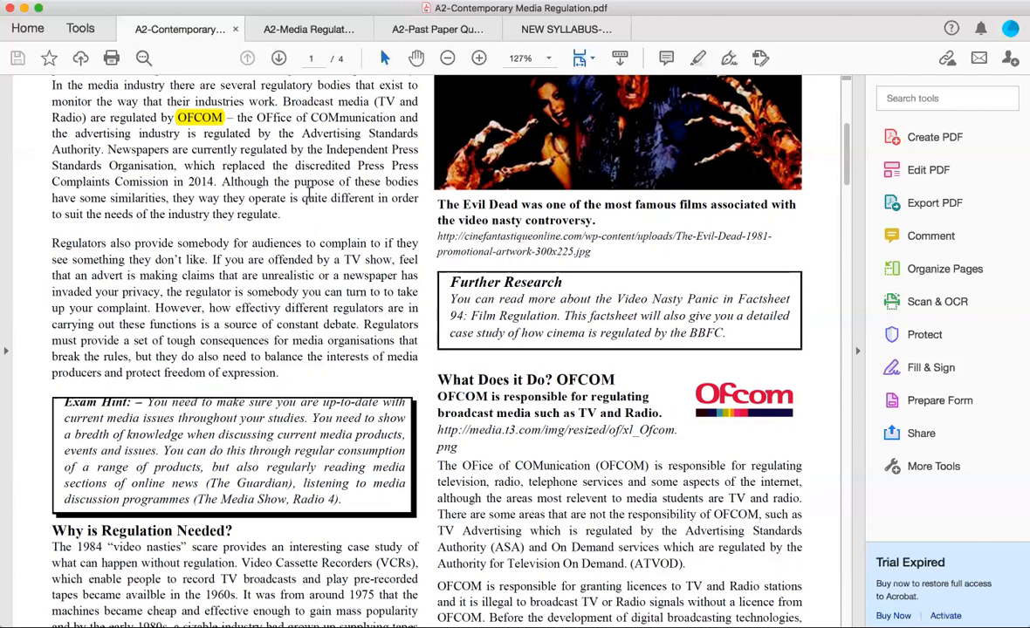
mouse_move(316, 283)
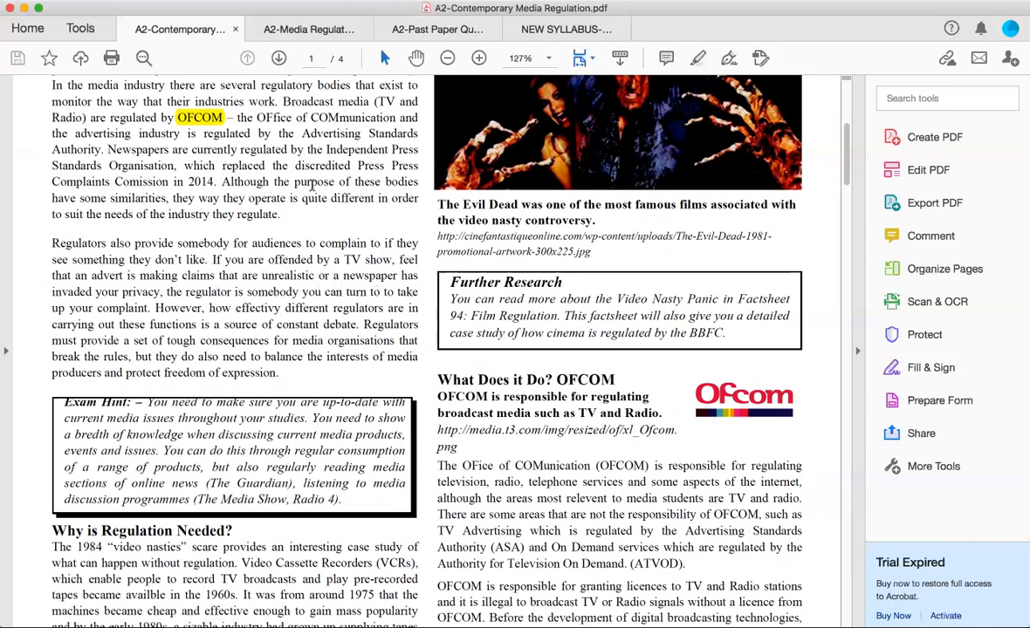
mouse_move(115, 275)
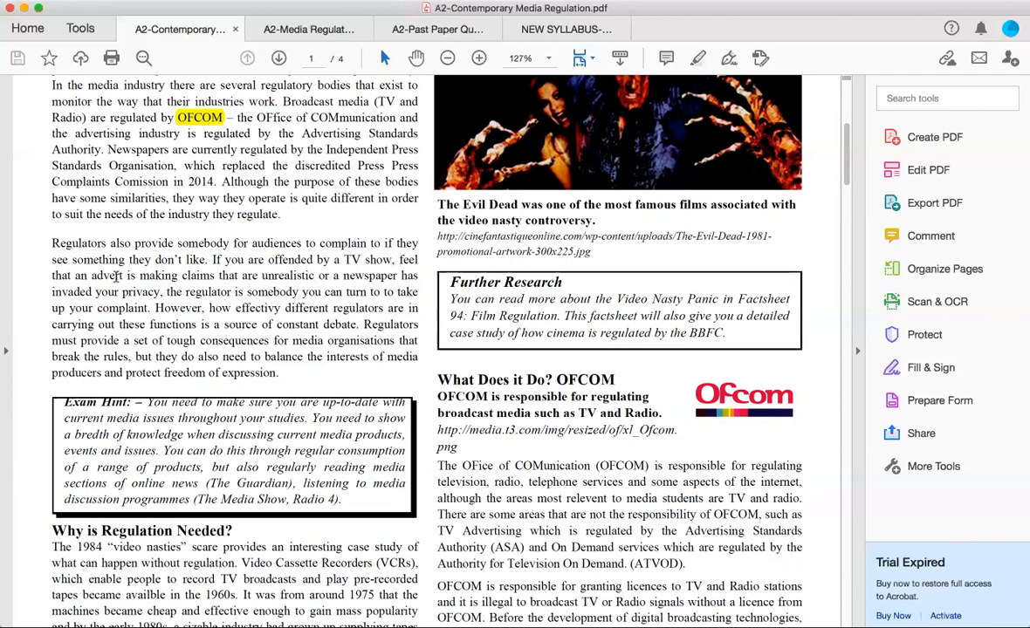
mouse_move(160, 321)
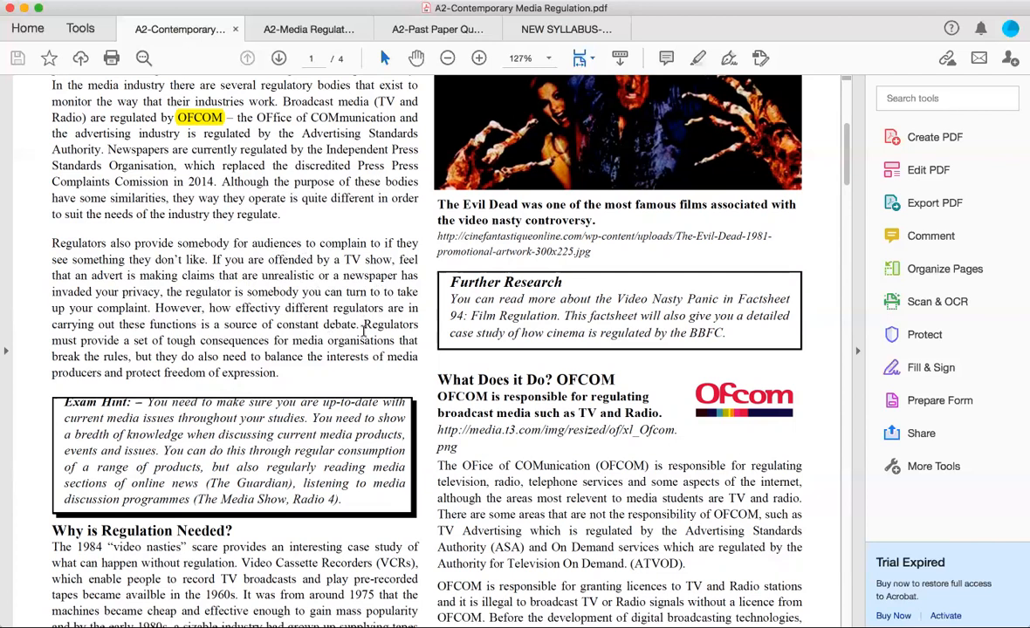
drag(150, 324, 363, 325)
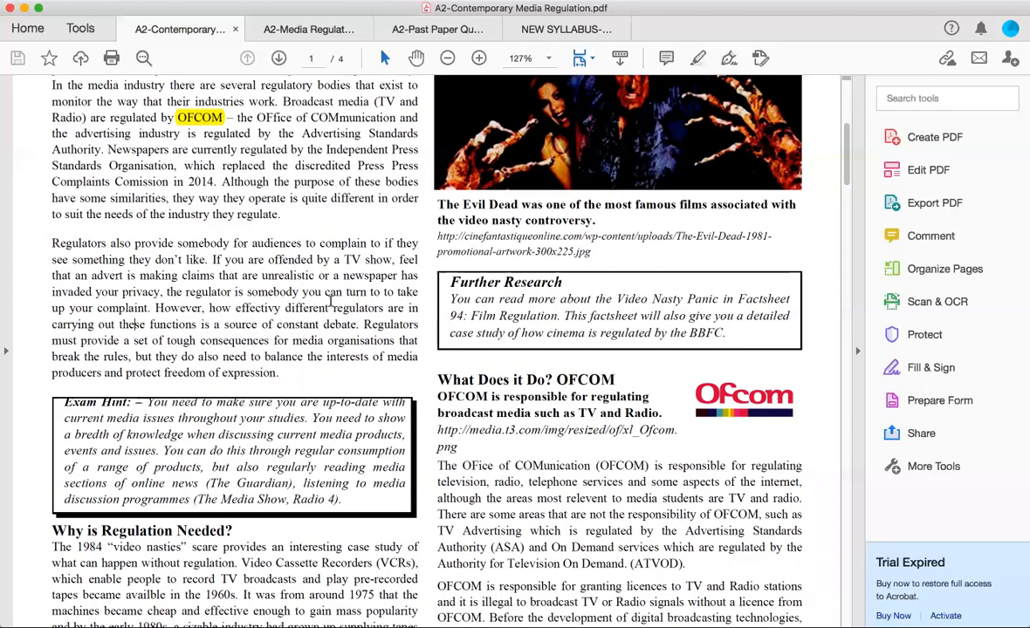
mouse_move(365, 330)
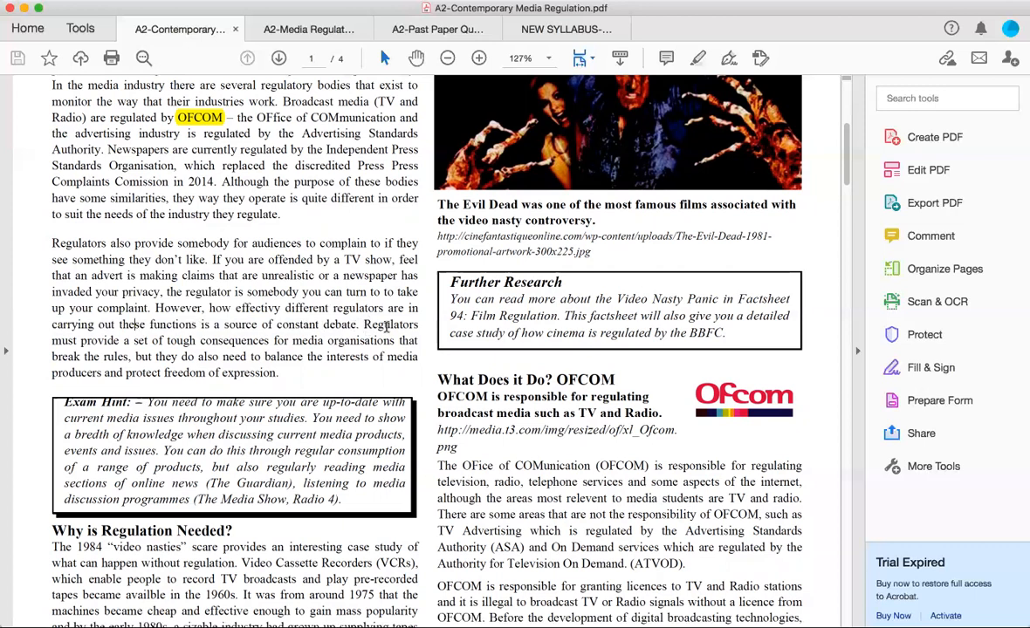
mouse_move(384, 326)
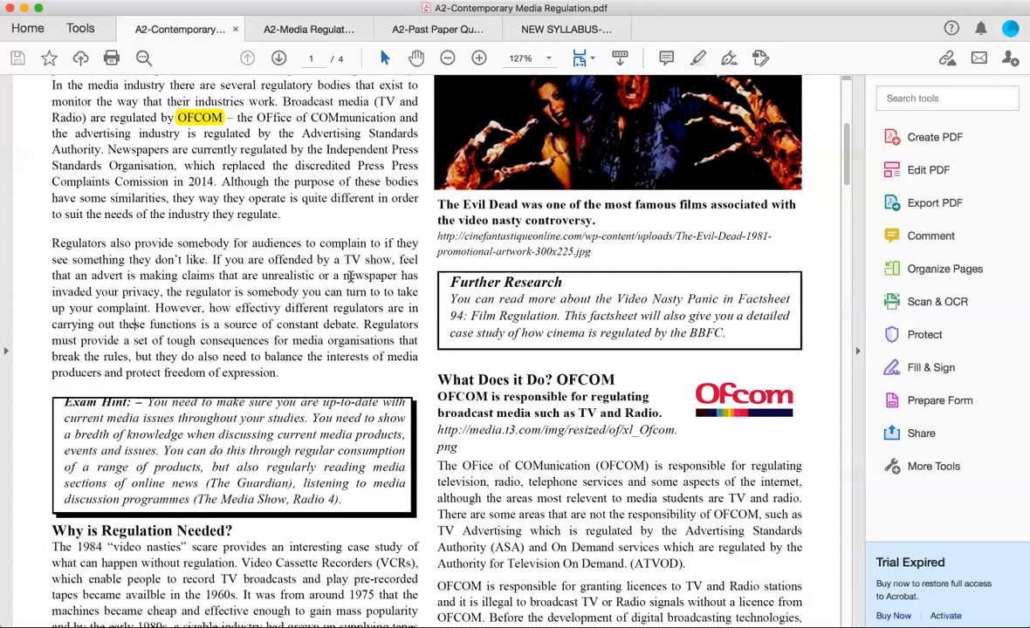
mouse_move(287, 366)
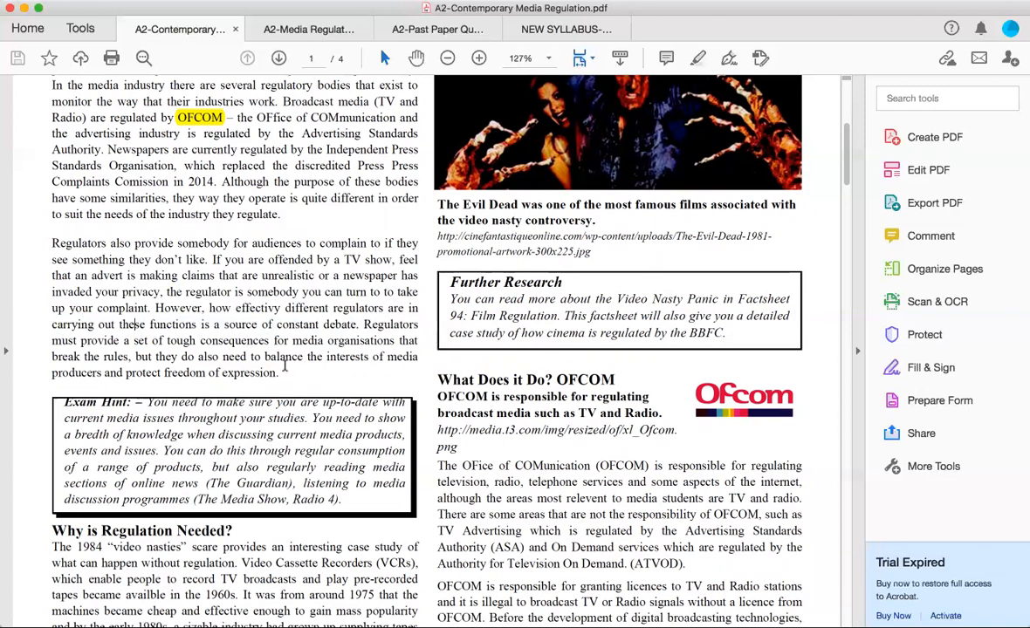
mouse_move(292, 360)
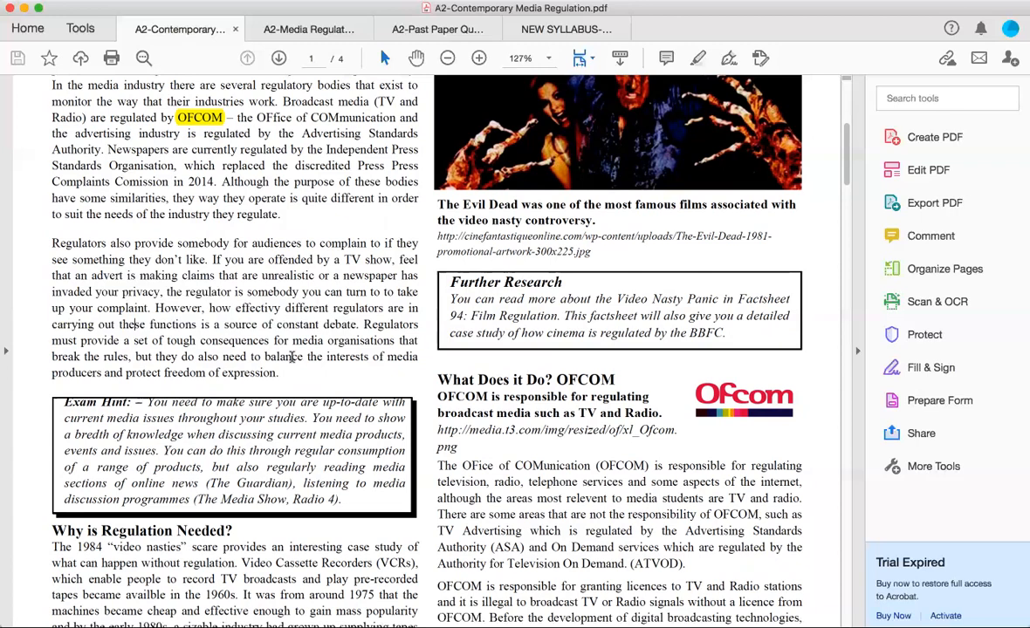
scroll(down, 3)
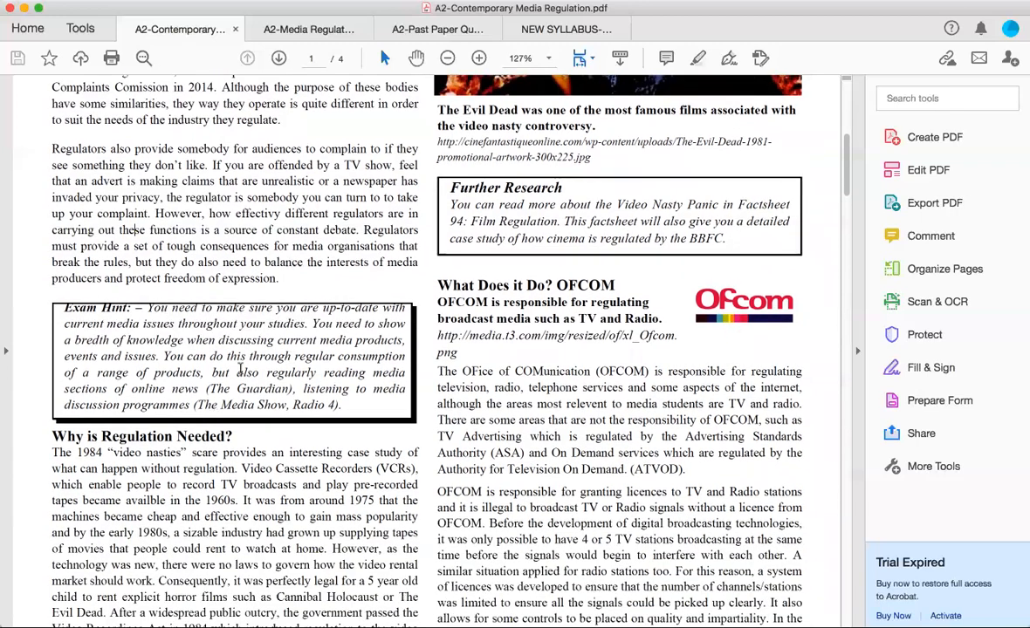
mouse_move(209, 331)
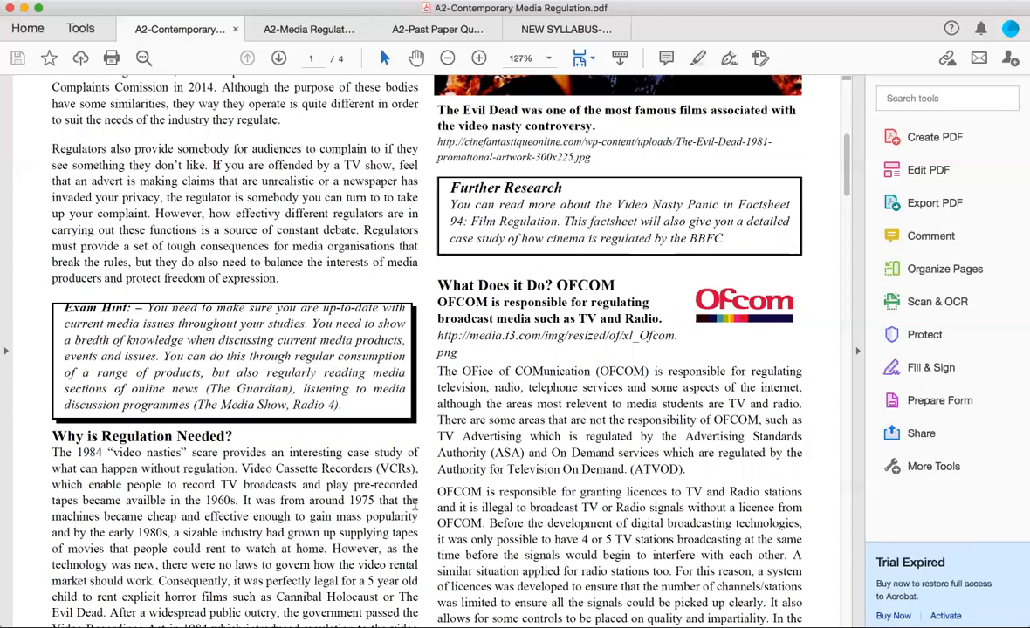
mouse_move(243, 597)
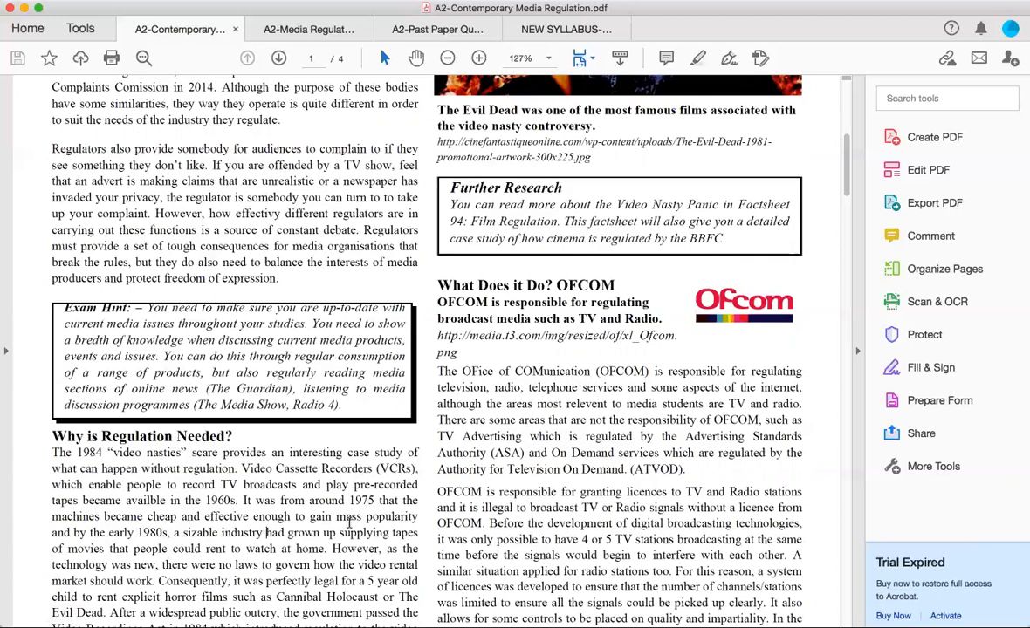
mouse_move(401, 447)
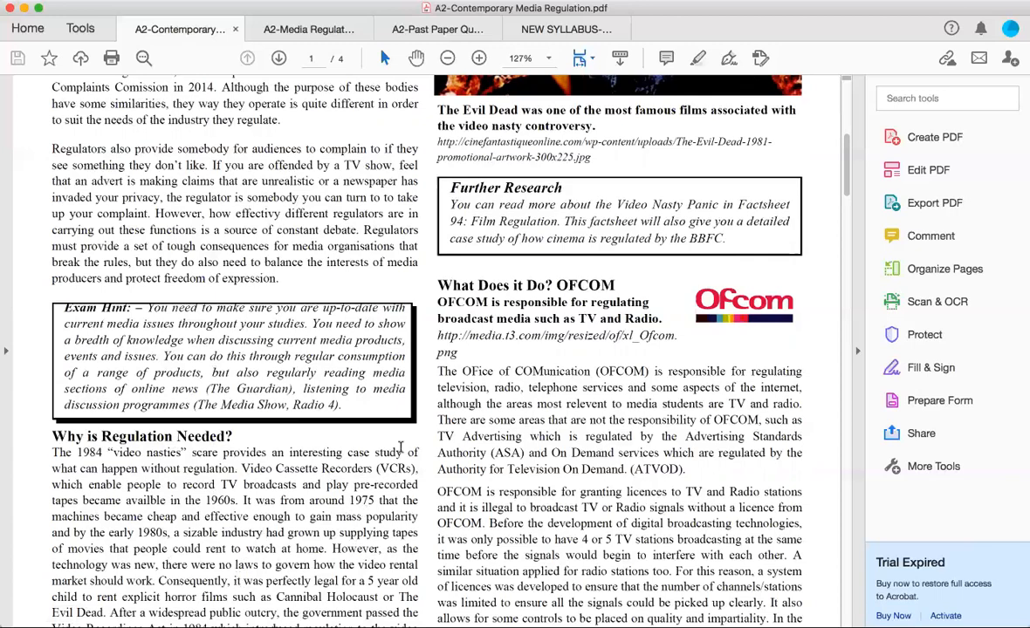
scroll(down, 3)
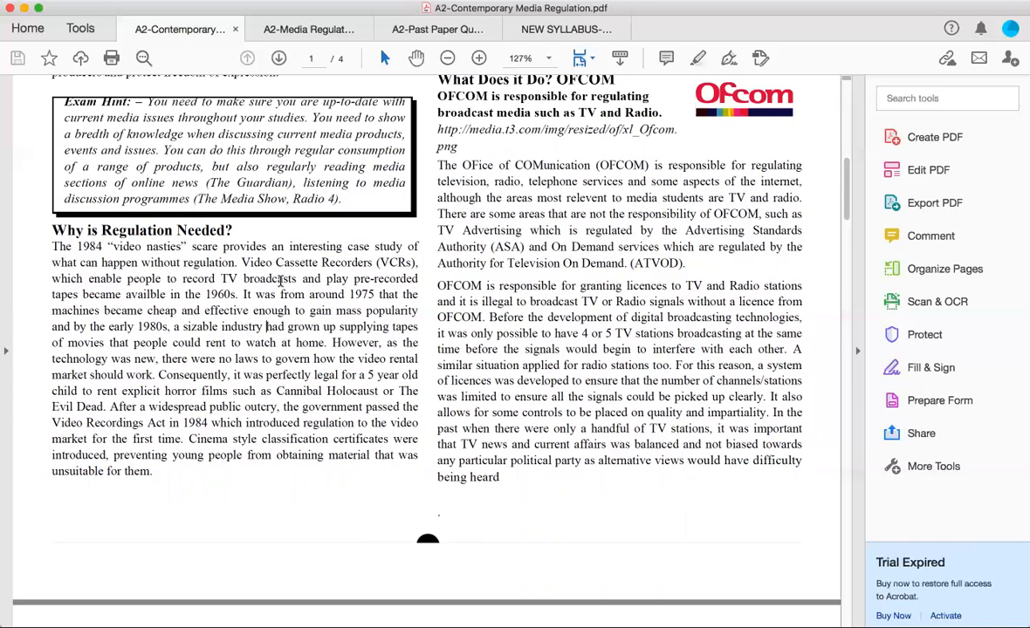
mouse_move(149, 311)
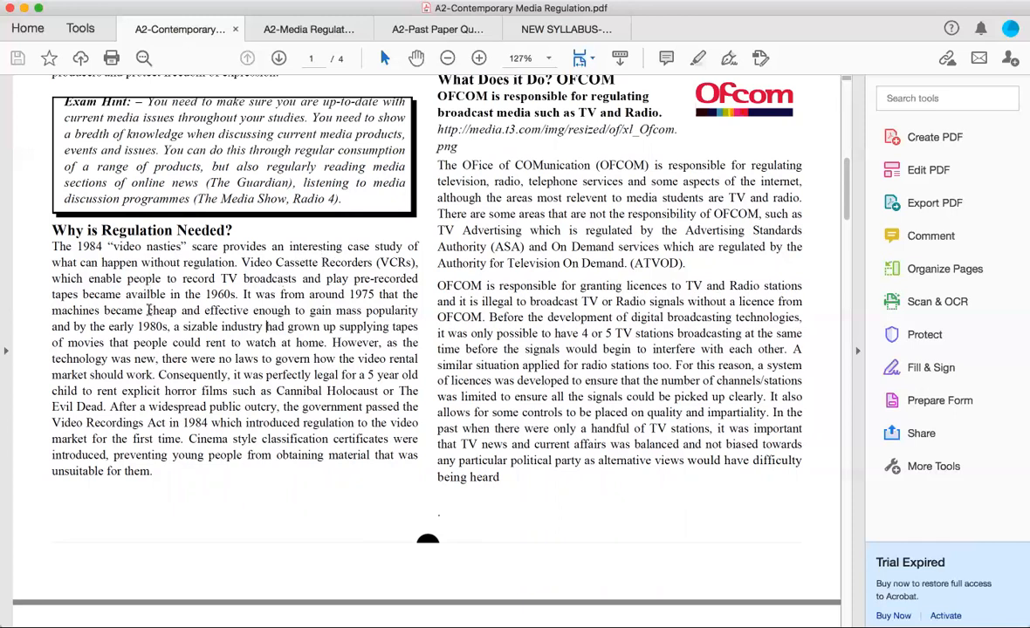
mouse_move(207, 318)
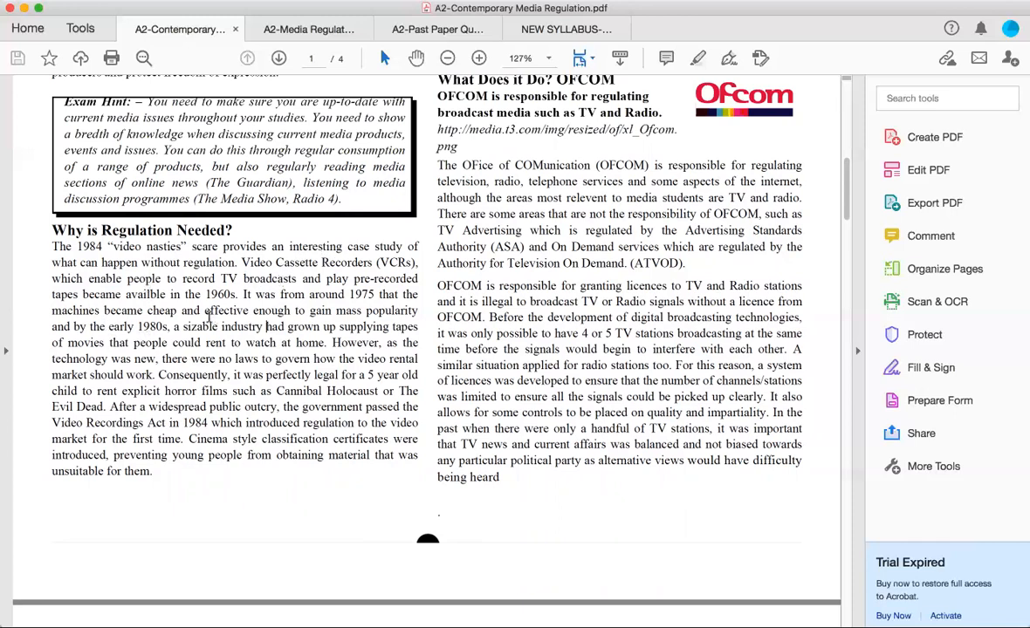
mouse_move(156, 288)
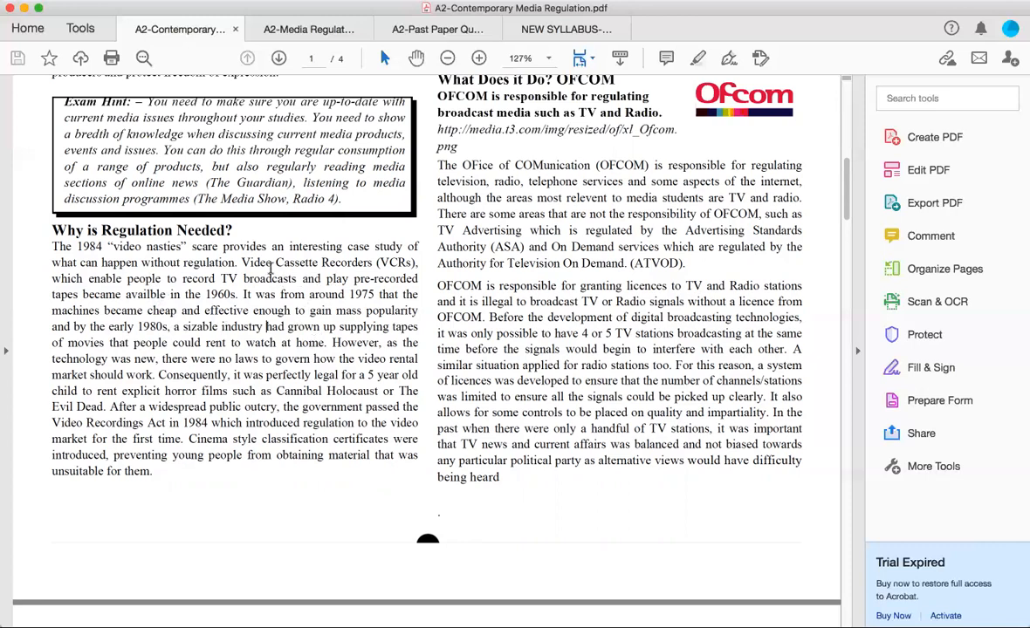
mouse_move(377, 290)
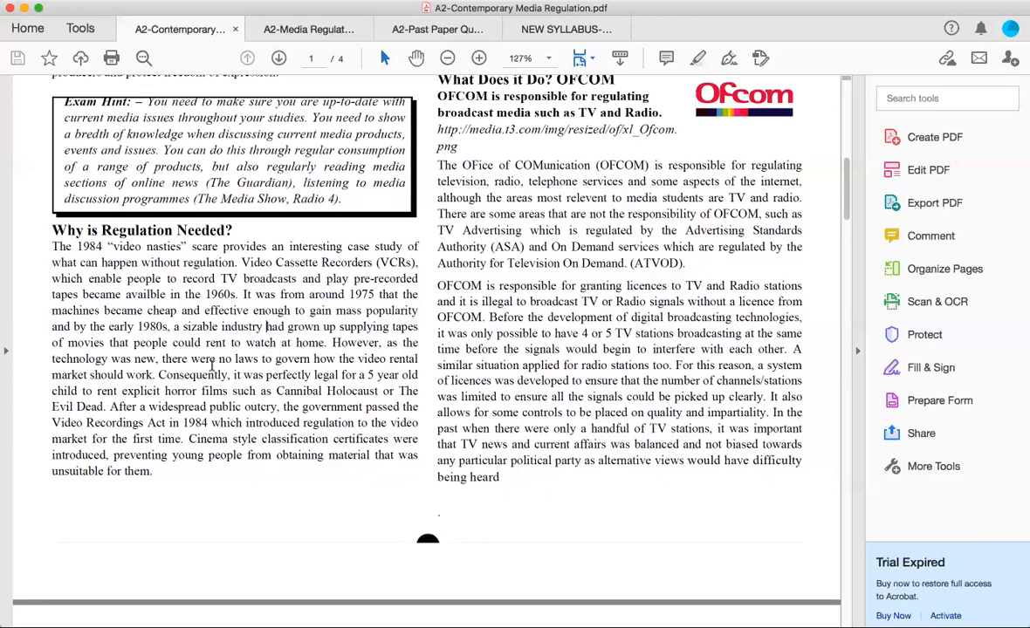
mouse_move(314, 367)
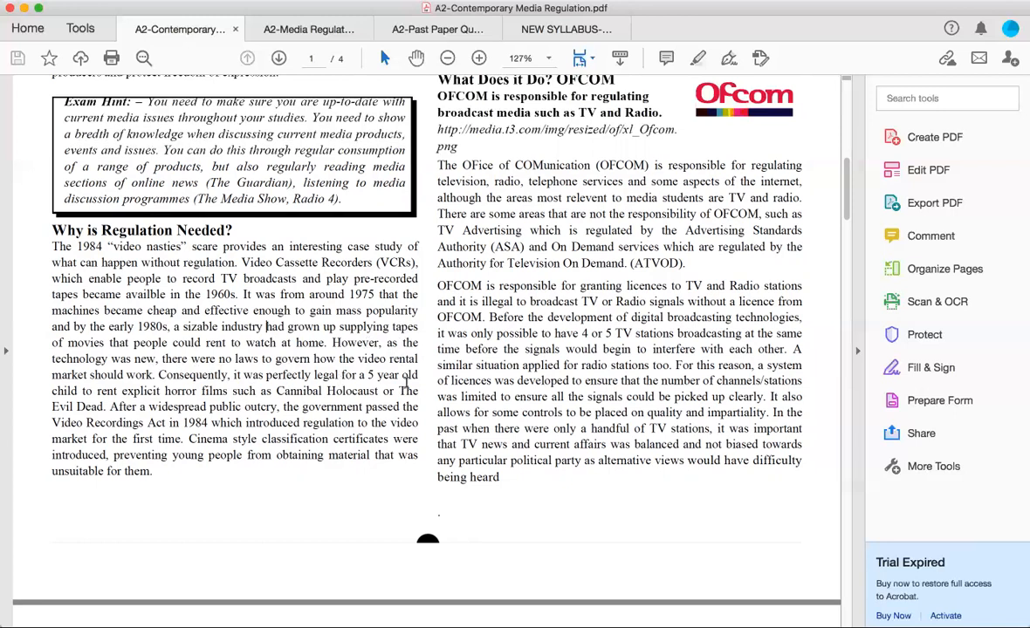
mouse_move(216, 391)
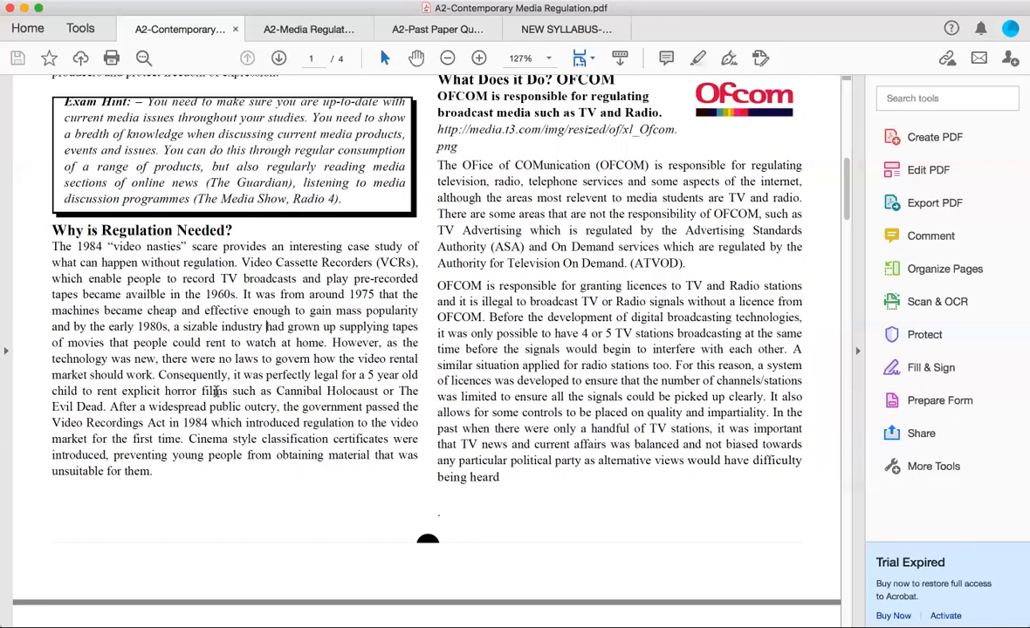
mouse_move(398, 394)
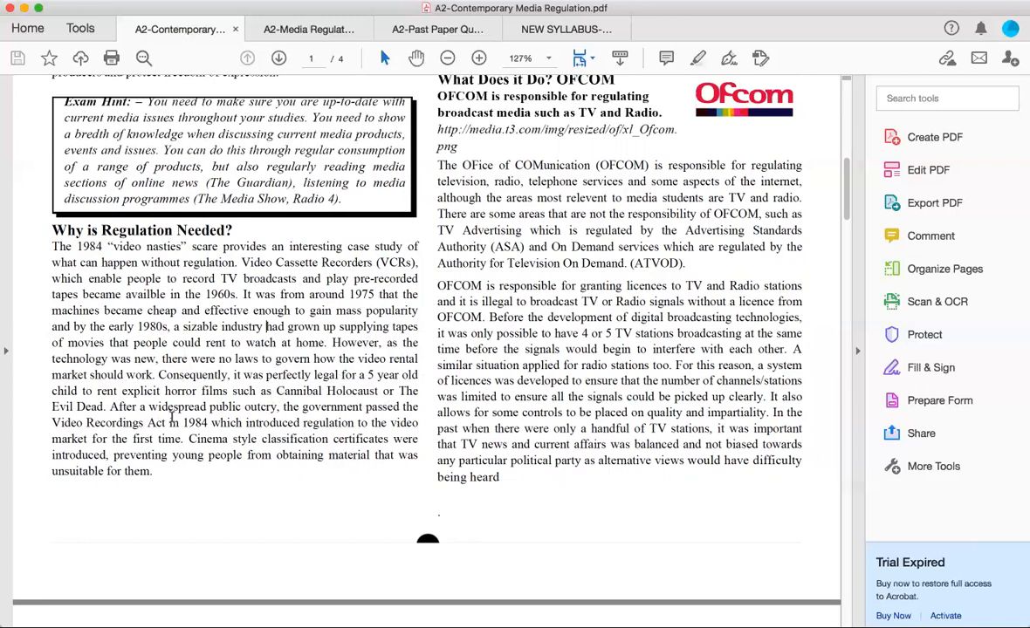
mouse_move(330, 410)
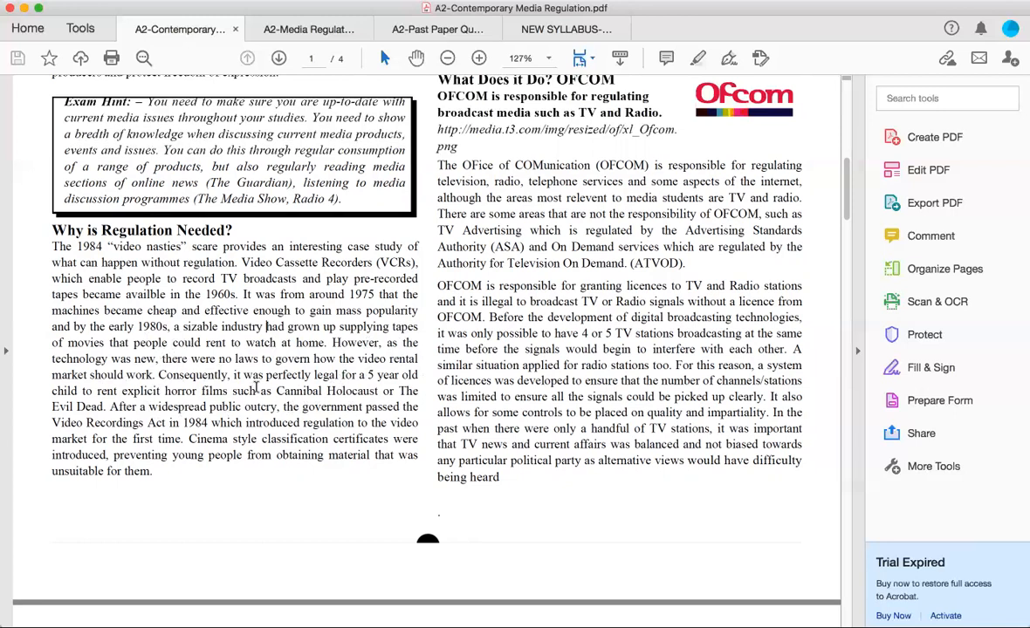
mouse_move(347, 359)
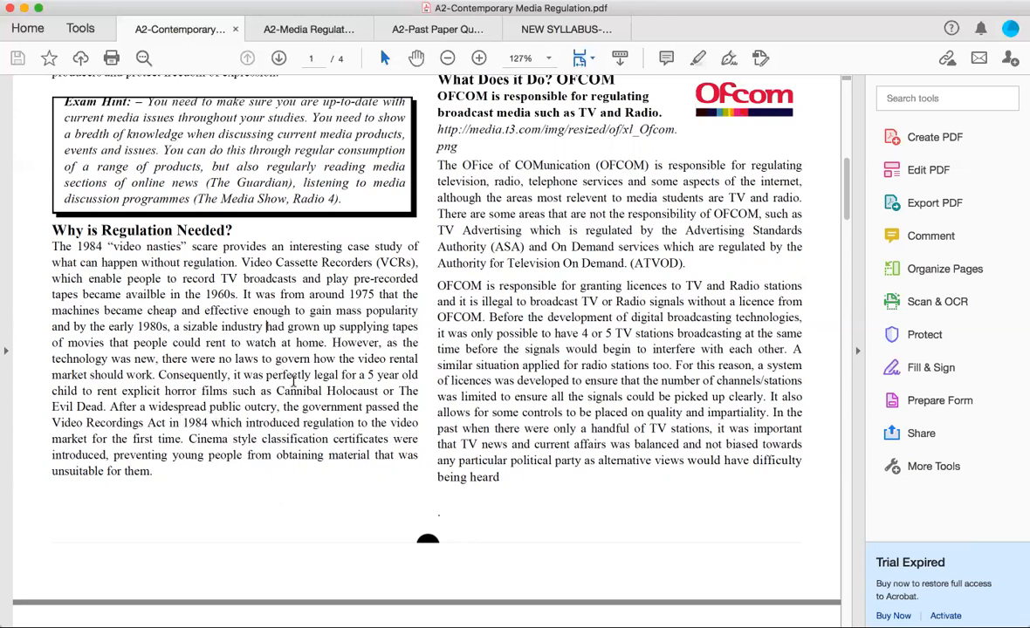
mouse_move(291, 416)
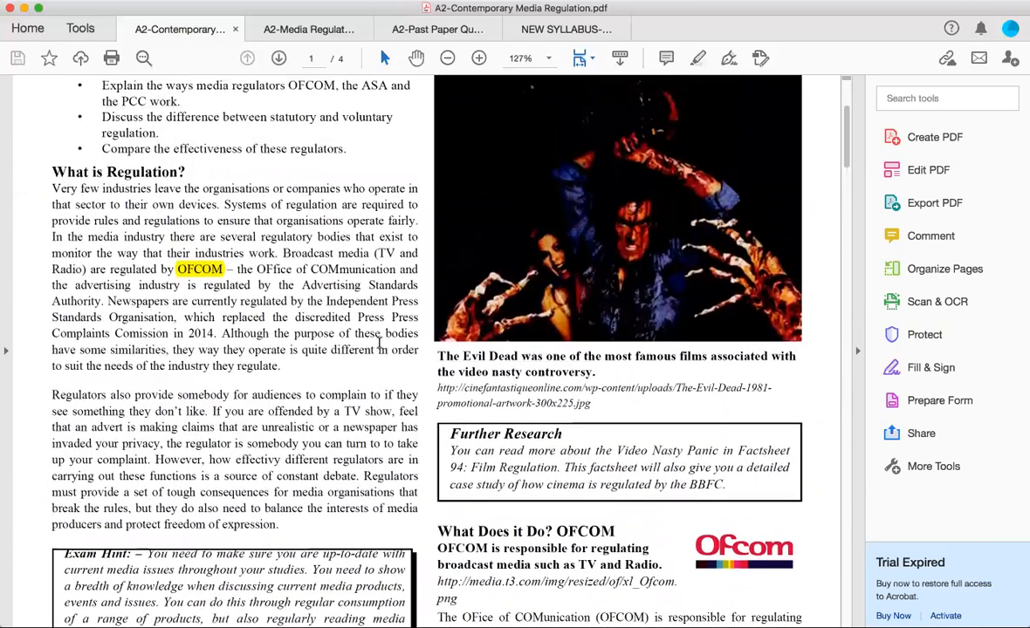
scroll(down, 3)
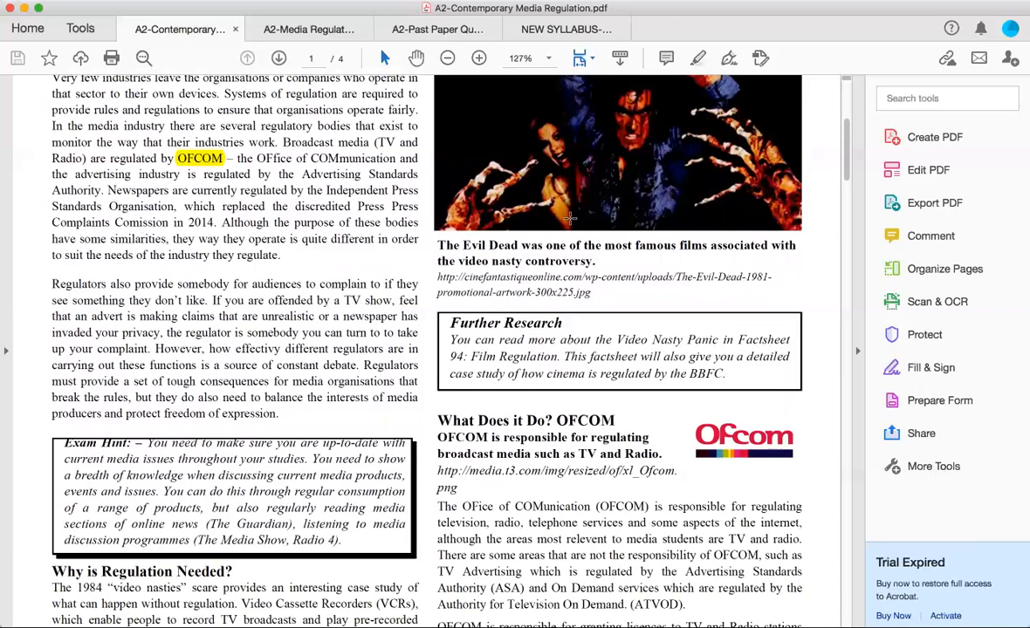
scroll(down, 3)
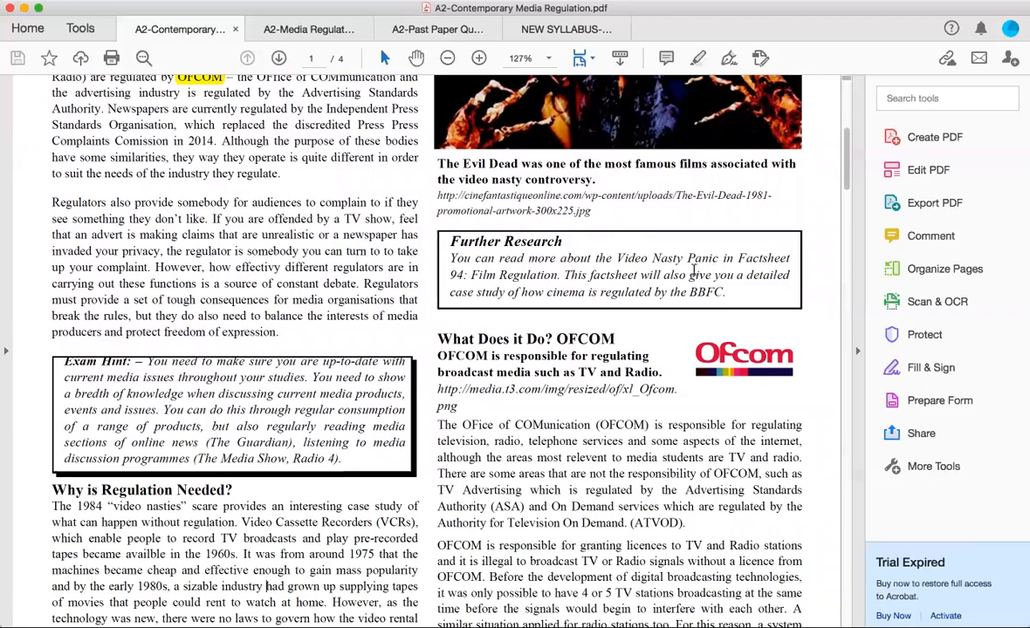
mouse_move(628, 276)
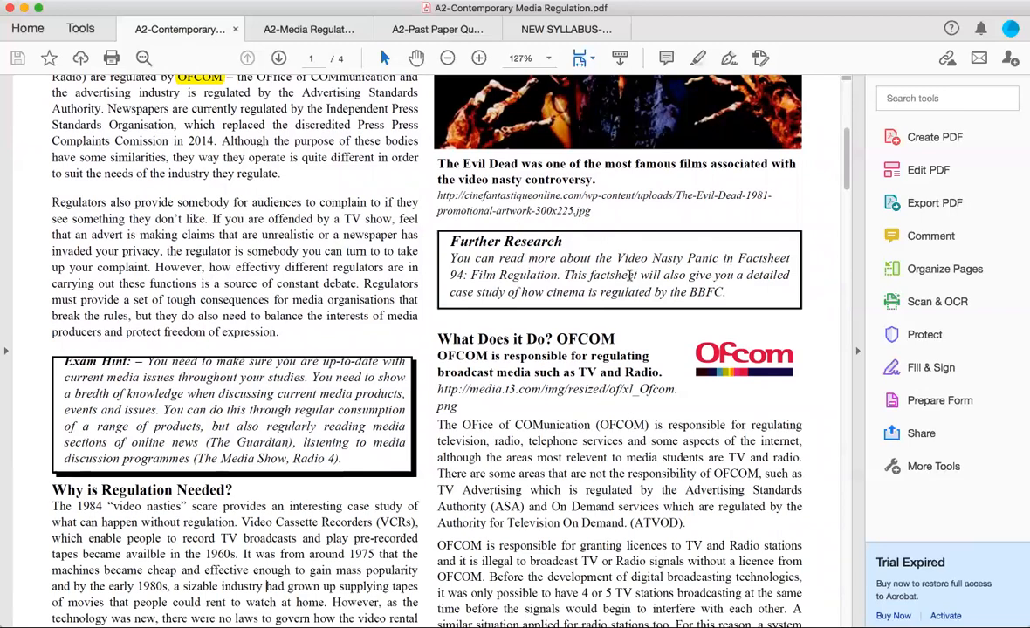
scroll(down, 3)
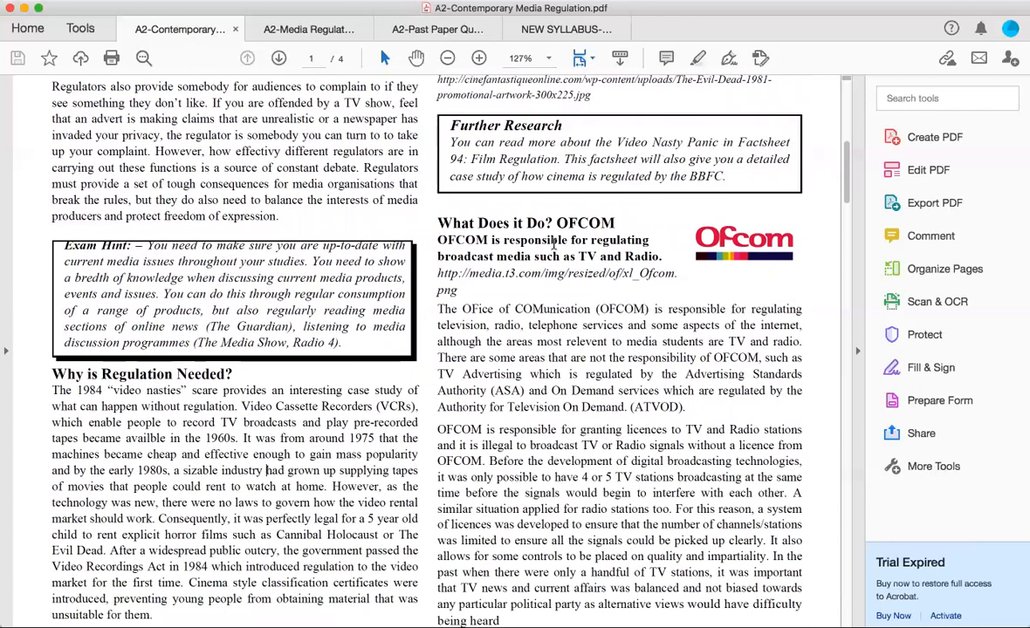
mouse_move(623, 207)
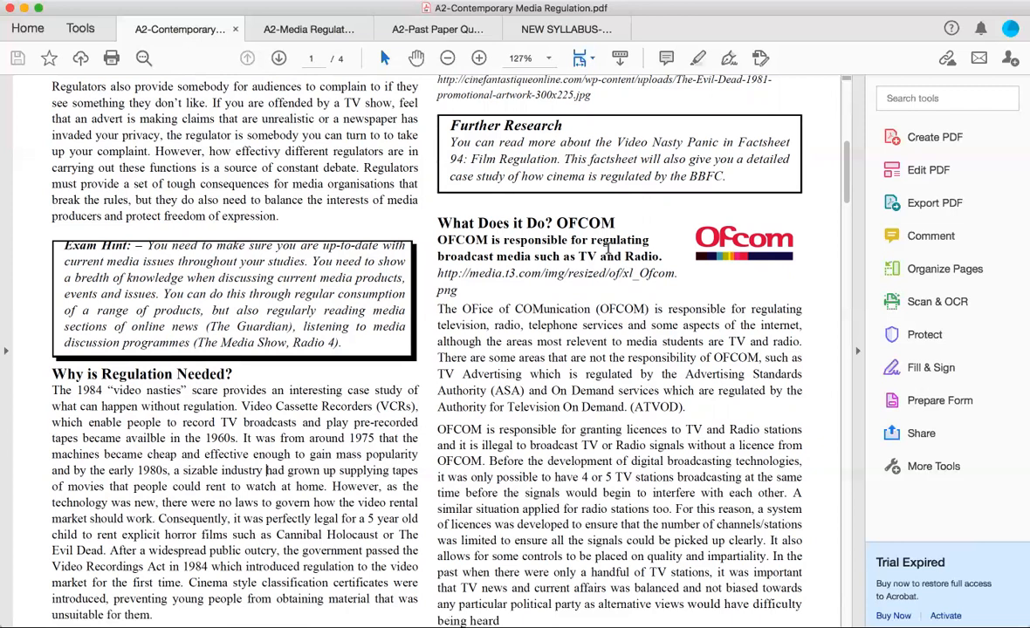
mouse_move(621, 316)
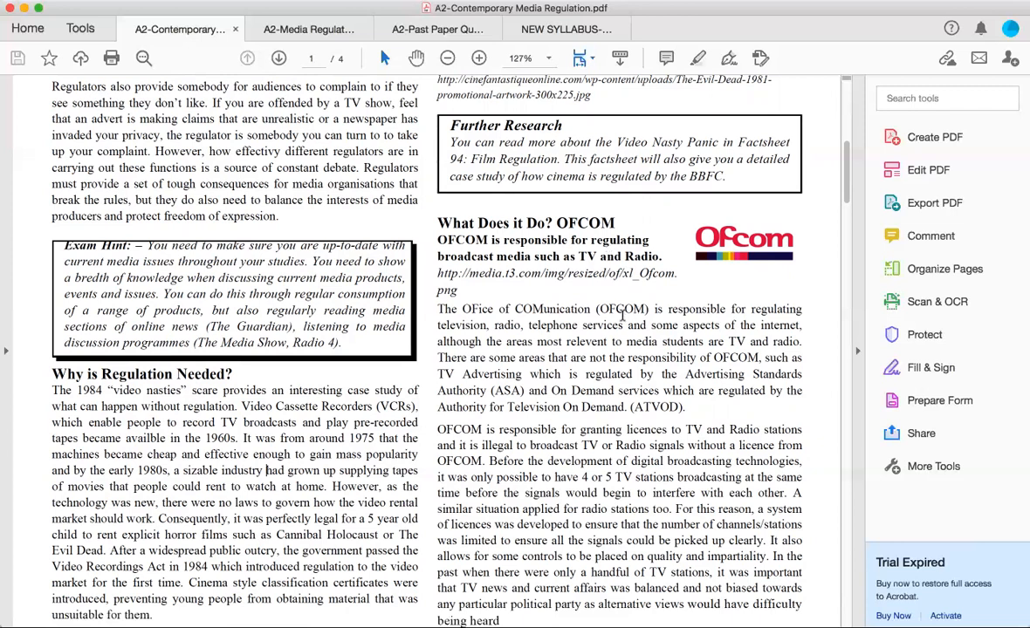
mouse_move(523, 328)
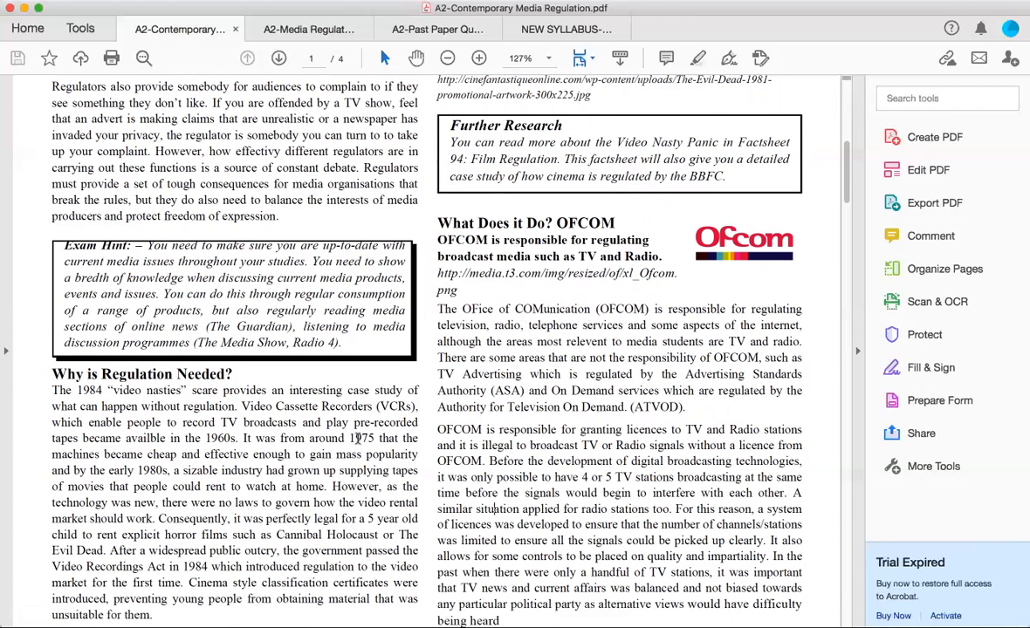
mouse_move(450, 323)
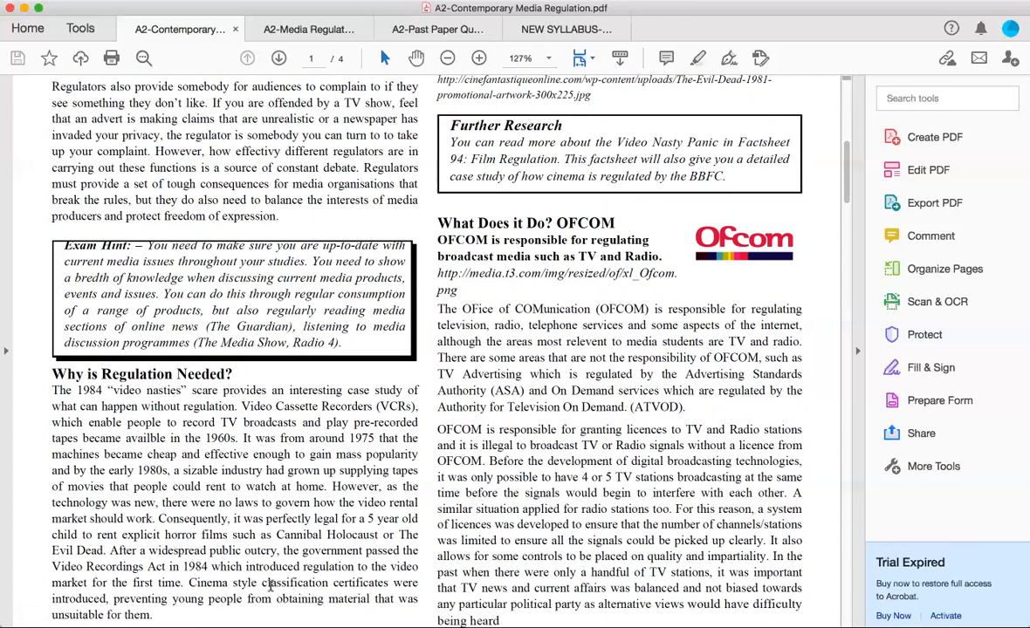
mouse_move(315, 352)
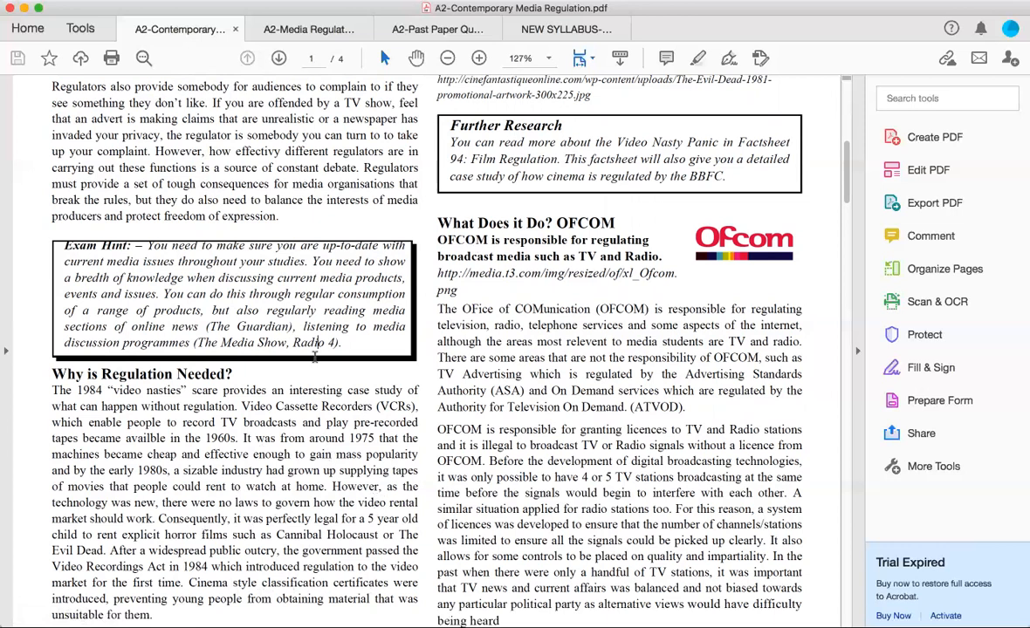
mouse_move(574, 377)
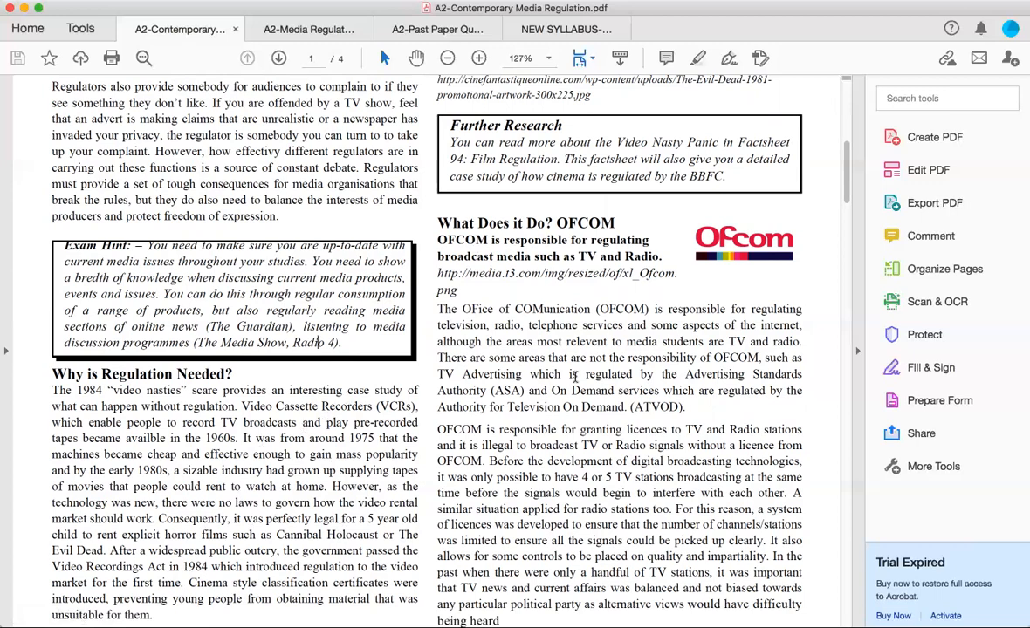
scroll(down, 3)
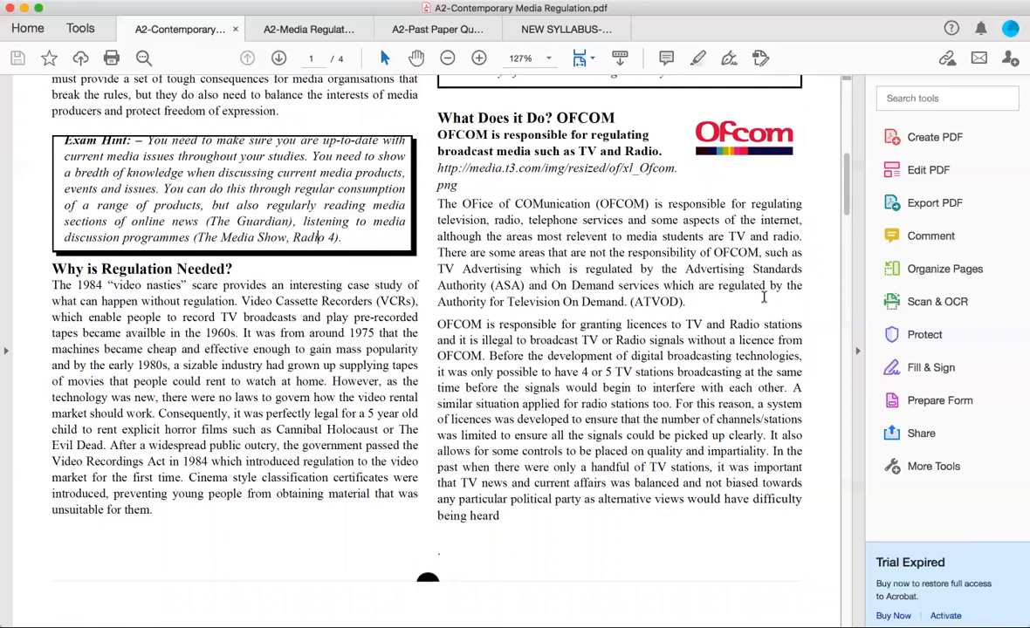
mouse_move(488, 310)
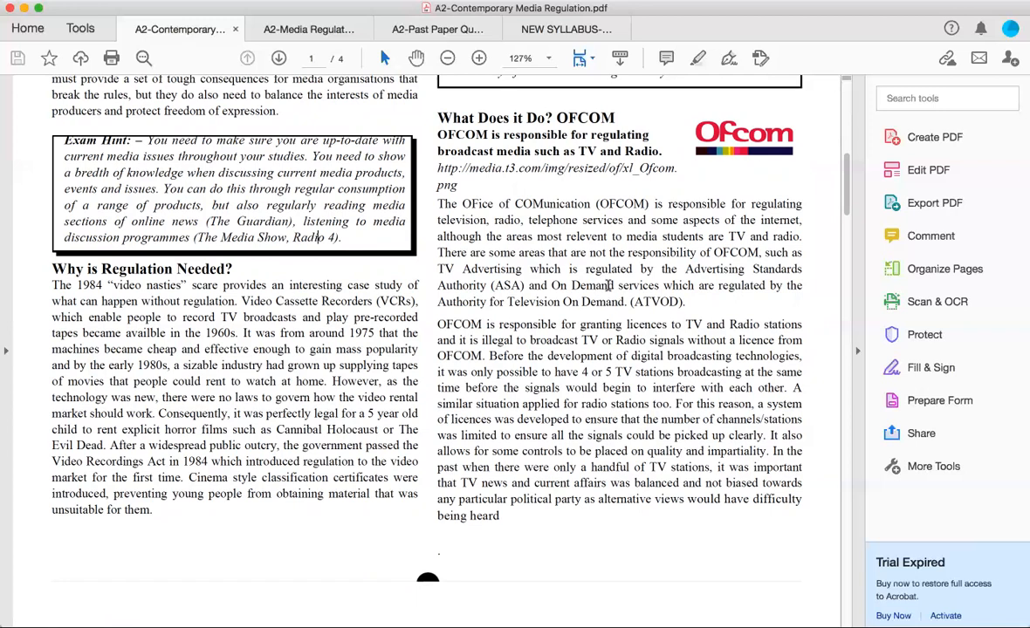
mouse_move(737, 361)
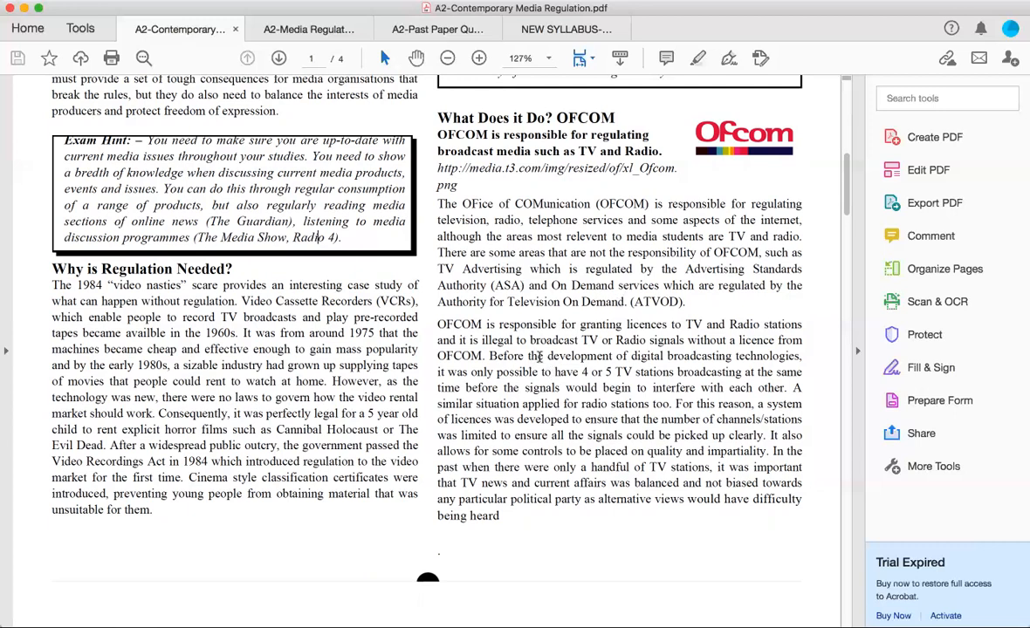
mouse_move(653, 365)
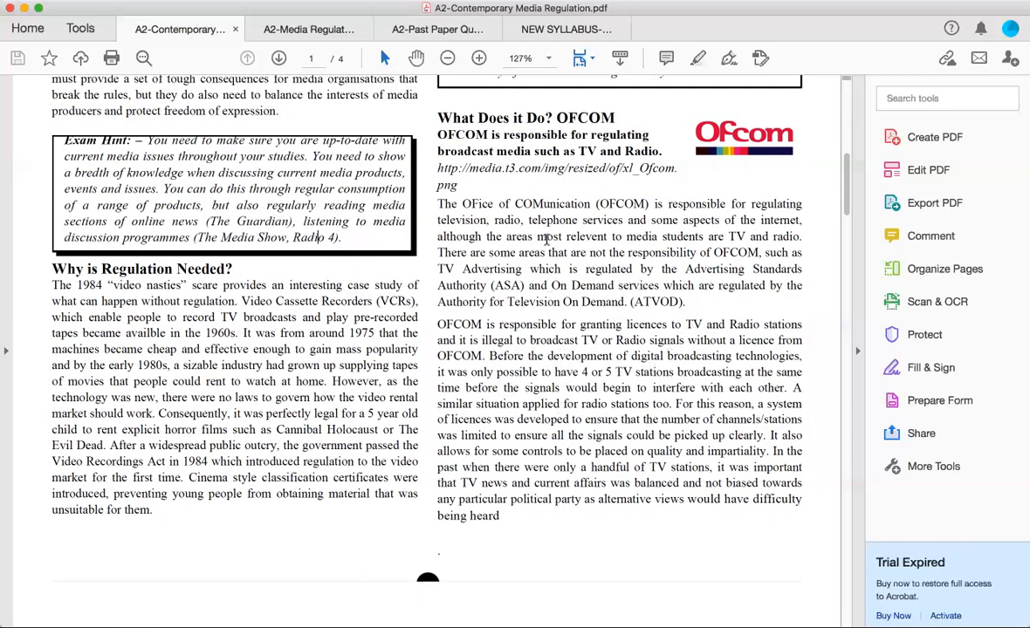
mouse_move(659, 241)
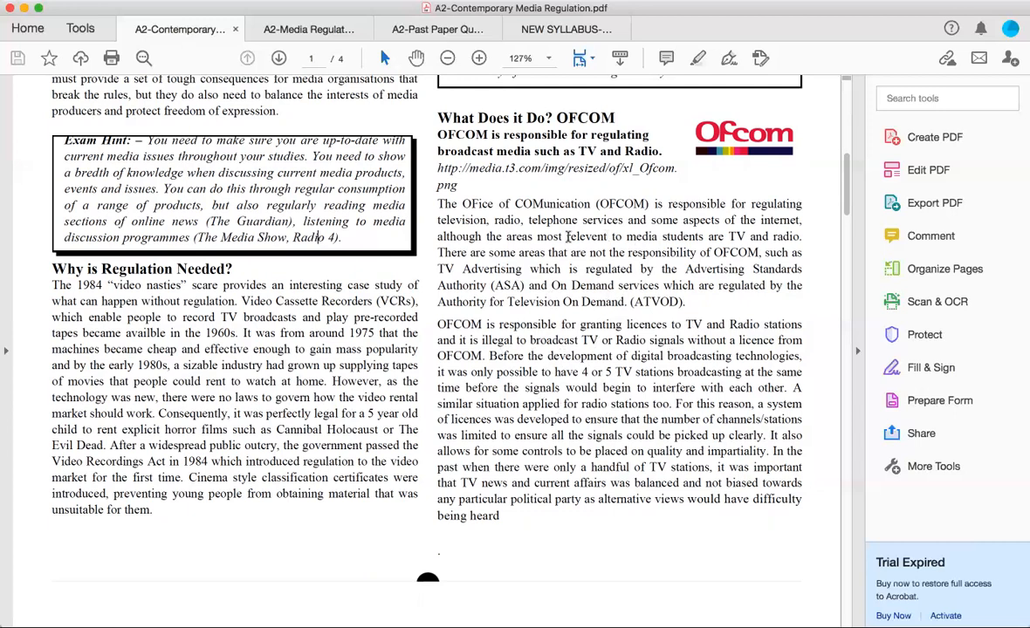
mouse_move(565, 321)
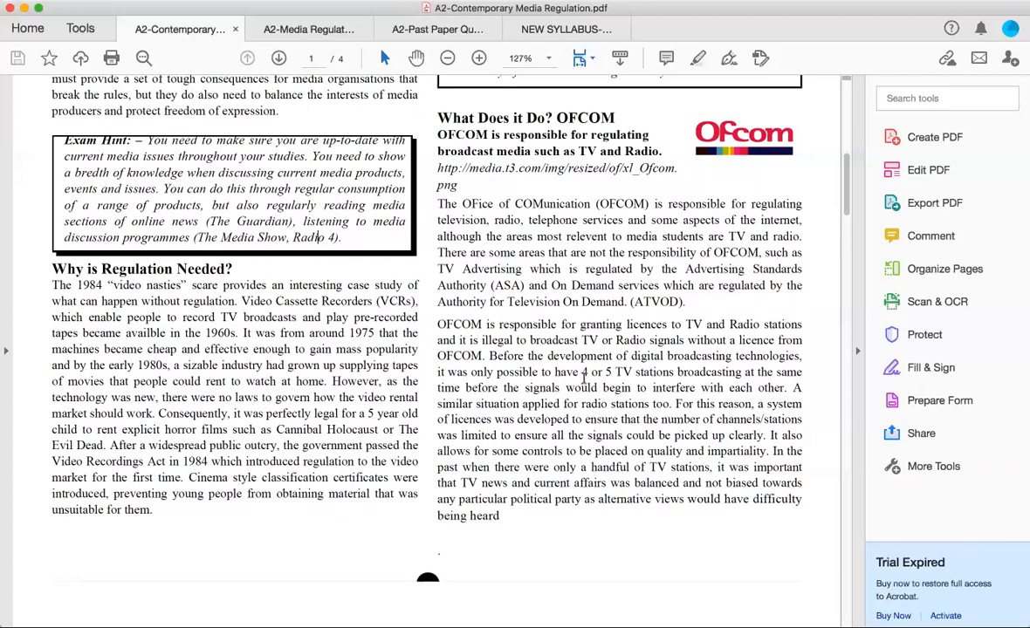
mouse_move(747, 374)
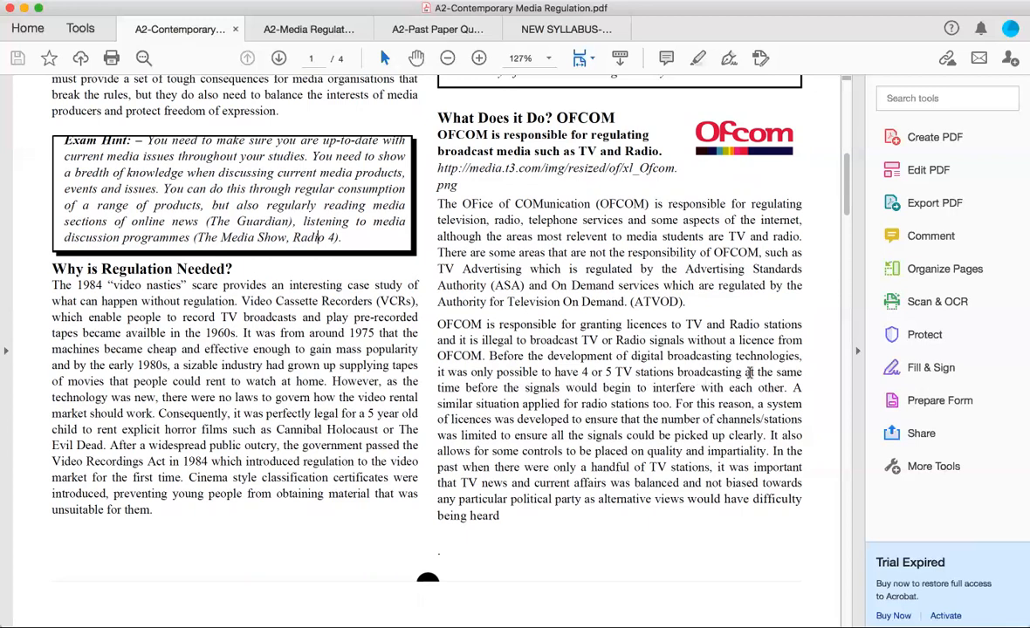
mouse_move(593, 245)
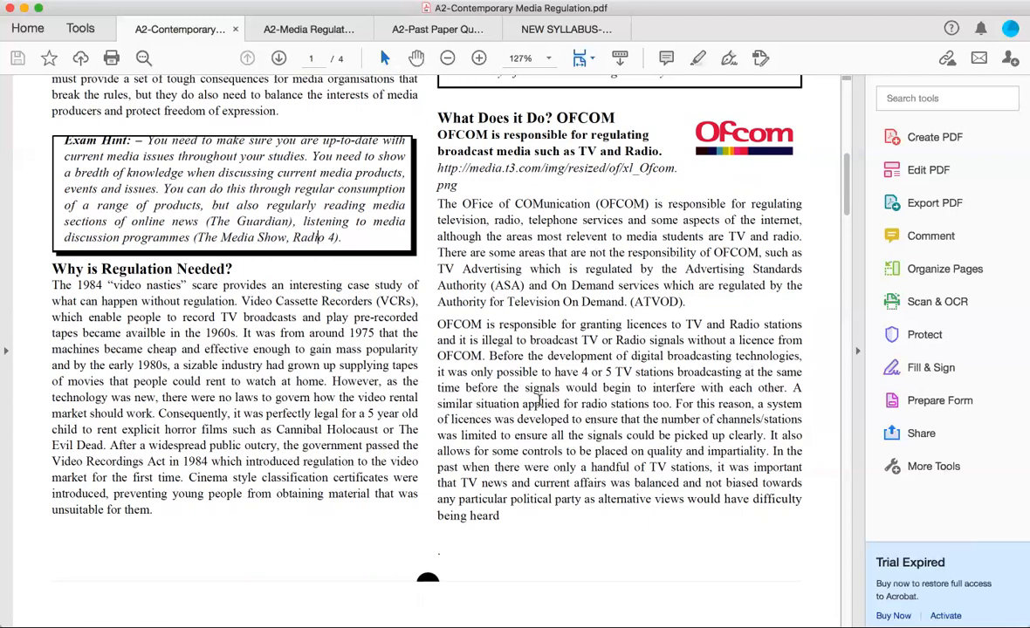
mouse_move(725, 381)
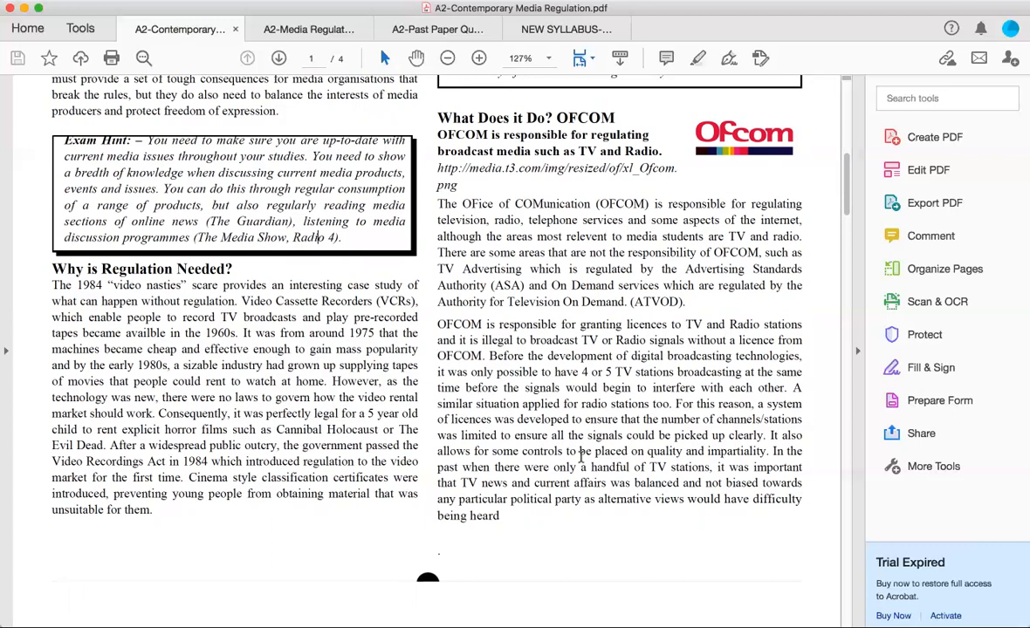
mouse_move(620, 424)
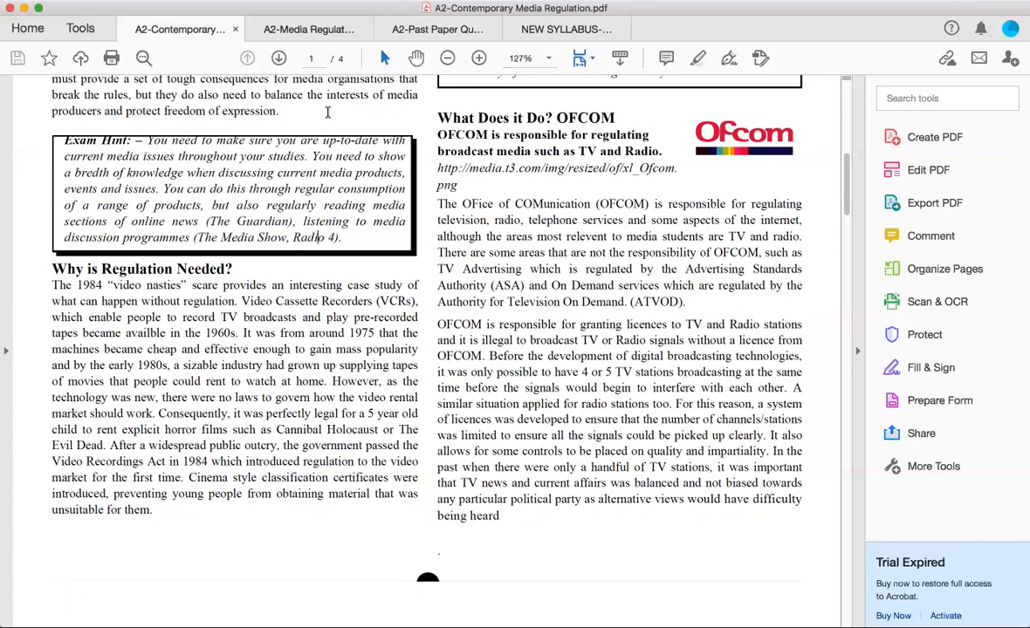
click(436, 28)
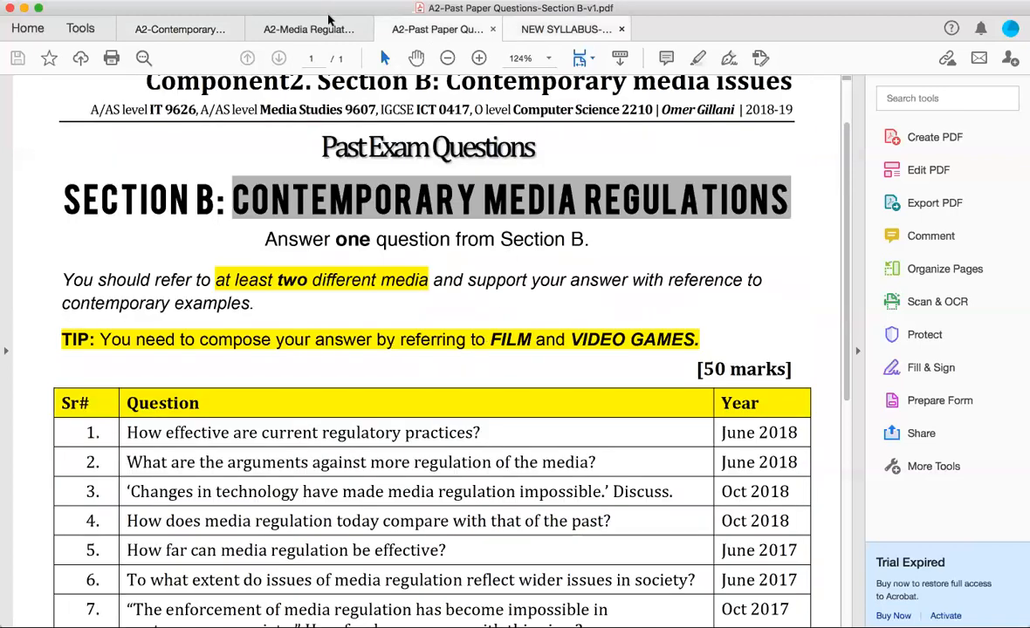
click(566, 28)
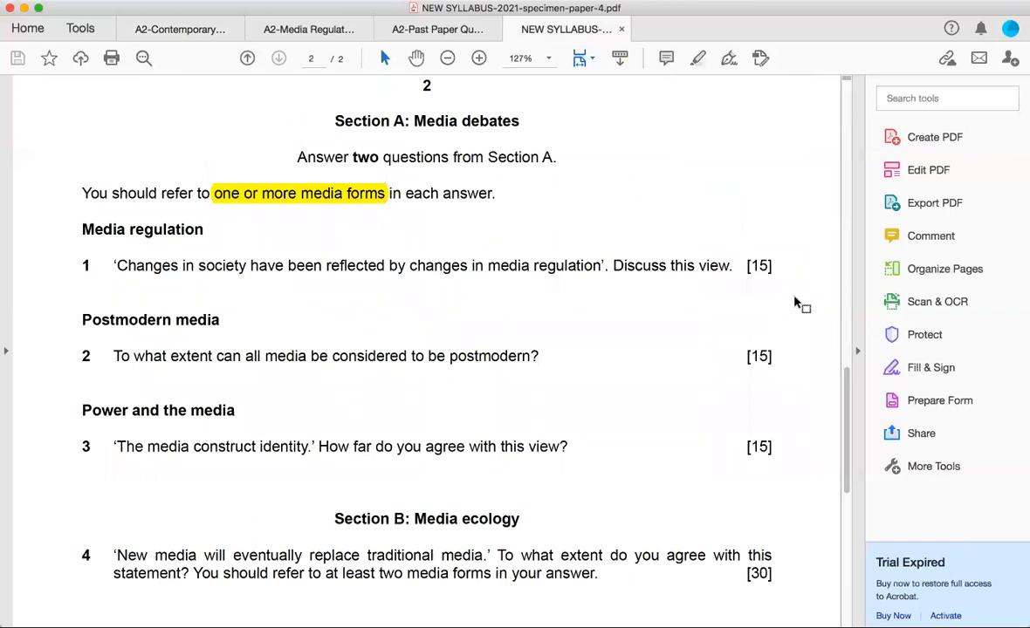
mouse_move(683, 266)
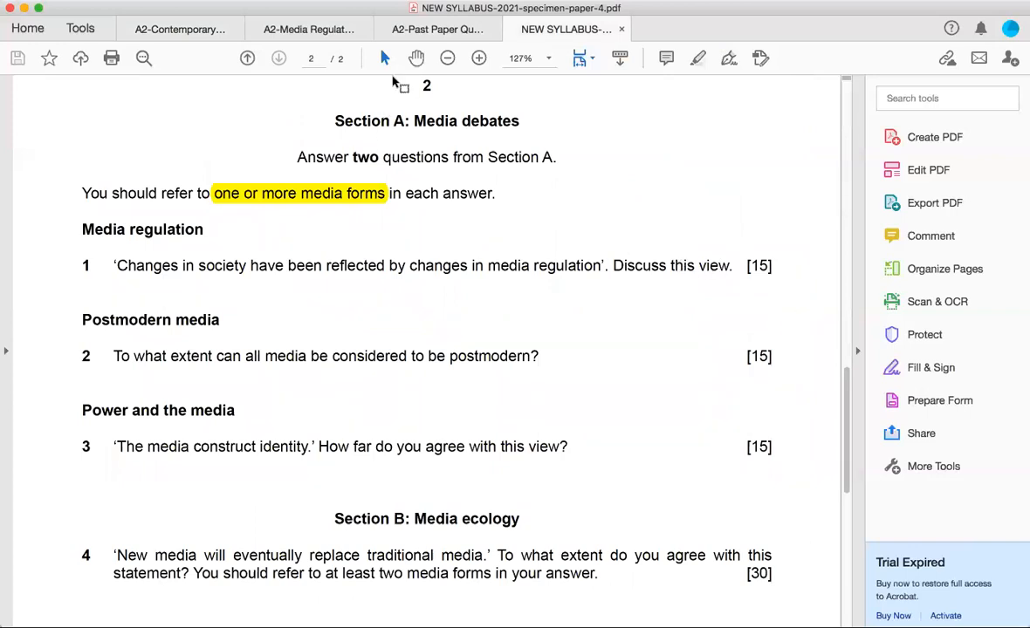
mouse_move(395, 87)
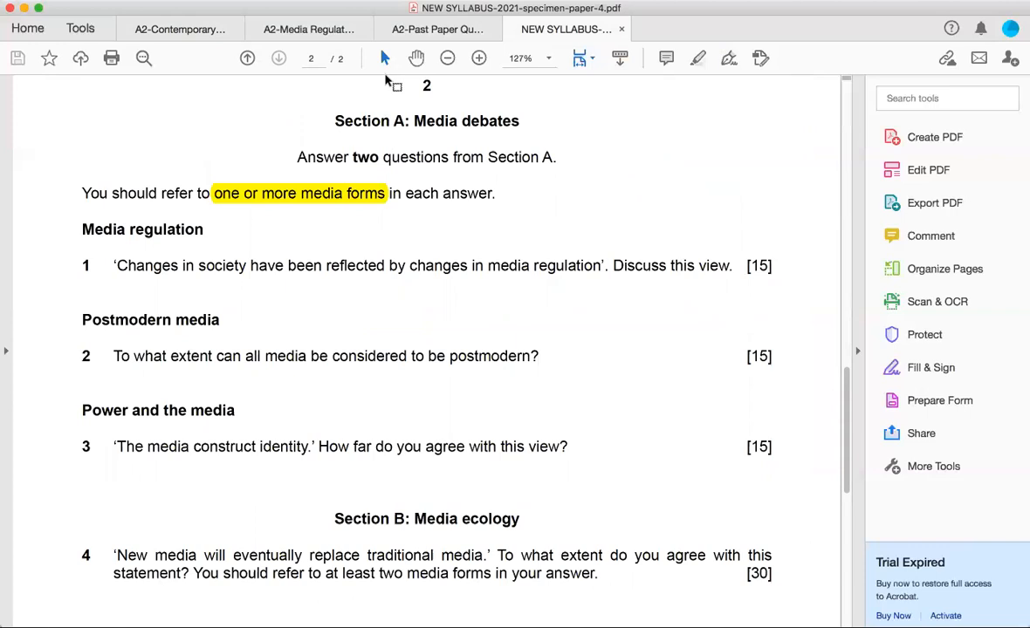
mouse_move(358, 72)
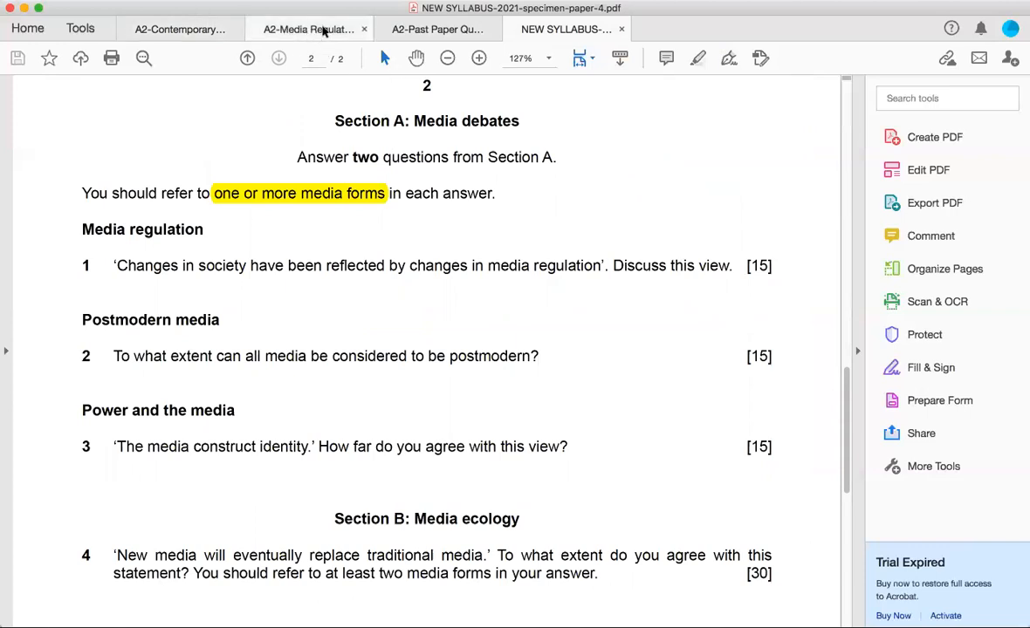
click(180, 28)
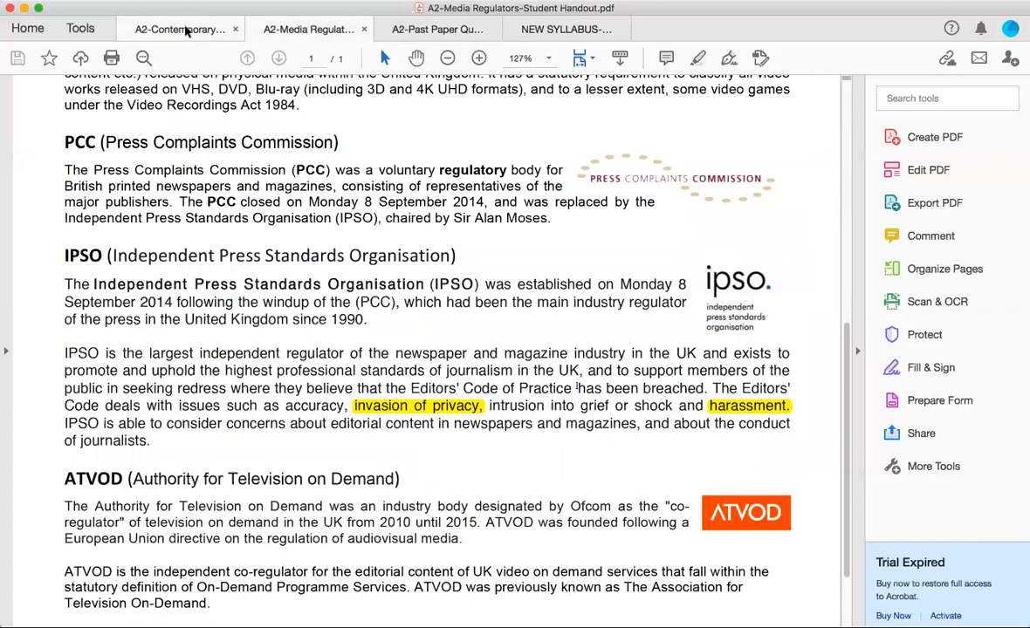
click(178, 28)
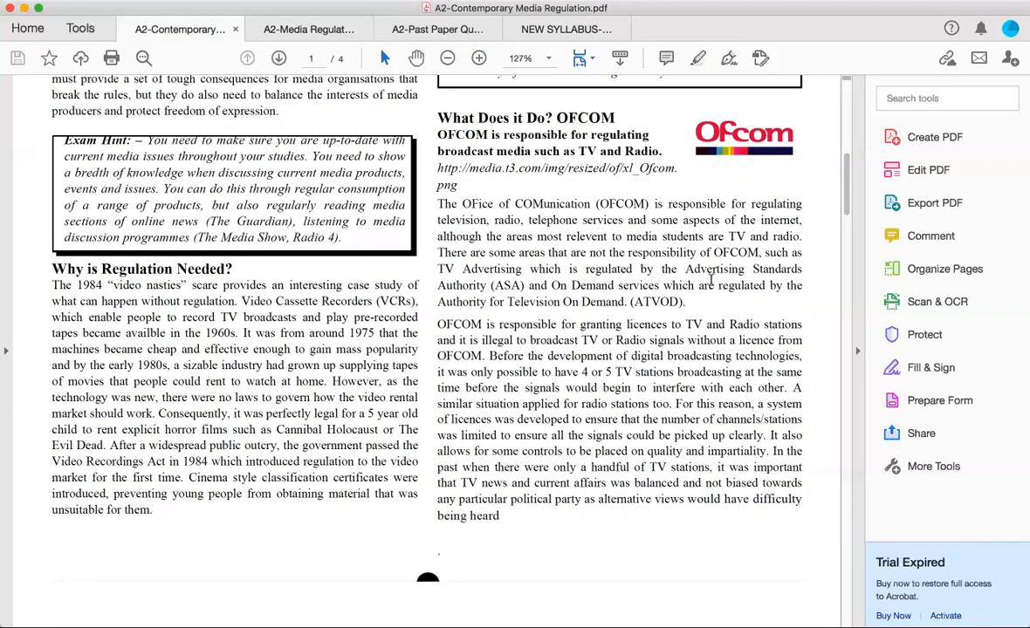
scroll(down, 3)
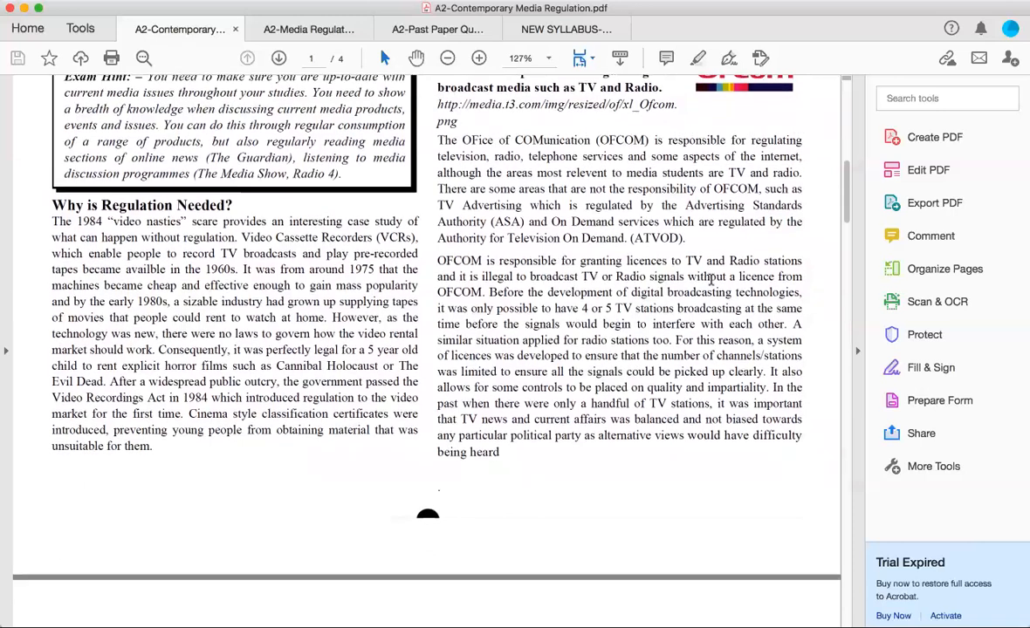
scroll(down, 3)
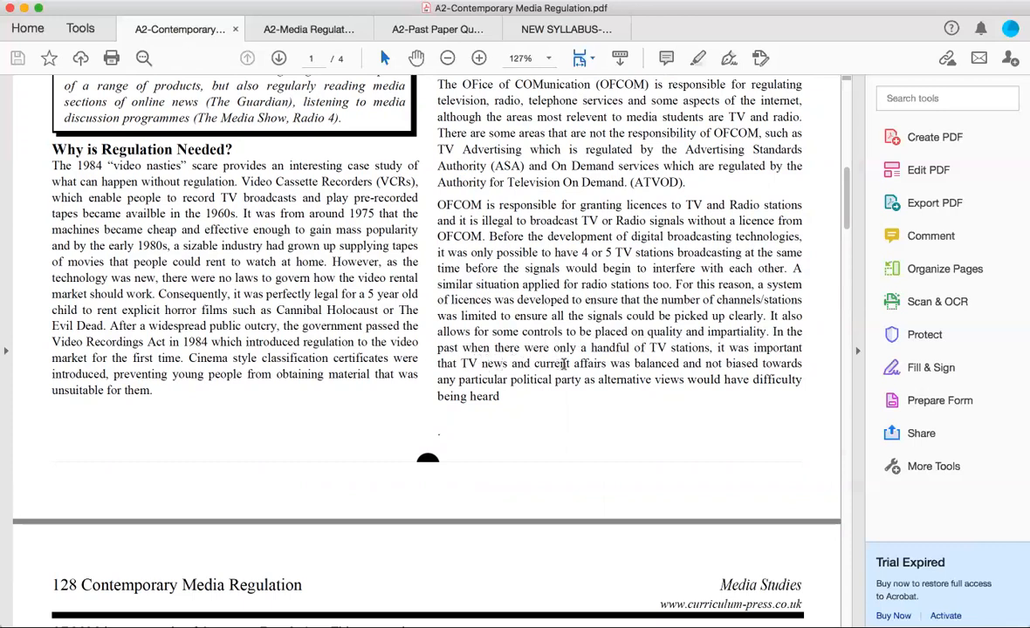
mouse_move(691, 387)
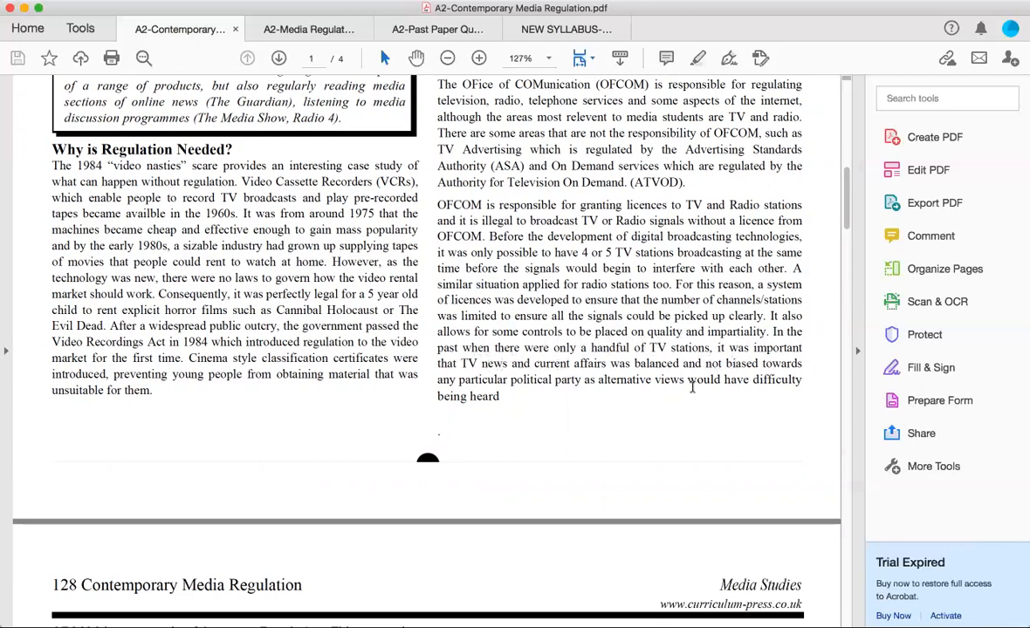
mouse_move(644, 394)
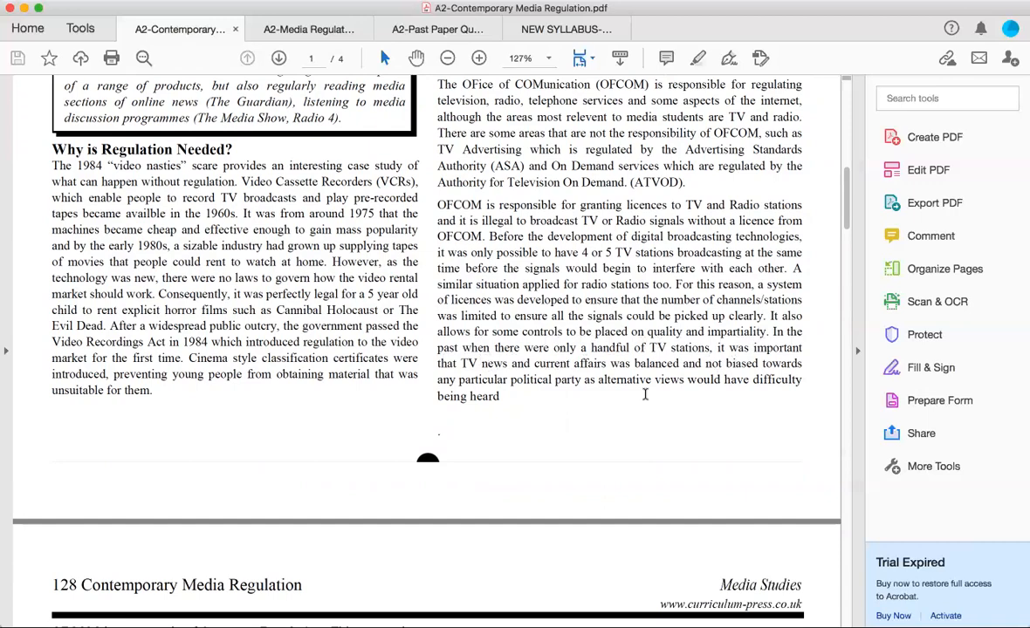
Scroll down to page 2 on OFCOM statutory regulation and the Broadcasting Code
scroll(down, 3)
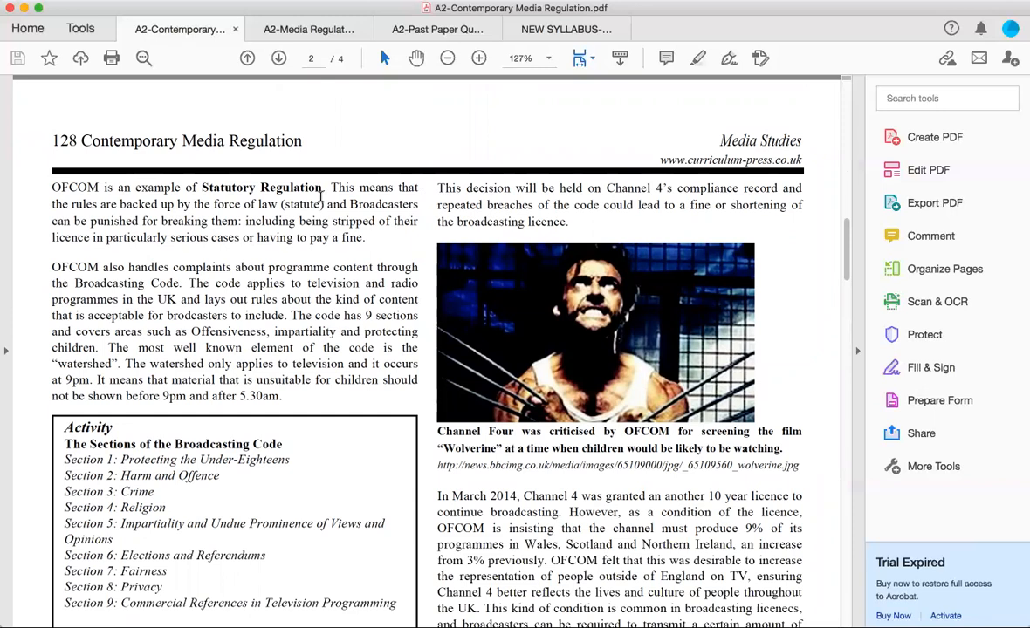
mouse_move(329, 212)
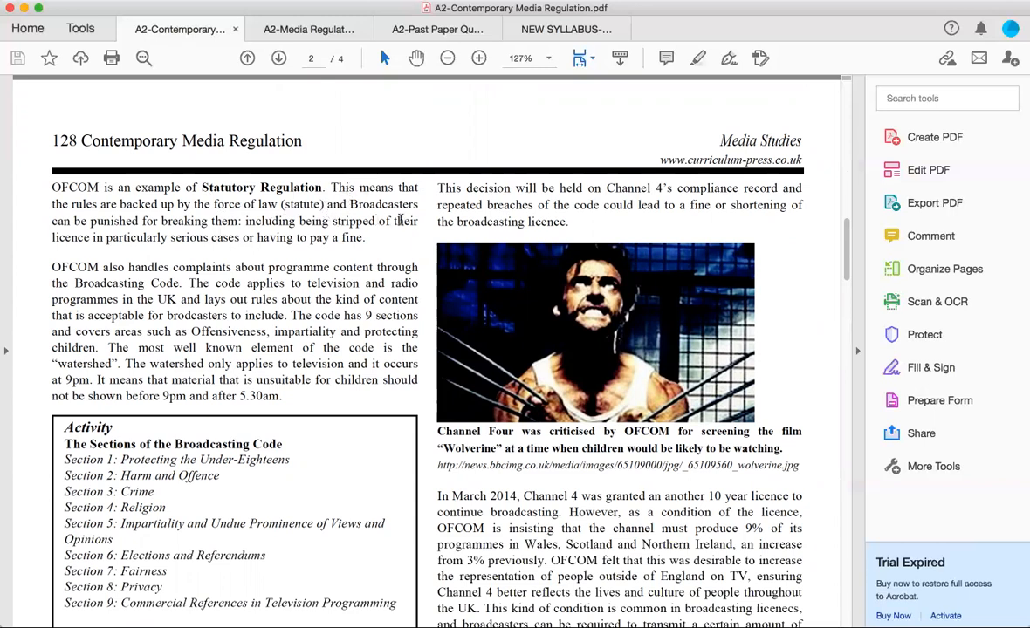
mouse_move(169, 241)
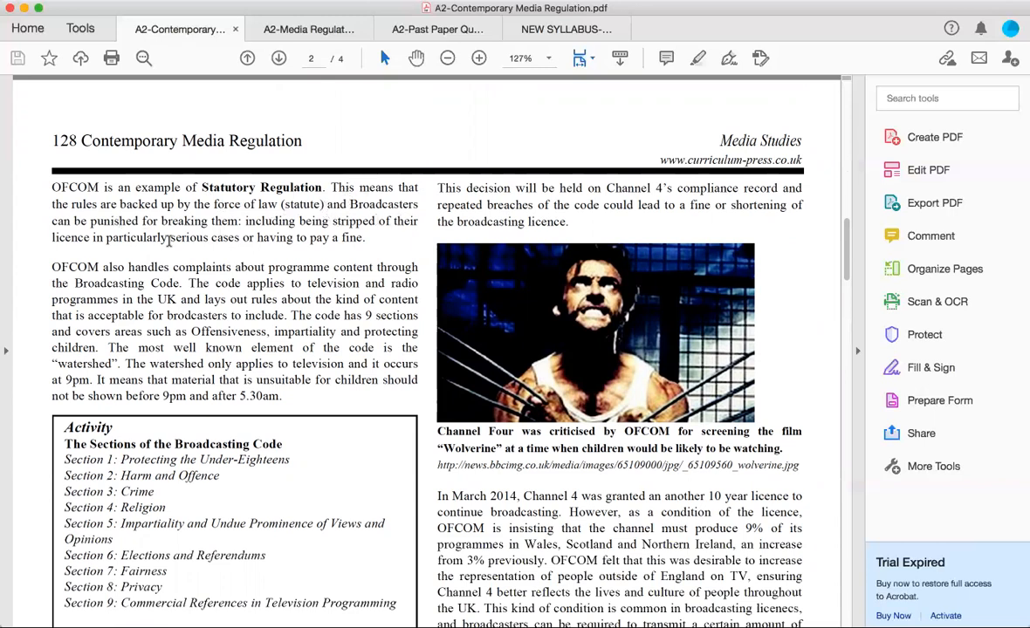
mouse_move(272, 217)
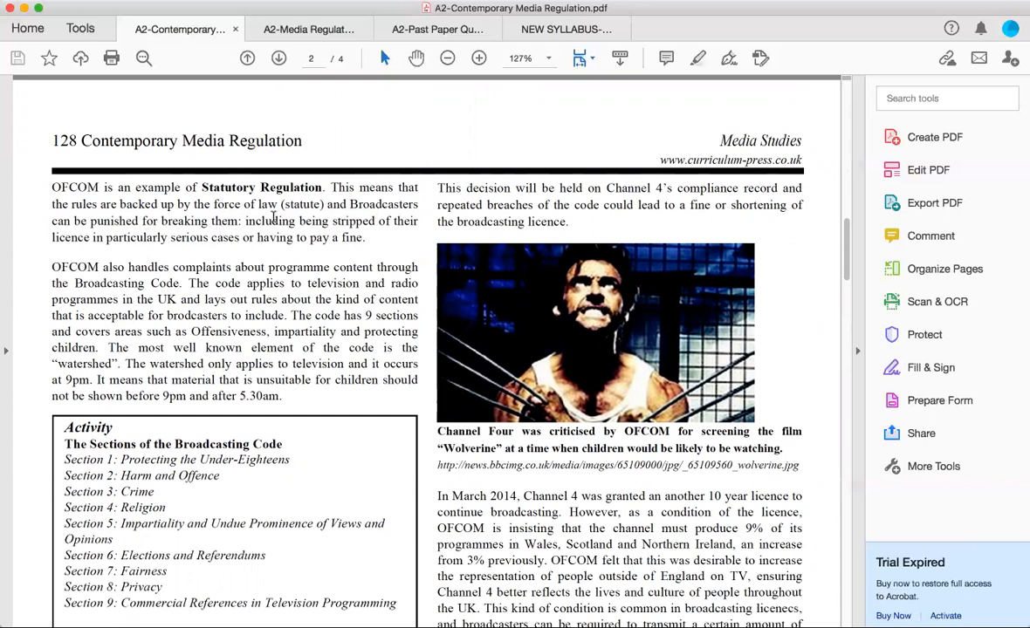
mouse_move(293, 253)
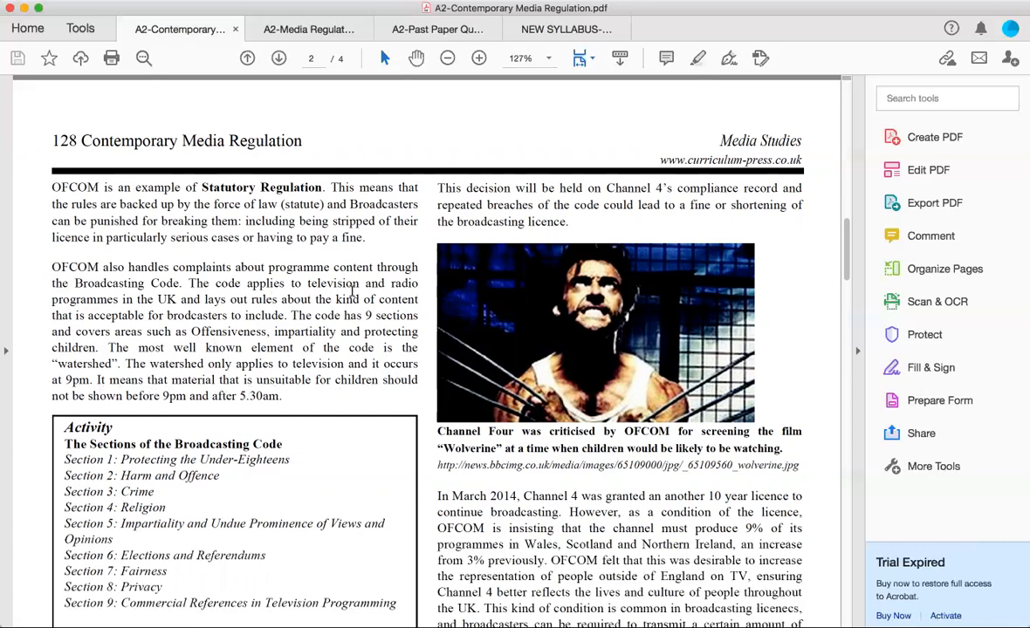
mouse_move(353, 293)
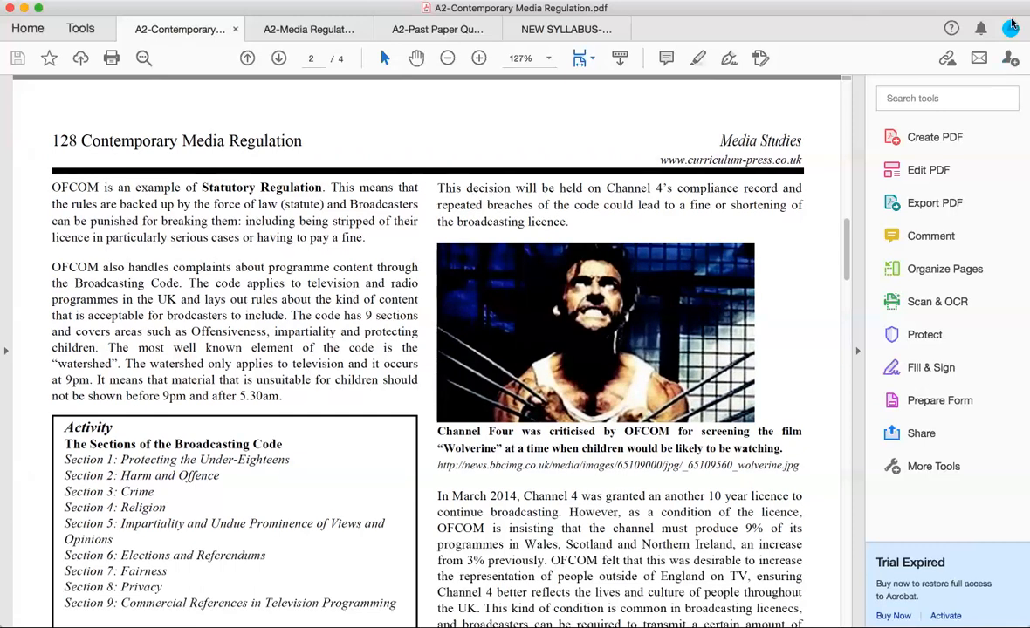
mouse_move(363, 267)
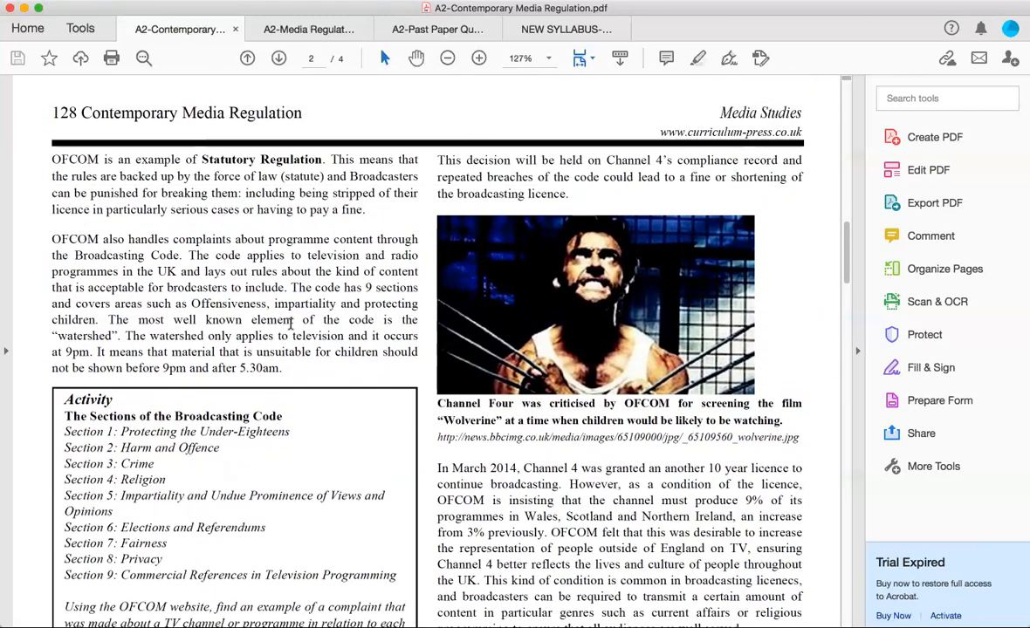
scroll(down, 3)
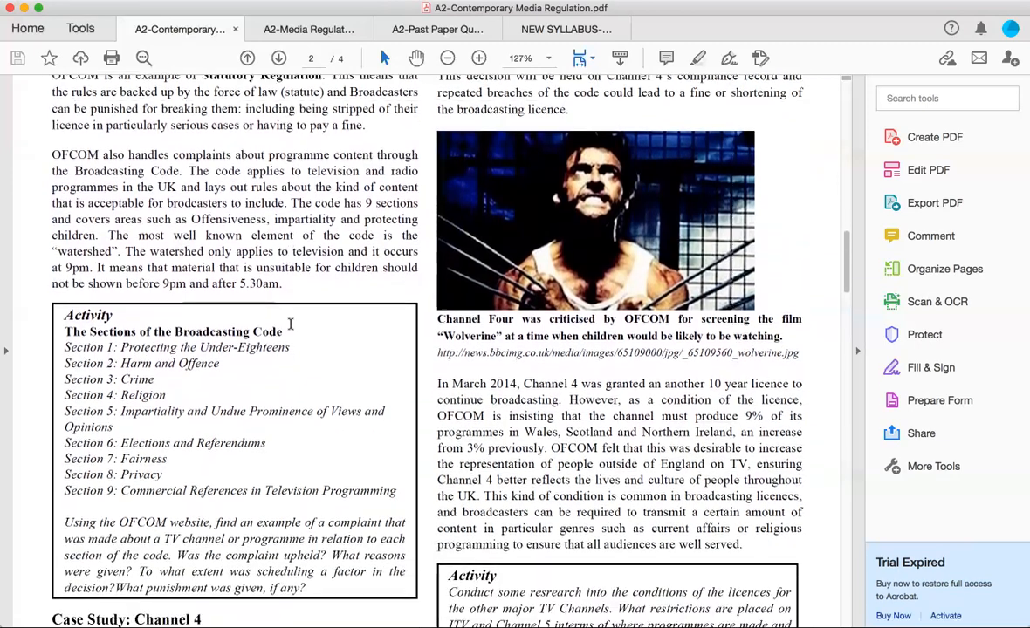
scroll(down, 3)
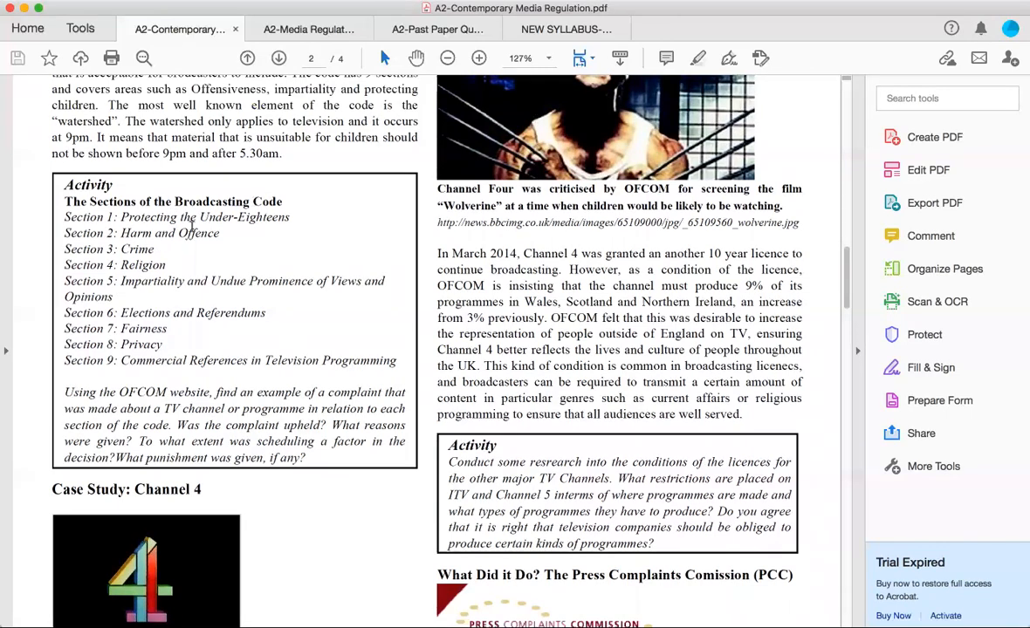
mouse_move(266, 248)
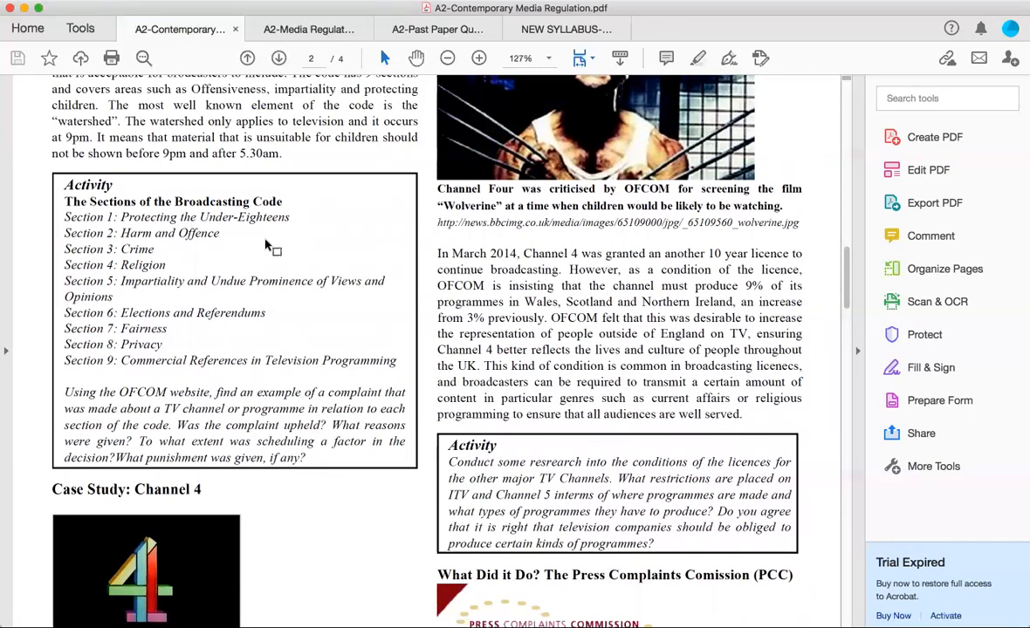
mouse_move(138, 252)
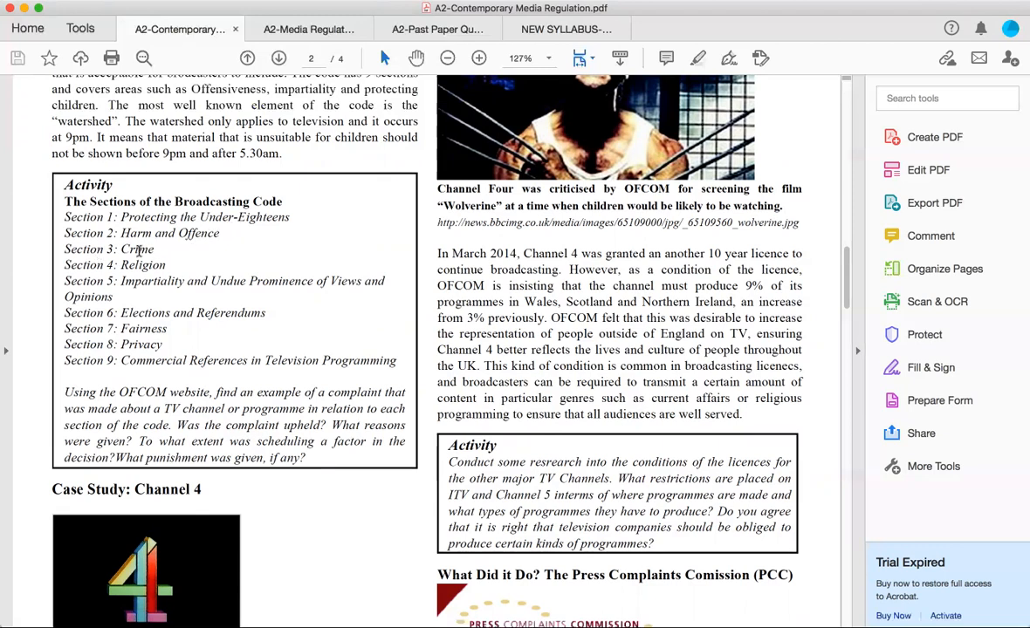
mouse_move(228, 257)
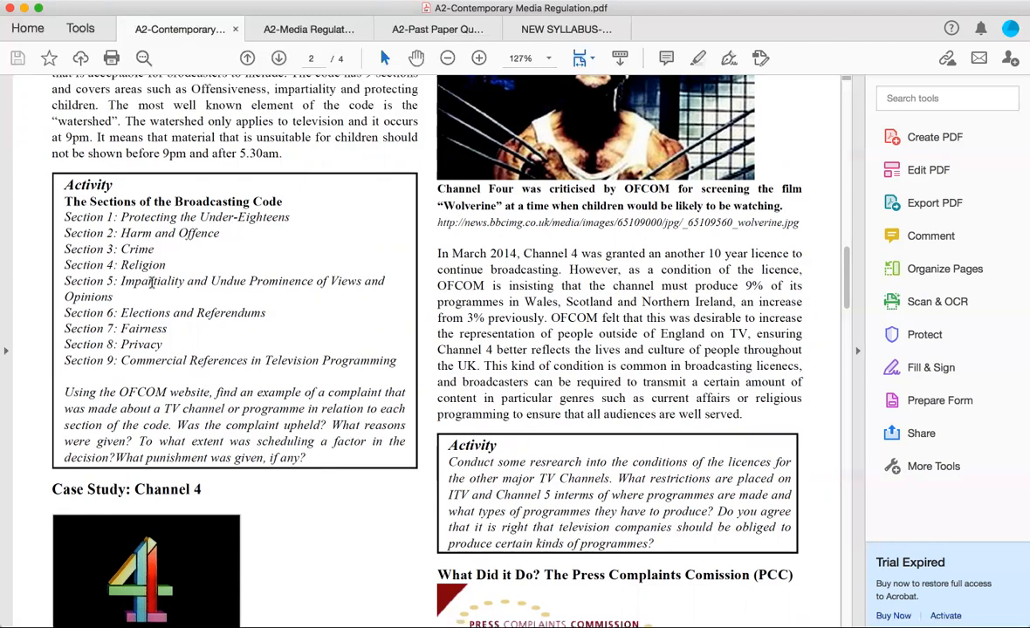
mouse_move(337, 321)
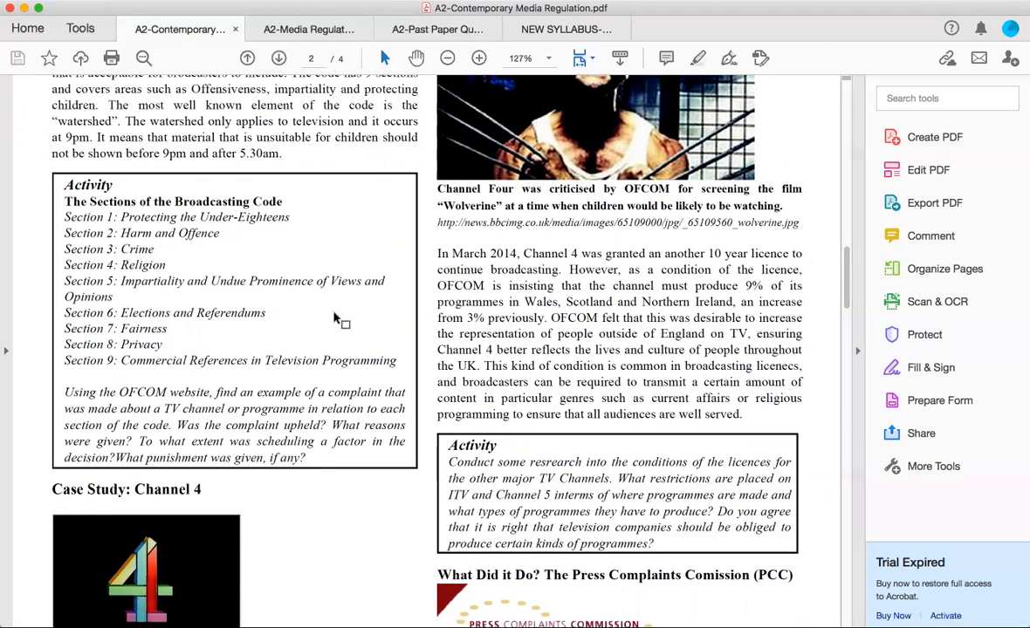
mouse_move(258, 314)
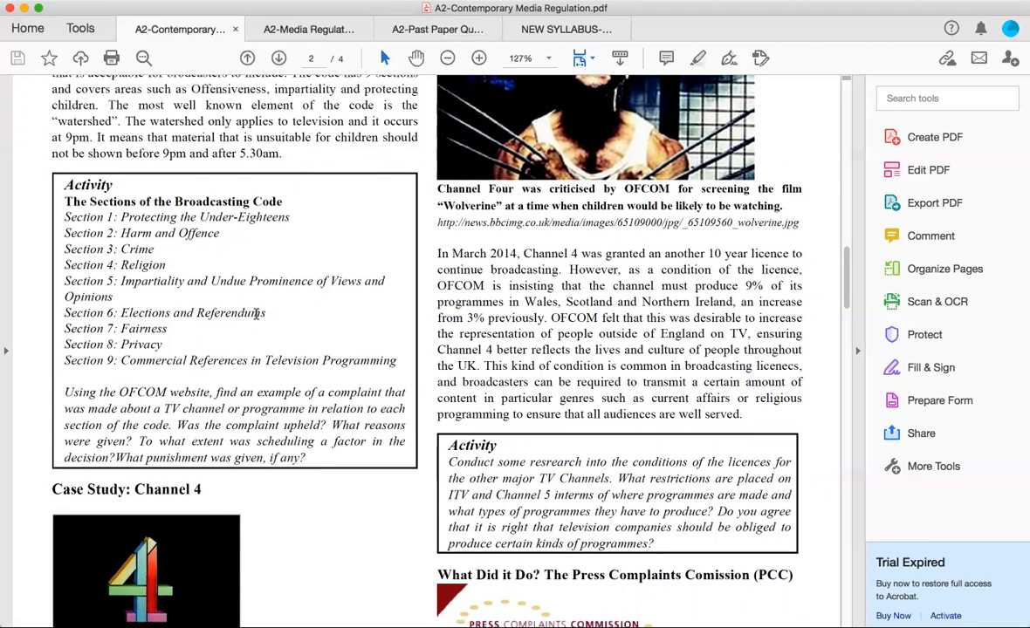
mouse_move(300, 317)
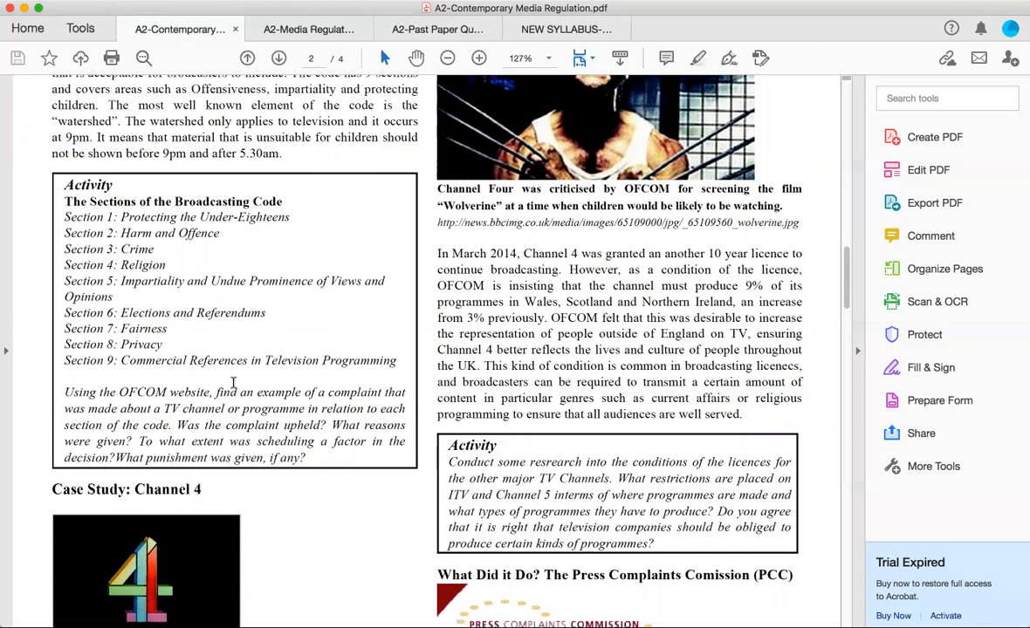
mouse_move(234, 387)
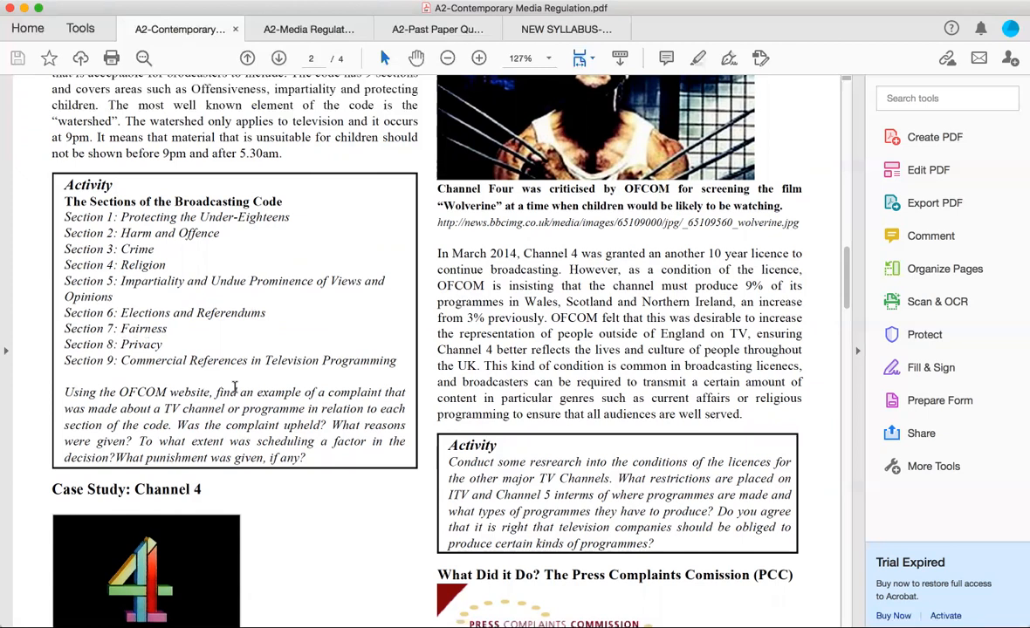
mouse_move(279, 267)
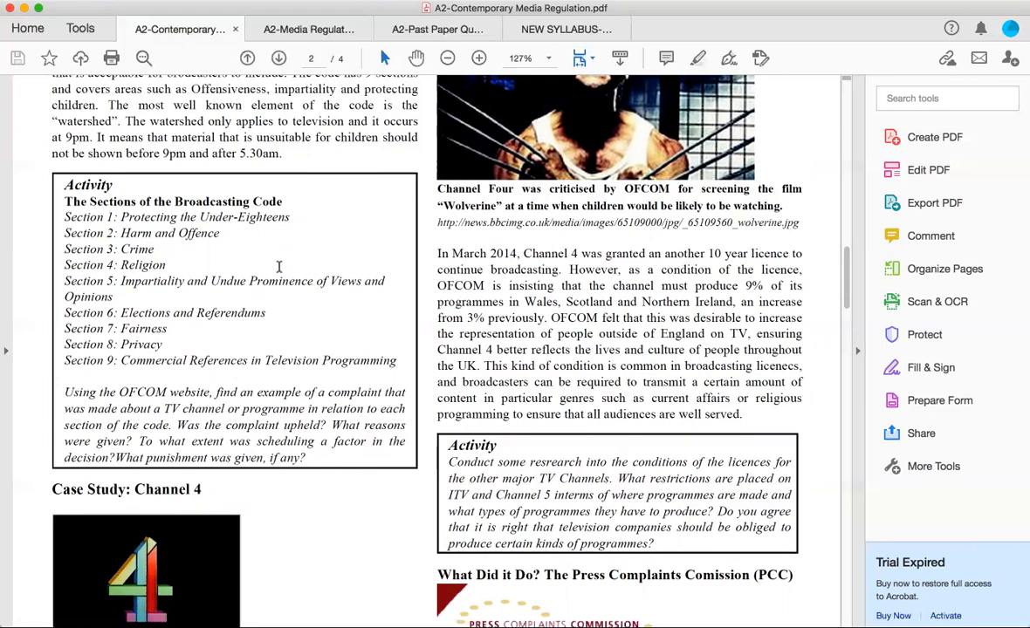
scroll(down, 3)
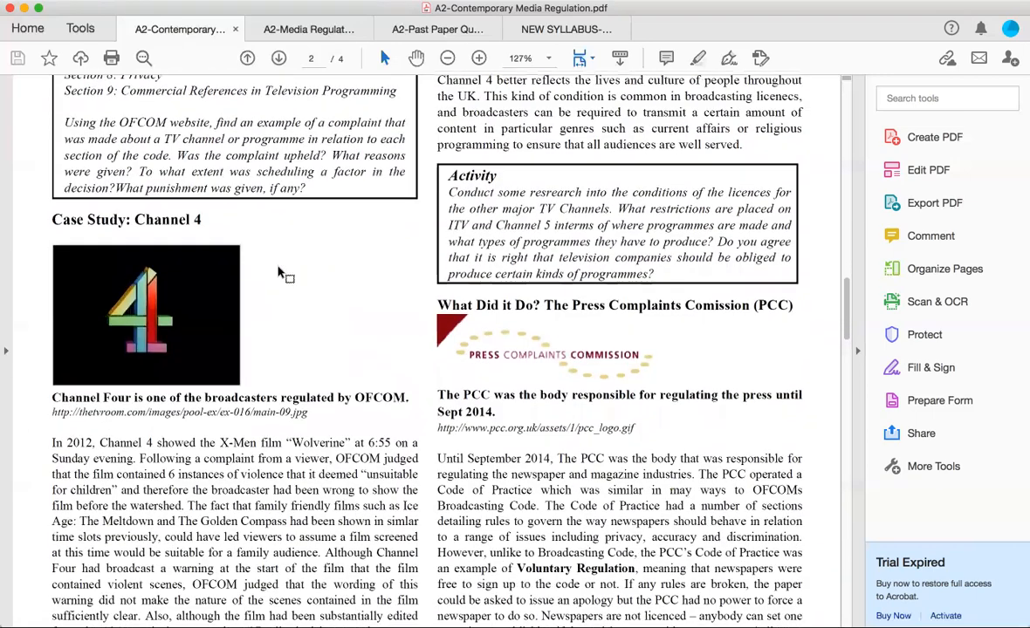
scroll(down, 3)
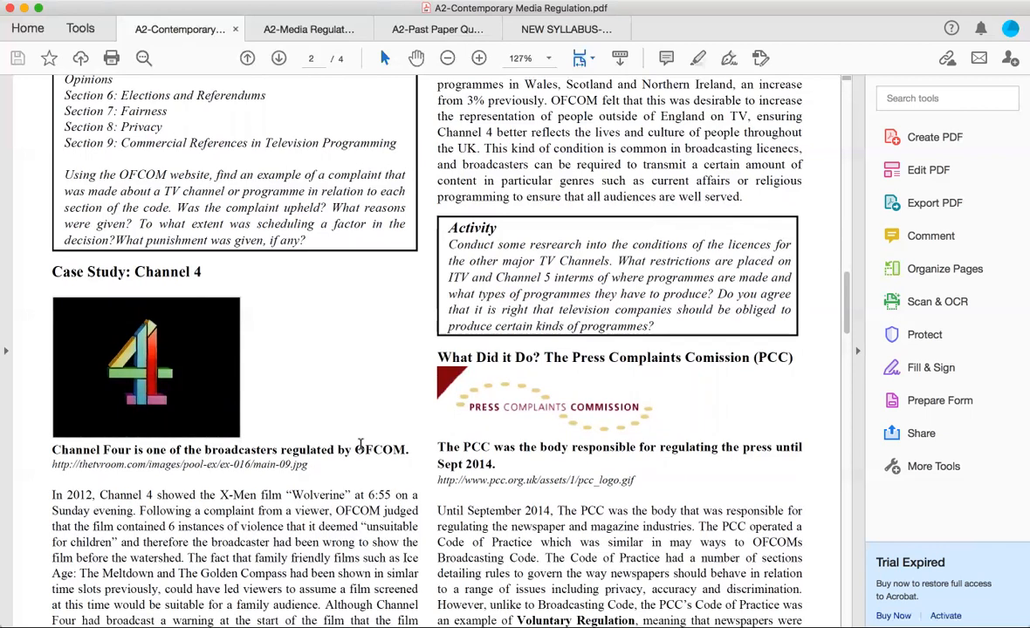
mouse_move(305, 431)
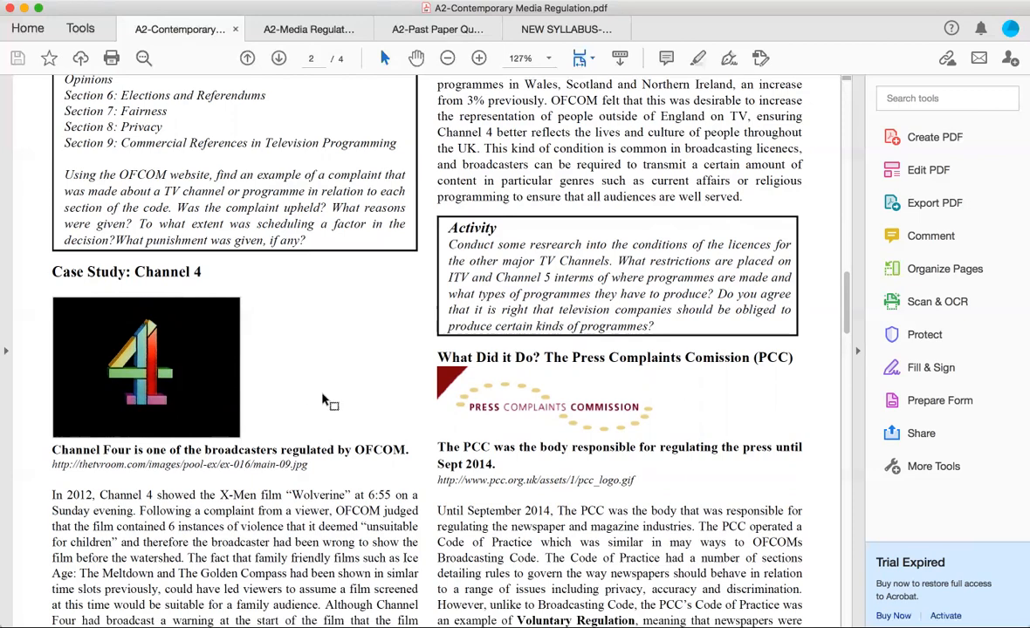
scroll(down, 3)
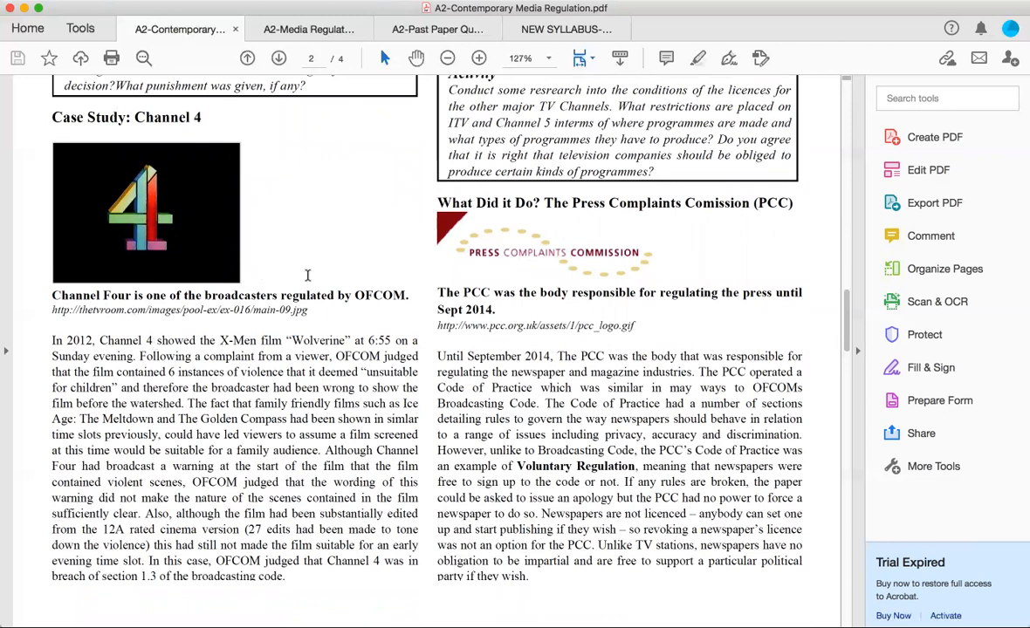
mouse_move(338, 243)
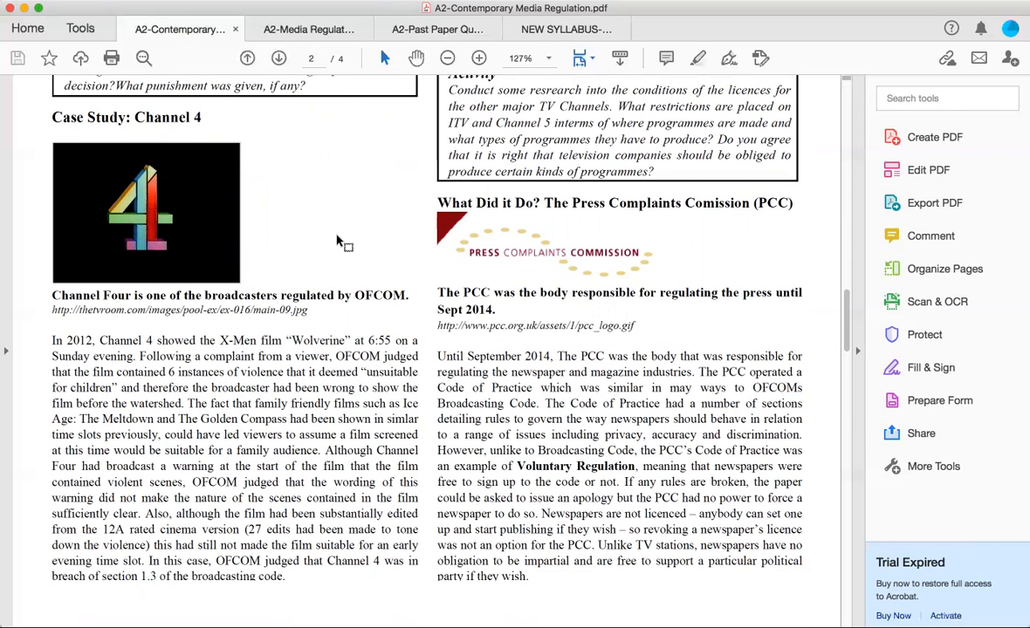
mouse_move(272, 241)
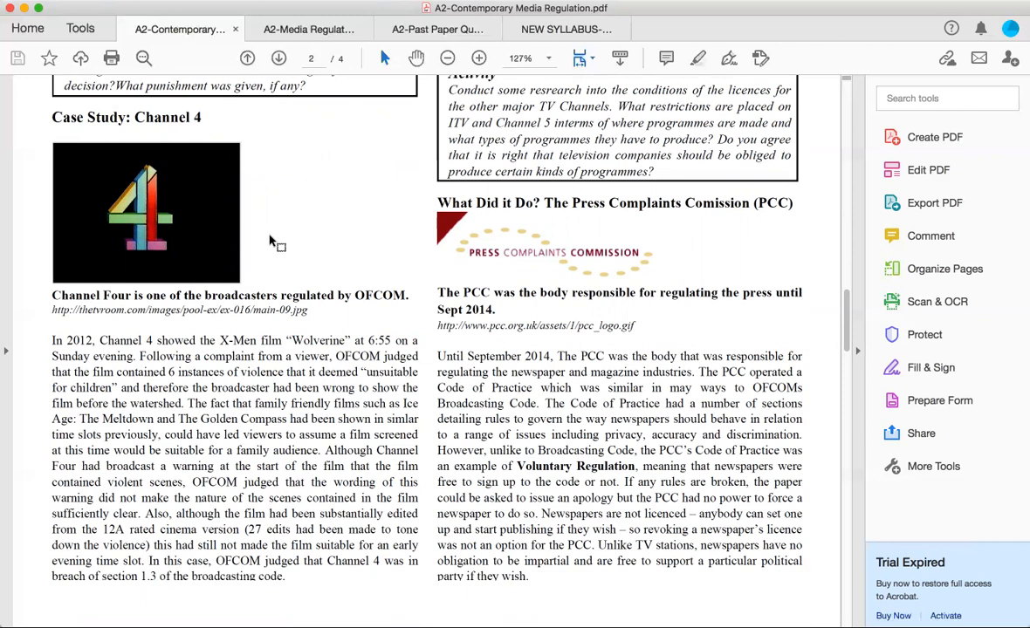
mouse_move(317, 254)
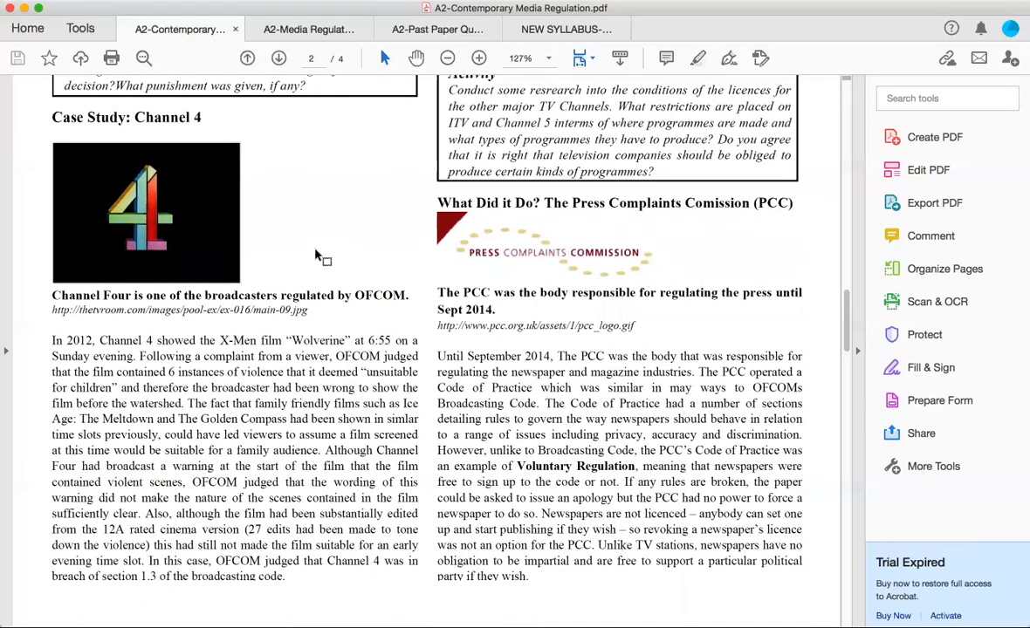
mouse_move(328, 421)
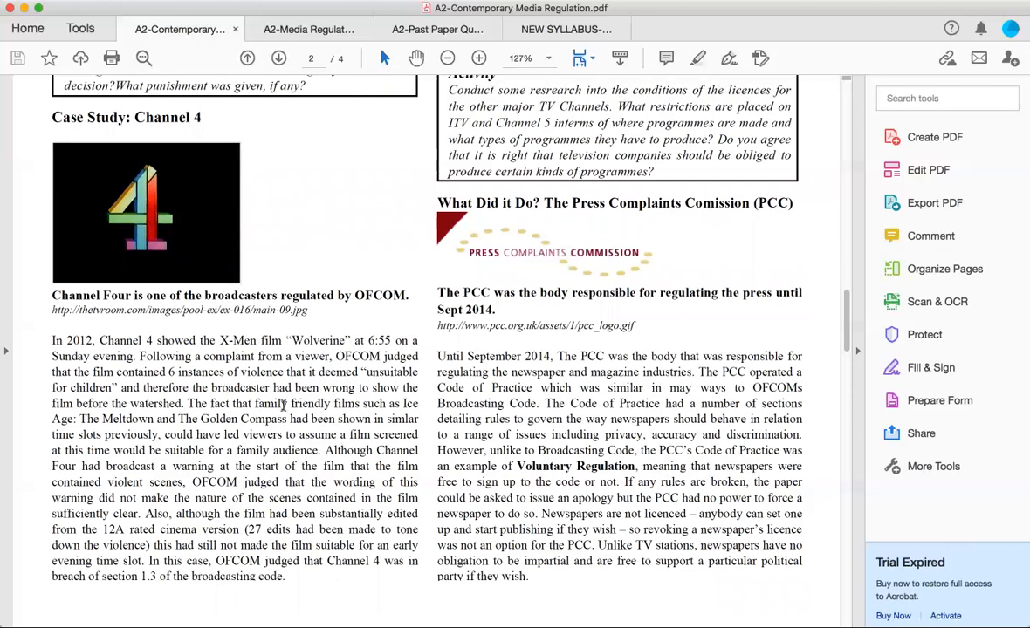
mouse_move(178, 391)
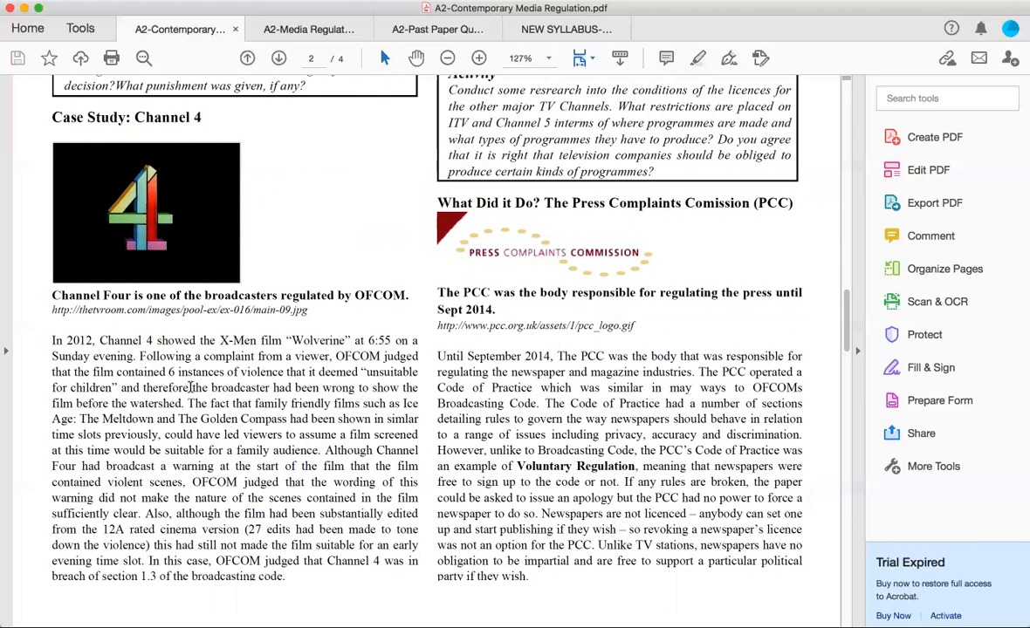
mouse_move(300, 370)
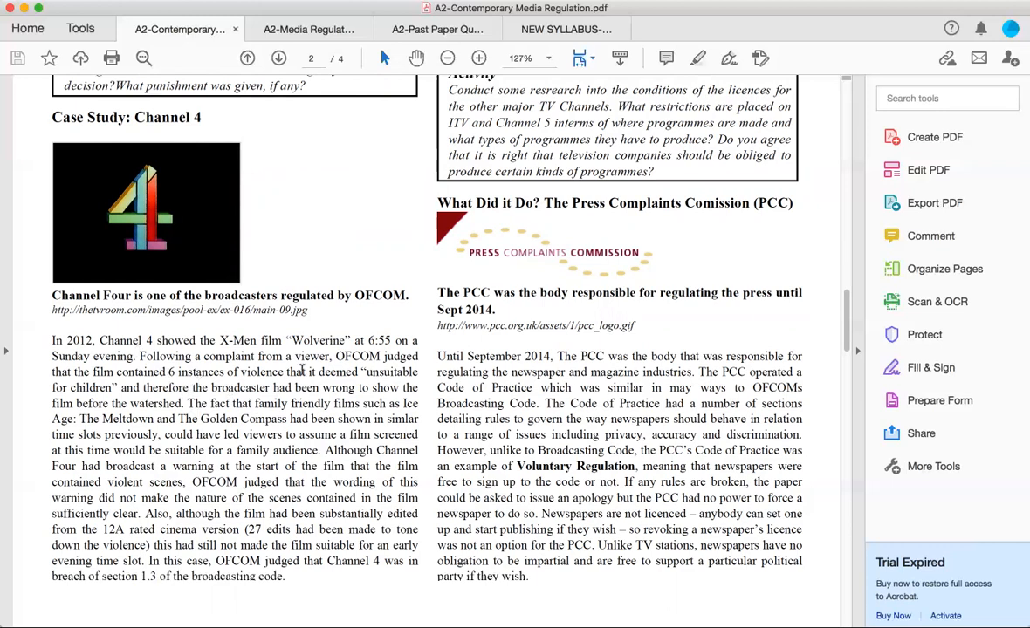
mouse_move(327, 429)
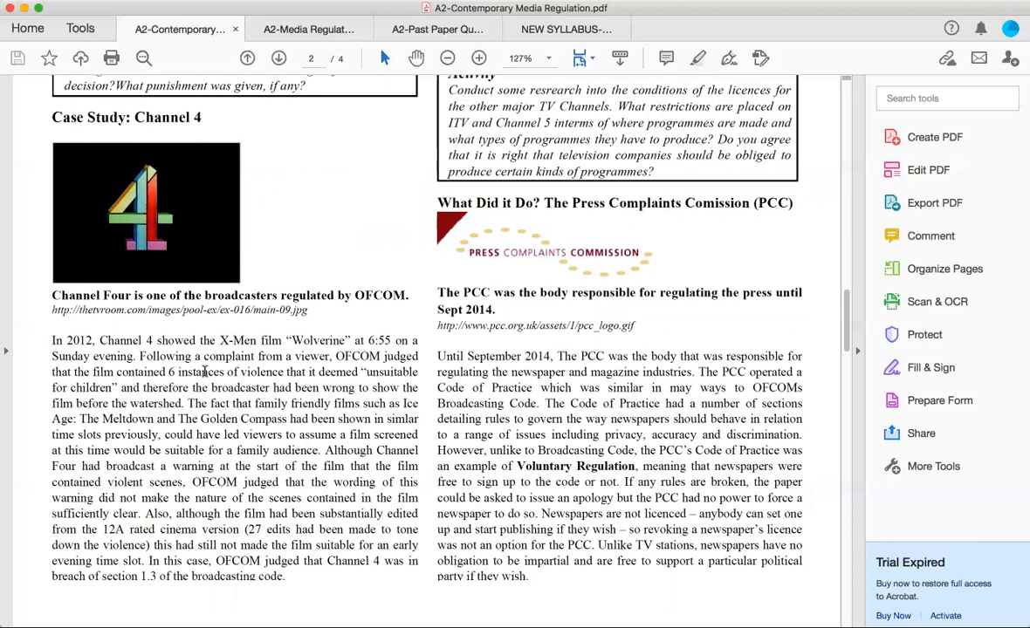
mouse_move(323, 481)
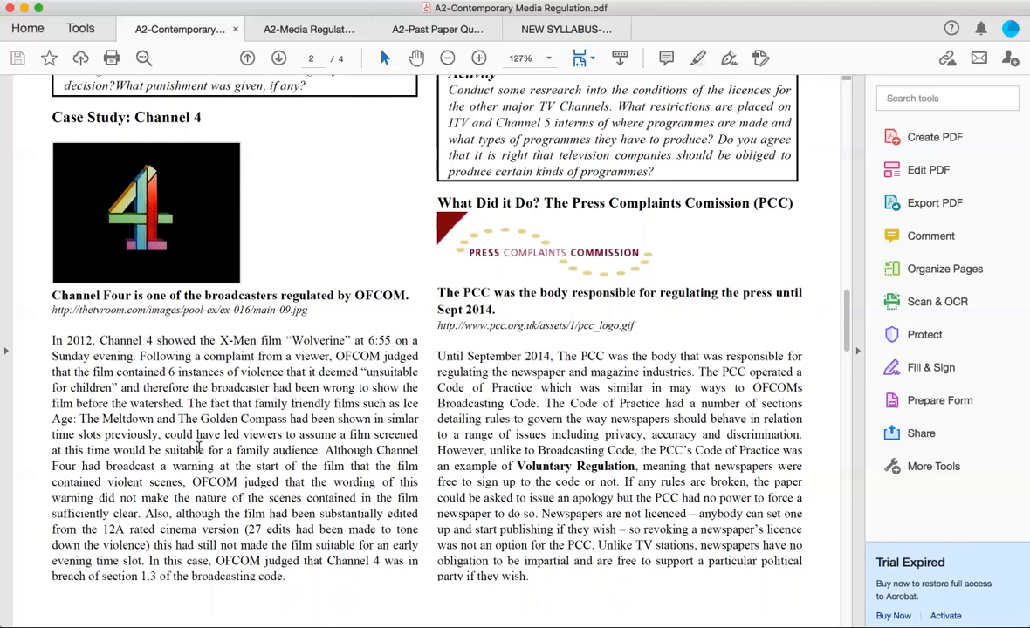
mouse_move(346, 353)
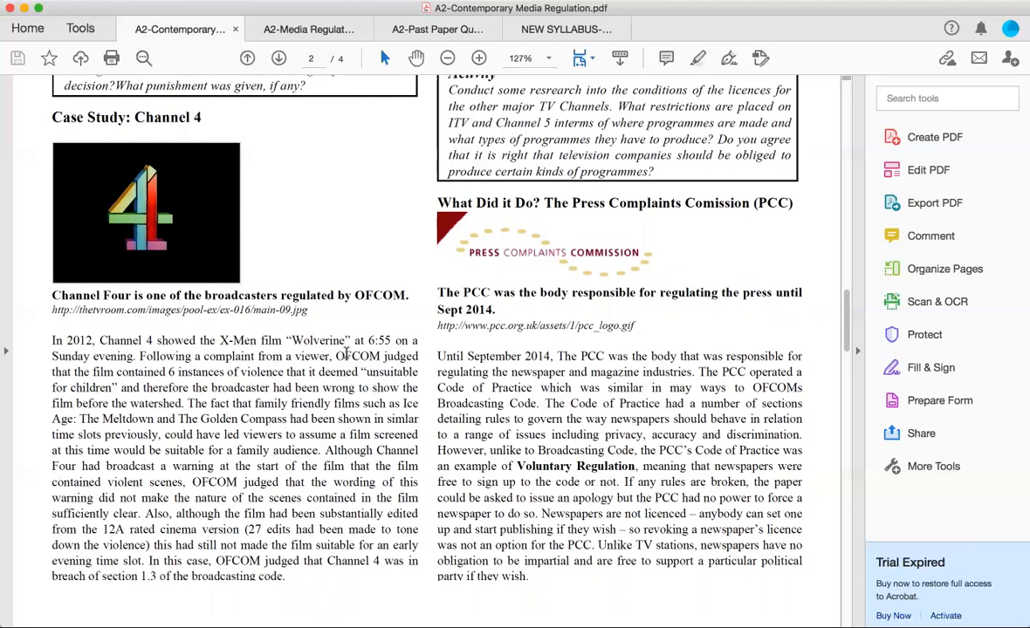
mouse_move(402, 541)
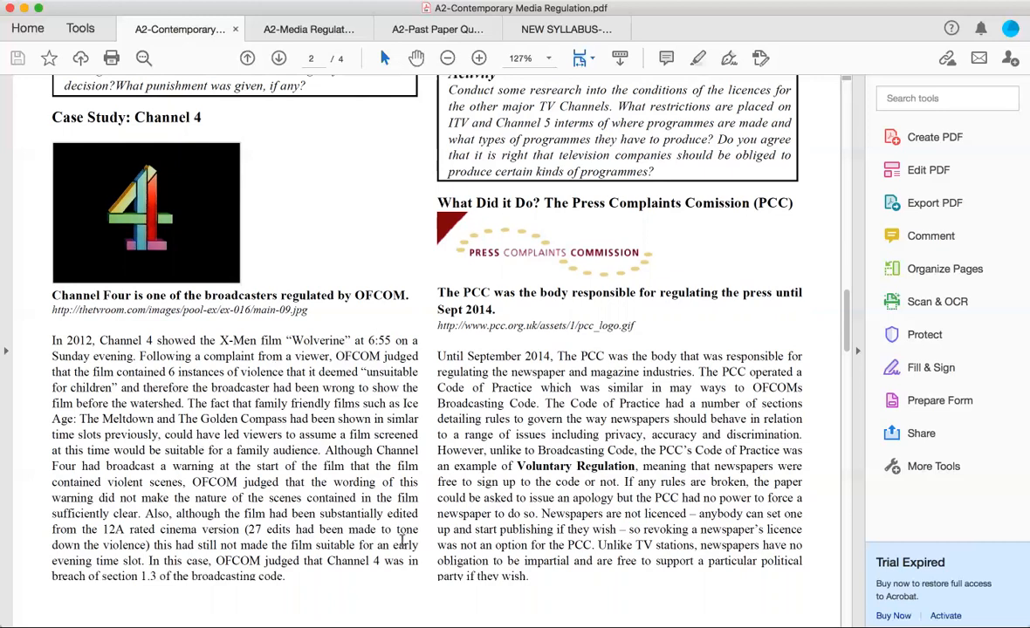
mouse_move(300, 398)
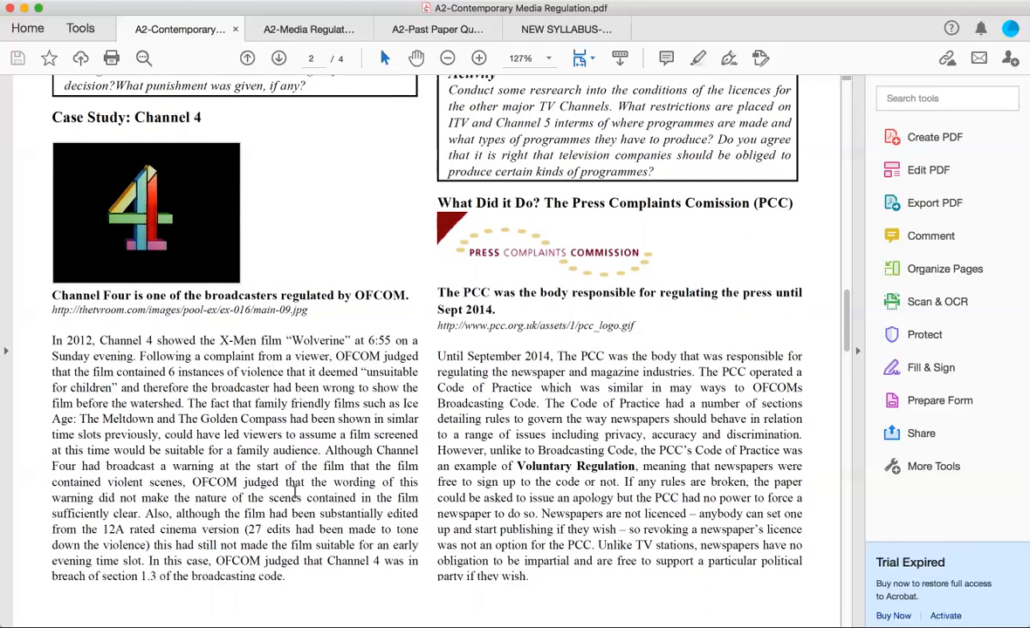
mouse_move(224, 445)
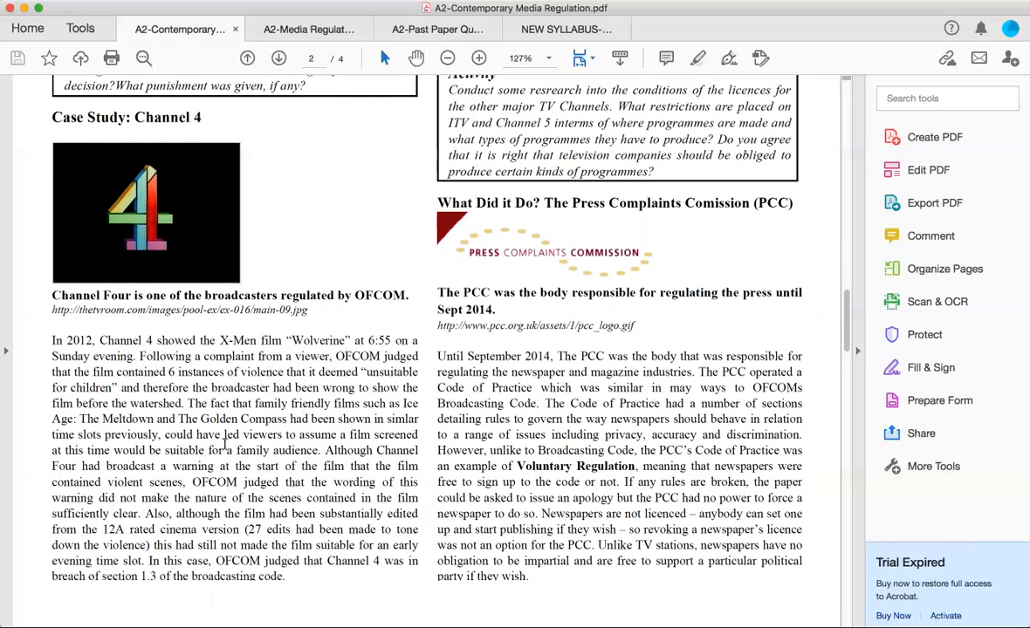
mouse_move(214, 457)
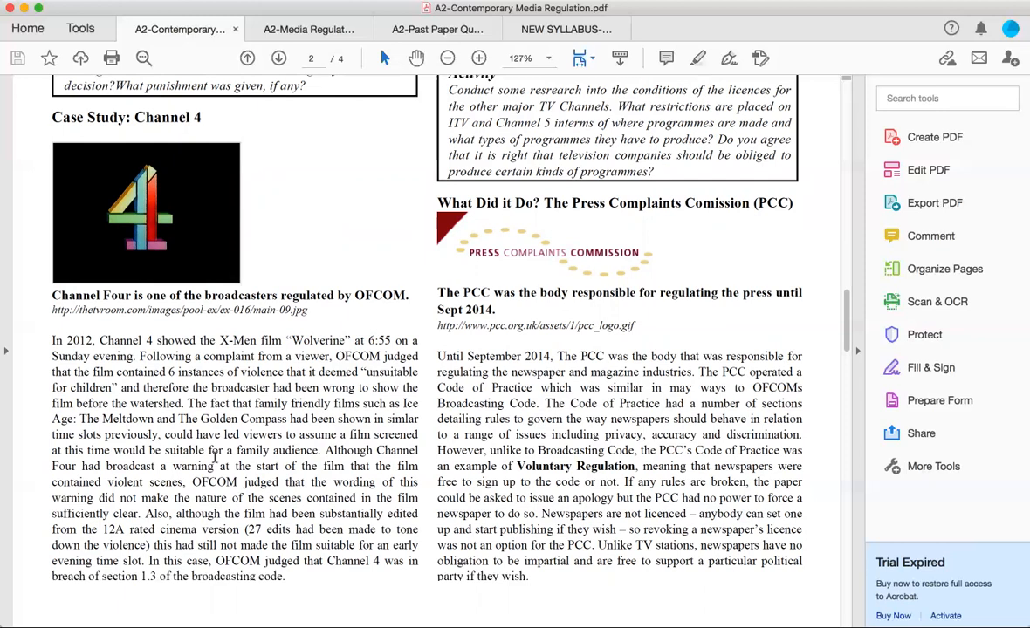
scroll(down, 3)
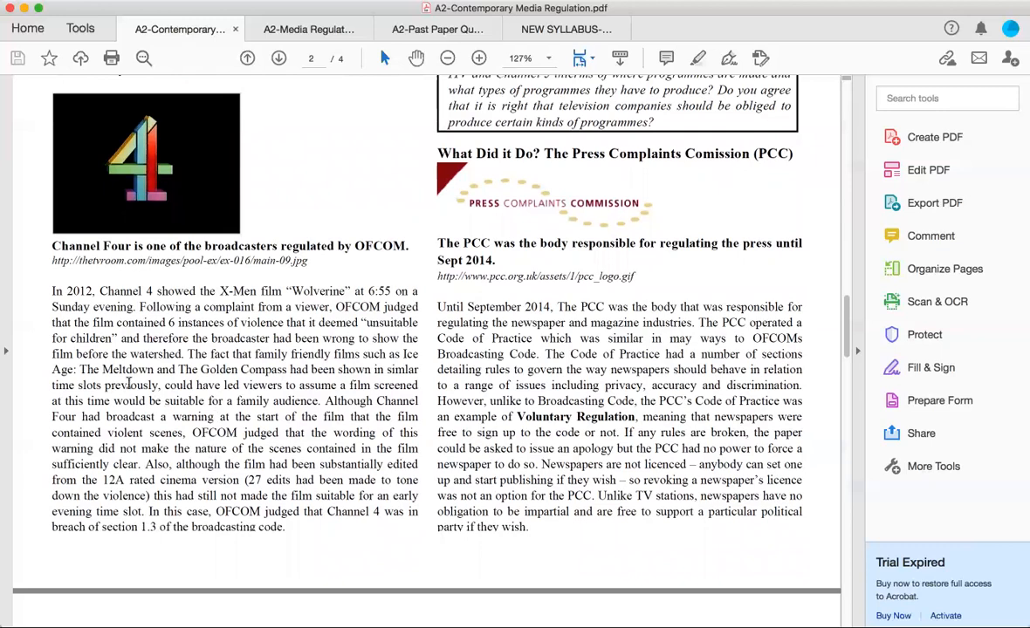
mouse_move(199, 391)
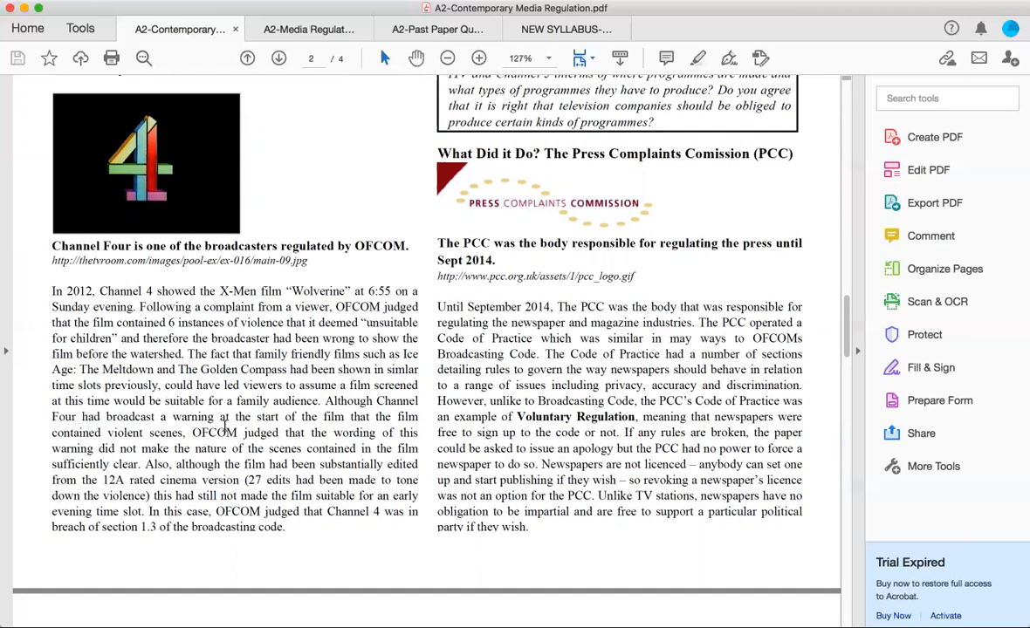
mouse_move(316, 402)
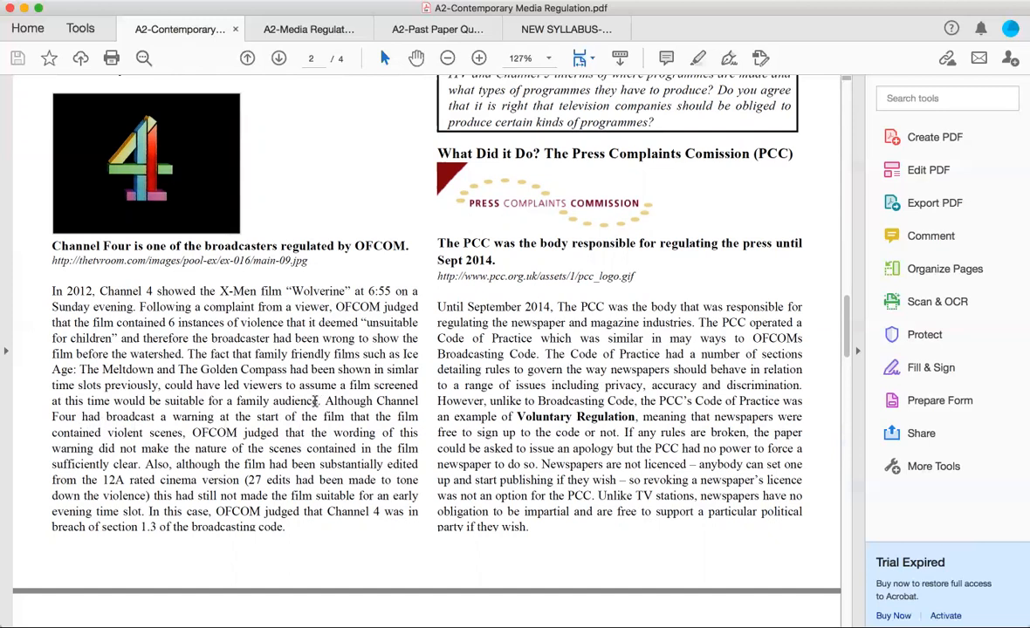
drag(105, 386, 322, 400)
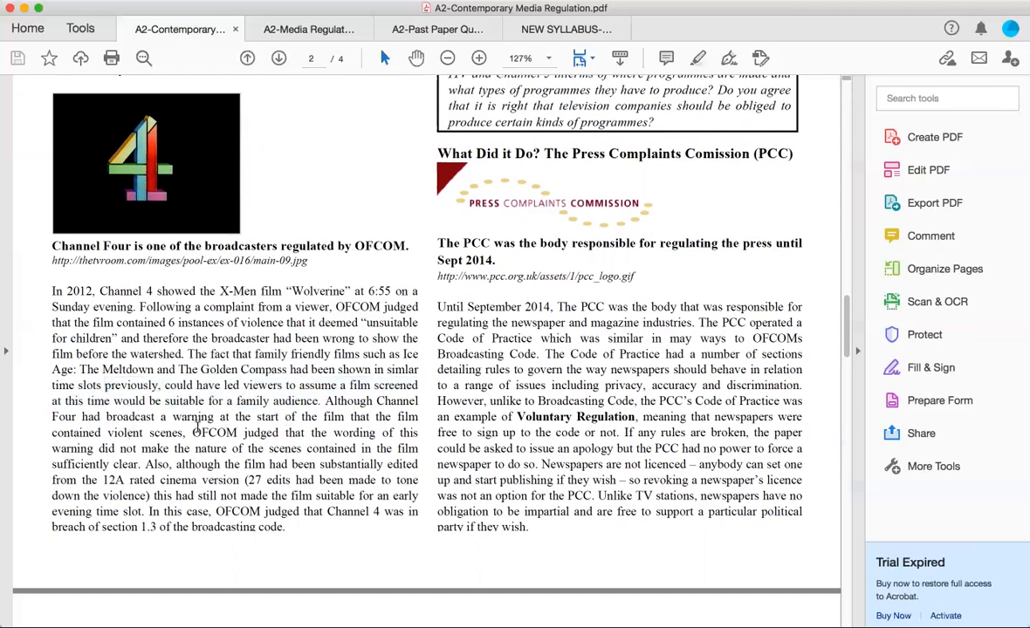
drag(107, 415, 185, 433)
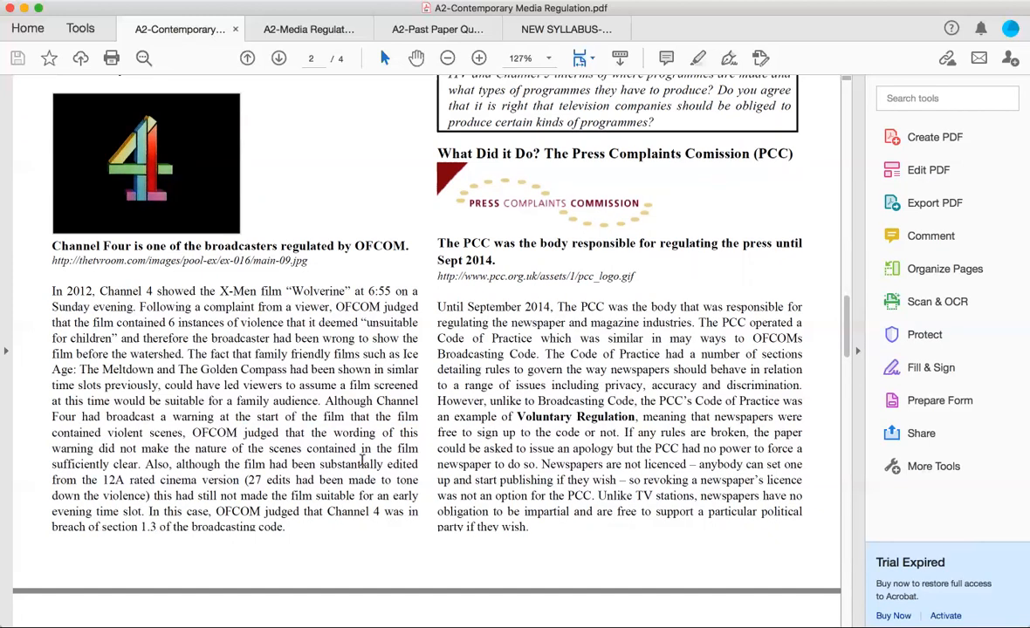
mouse_move(348, 429)
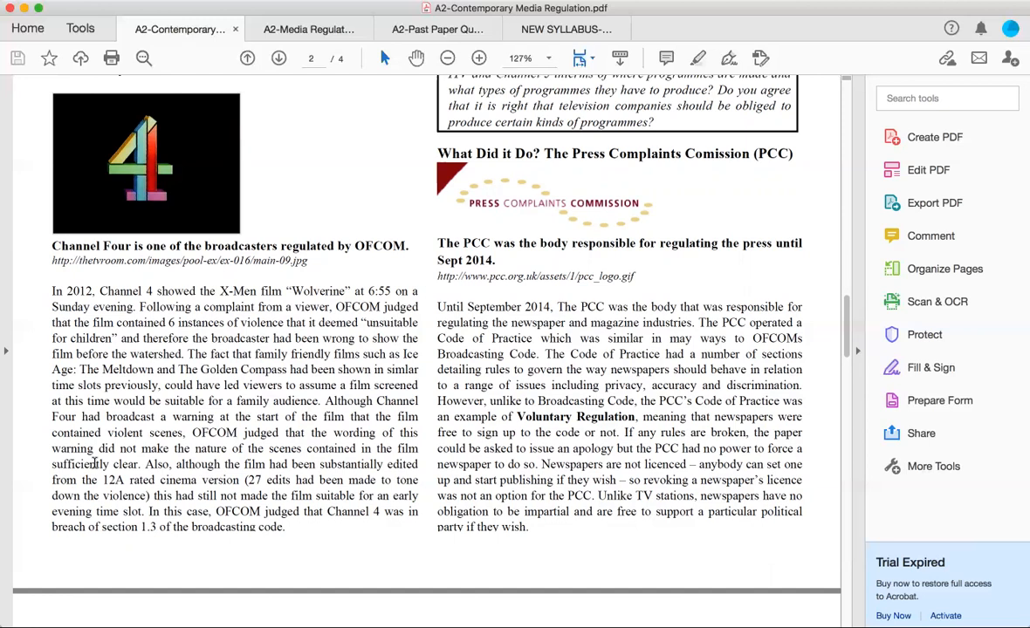
mouse_move(286, 424)
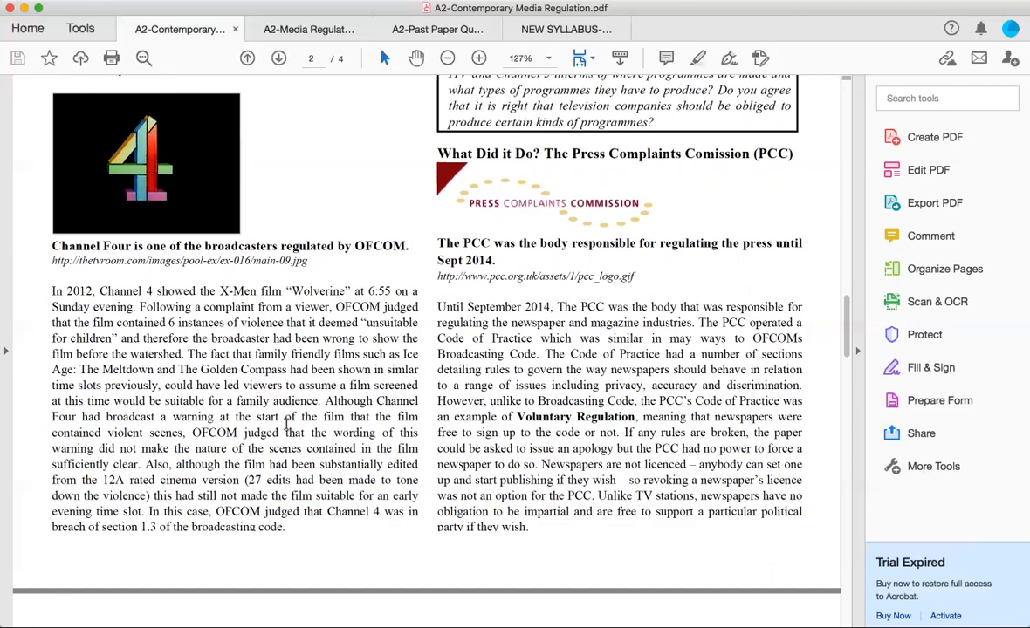
mouse_move(297, 461)
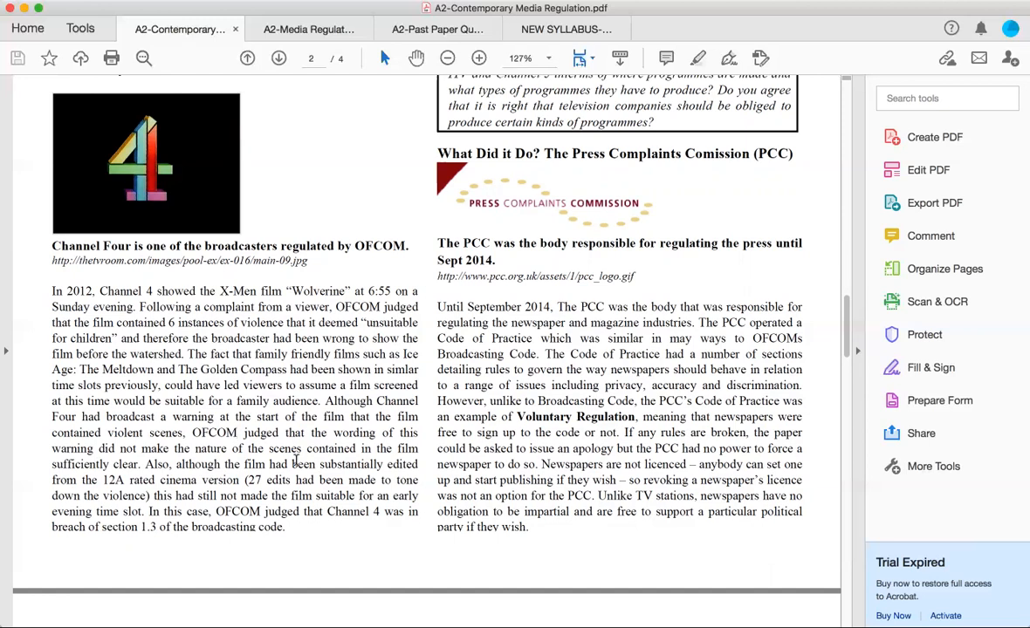
click(235, 433)
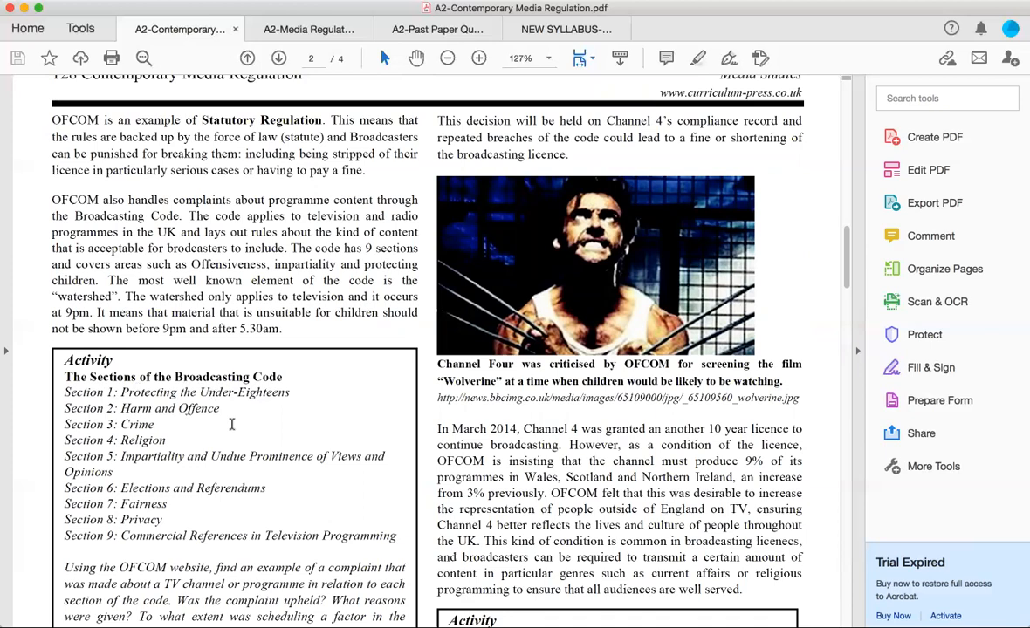
scroll(down, 3)
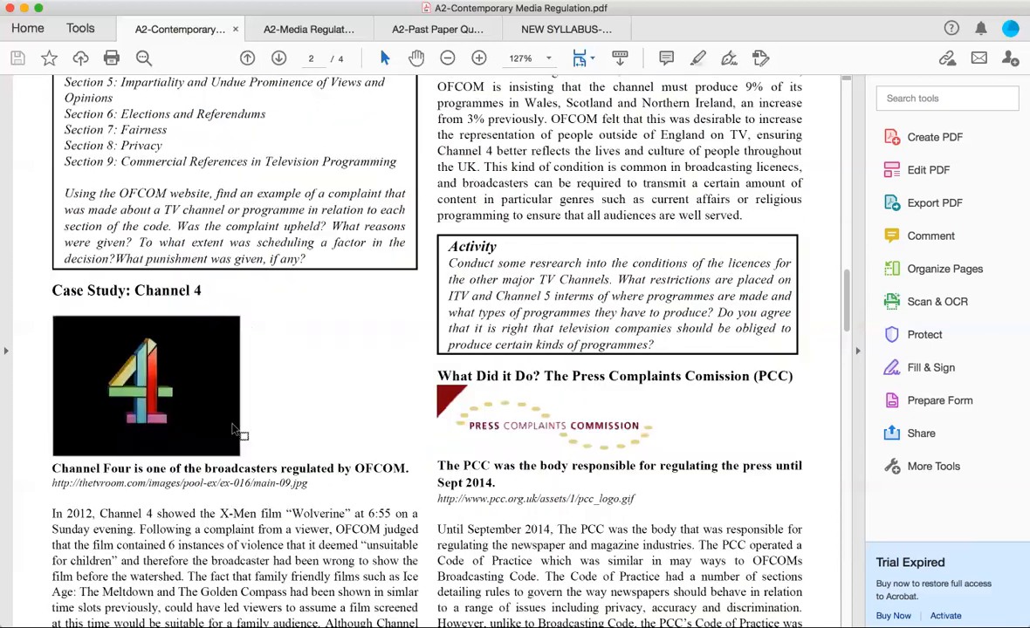
scroll(down, 3)
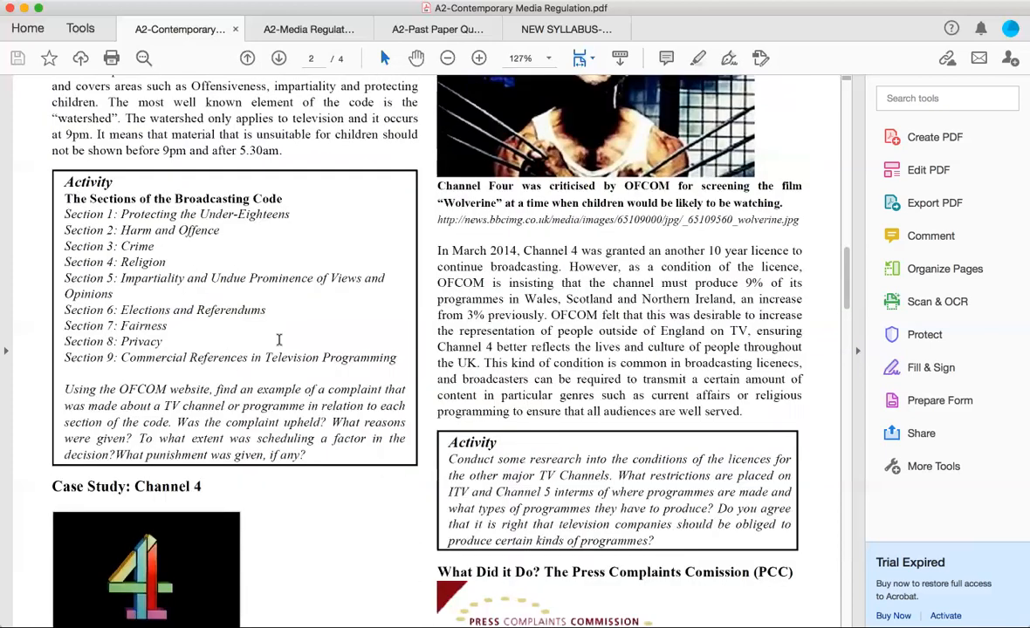
scroll(down, 3)
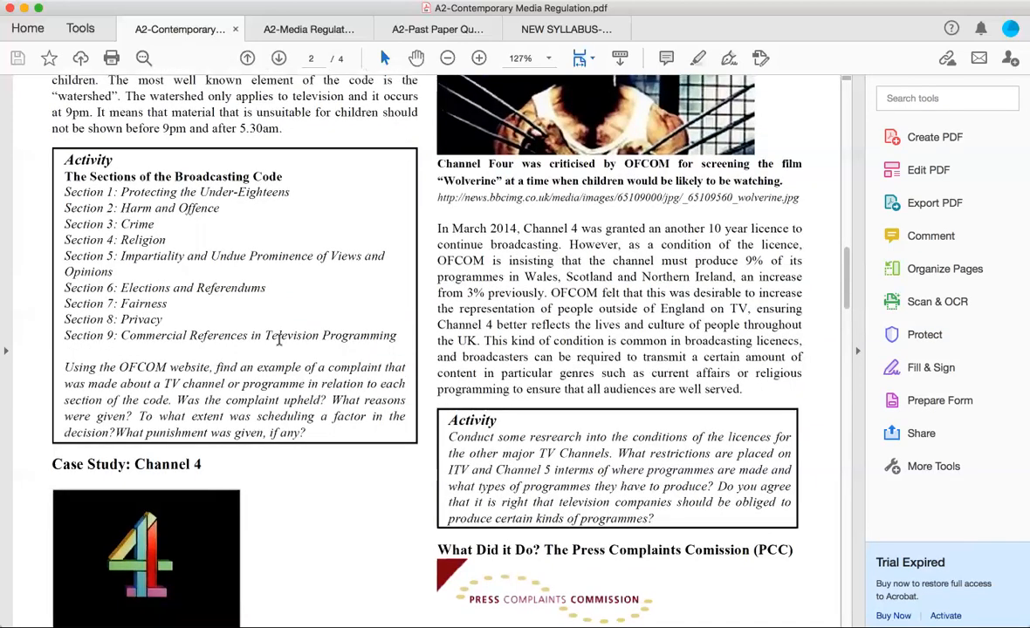
scroll(down, 3)
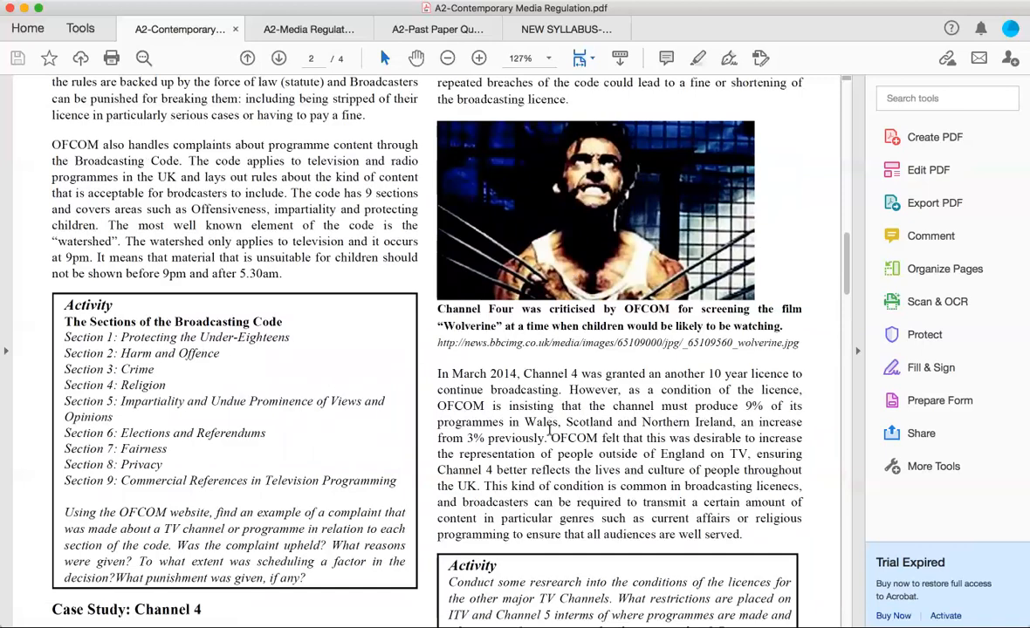
scroll(down, 3)
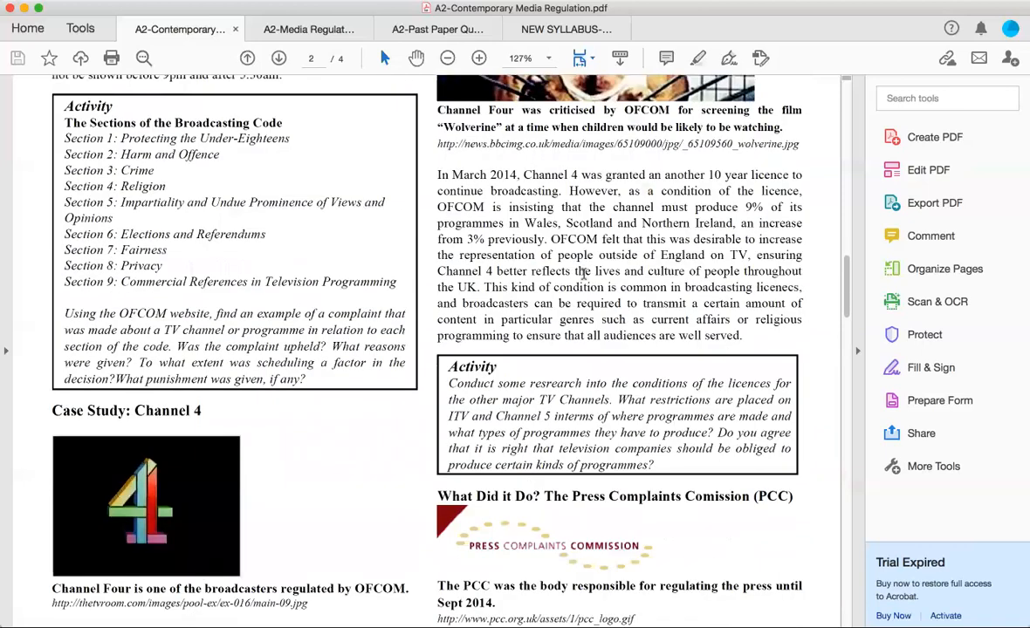
scroll(down, 3)
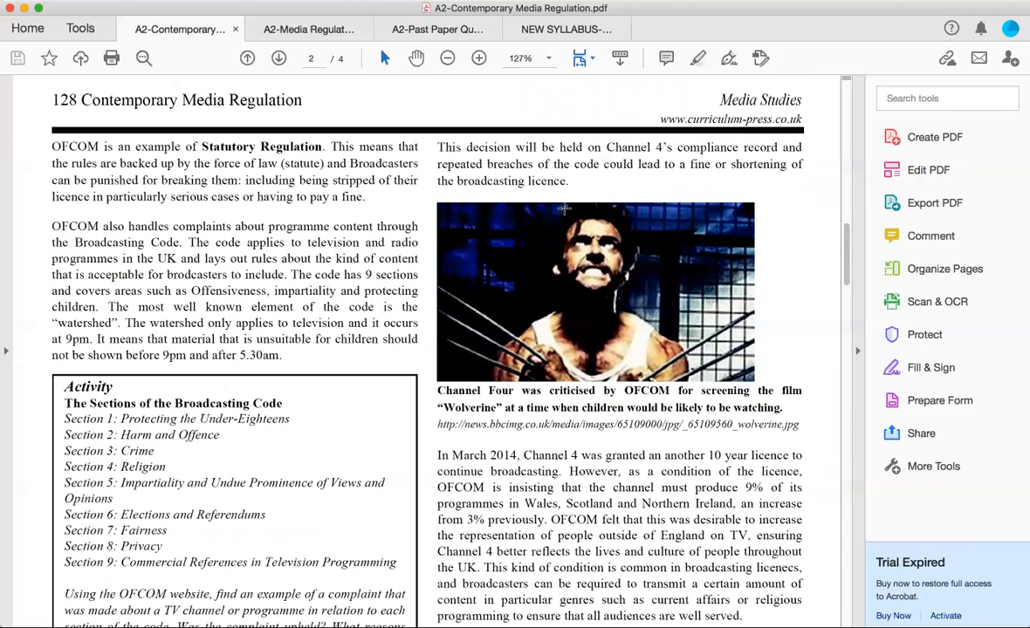
mouse_move(705, 166)
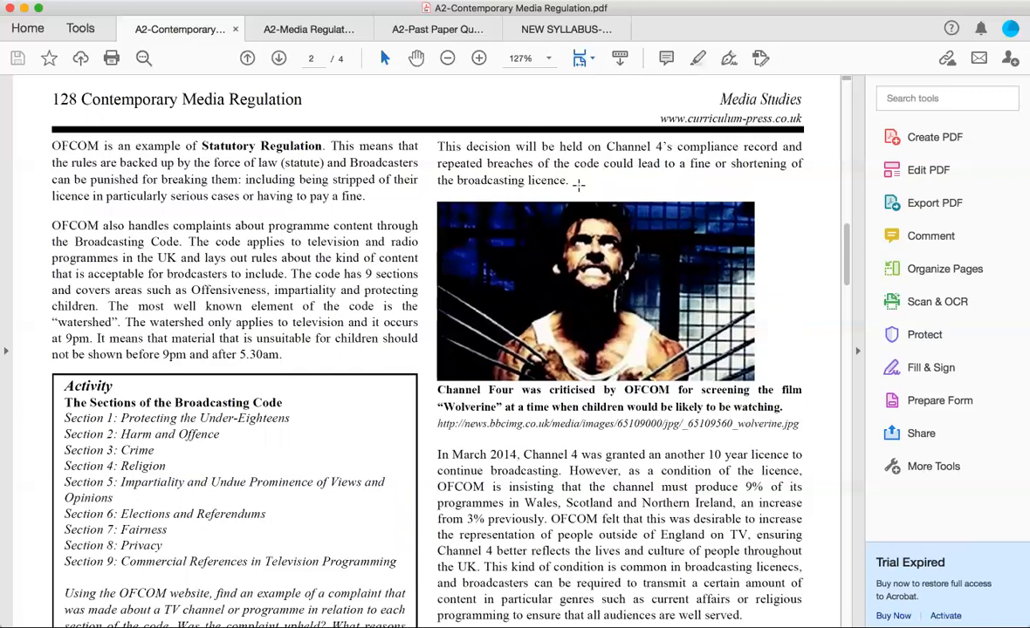
scroll(down, 3)
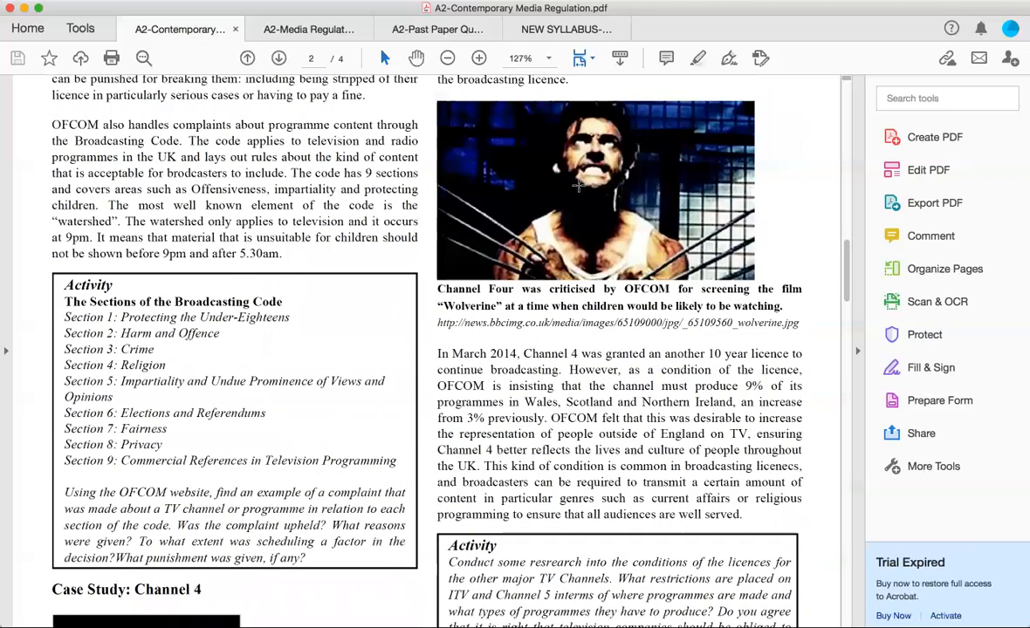
scroll(down, 3)
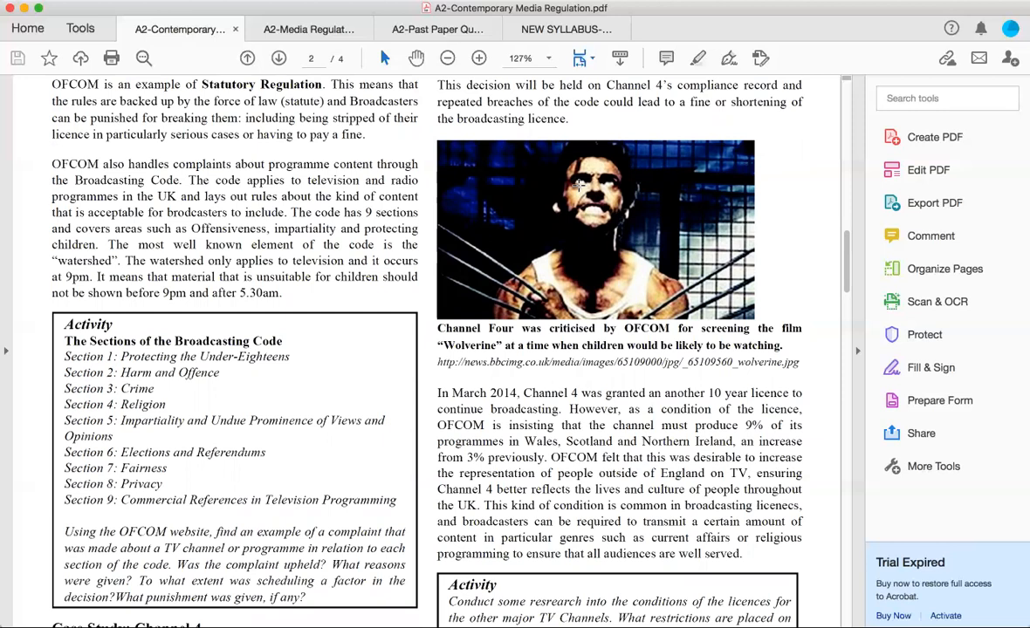
scroll(down, 3)
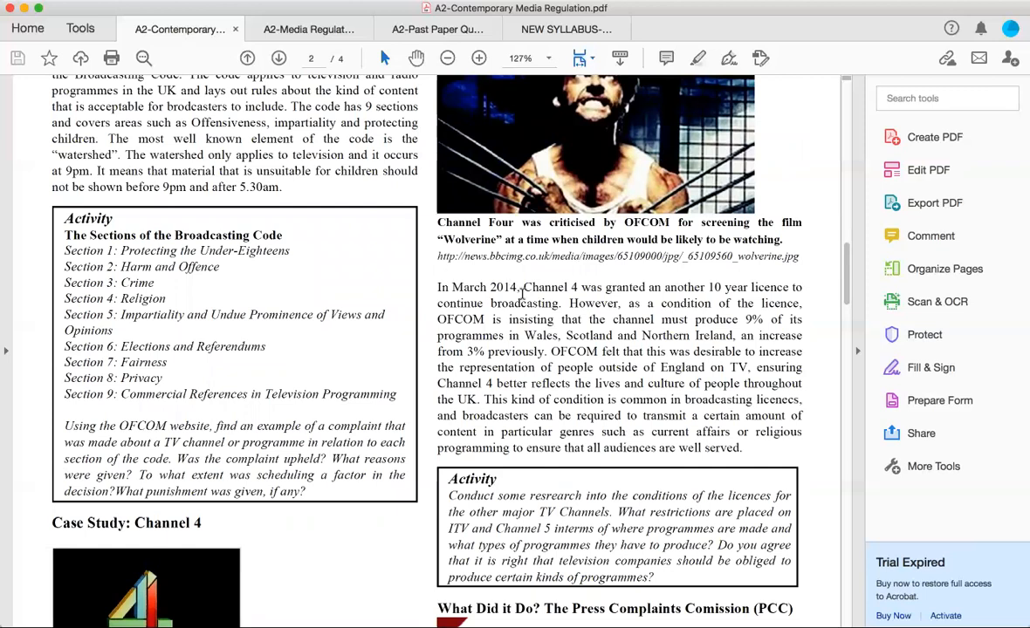
mouse_move(737, 283)
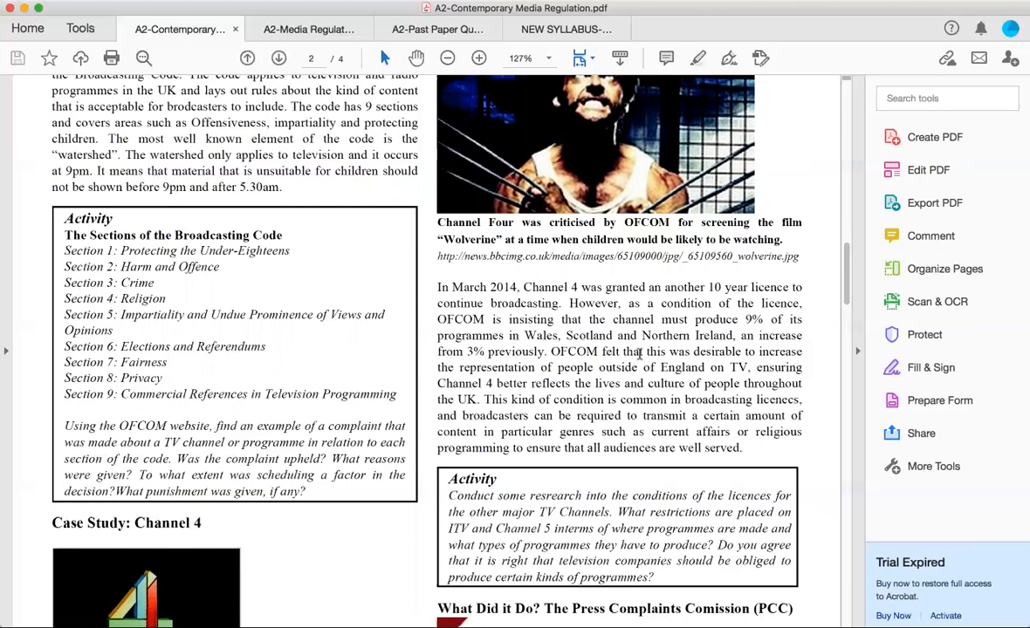
mouse_move(510, 382)
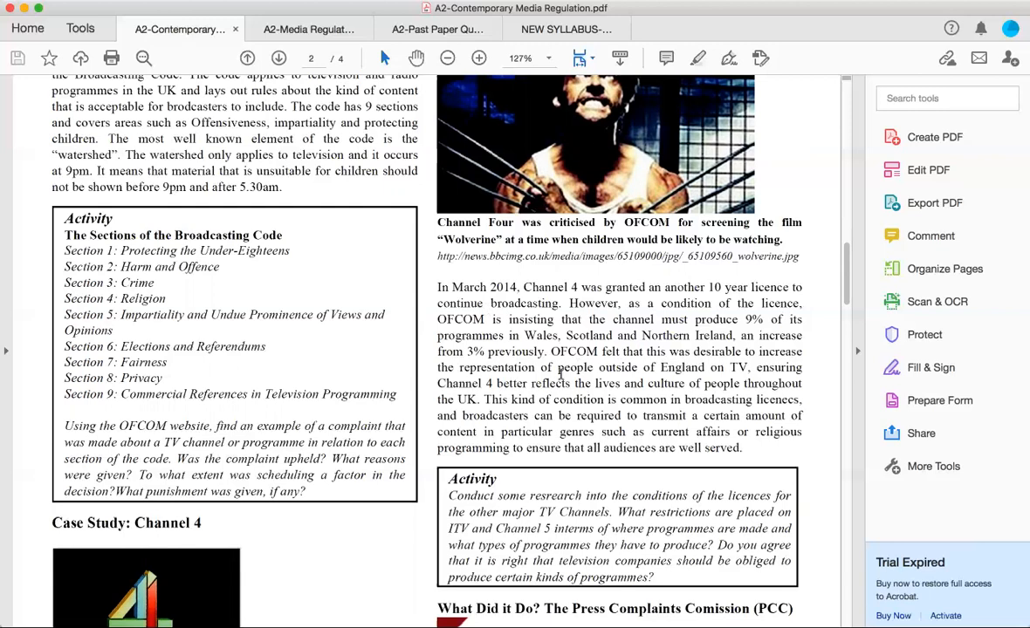
mouse_move(691, 287)
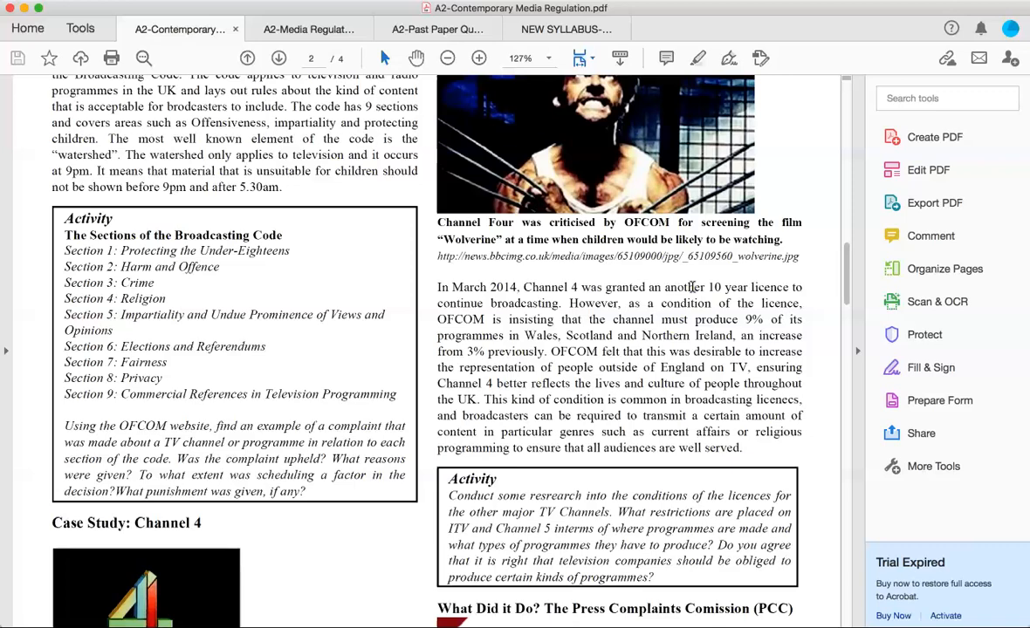
scroll(down, 3)
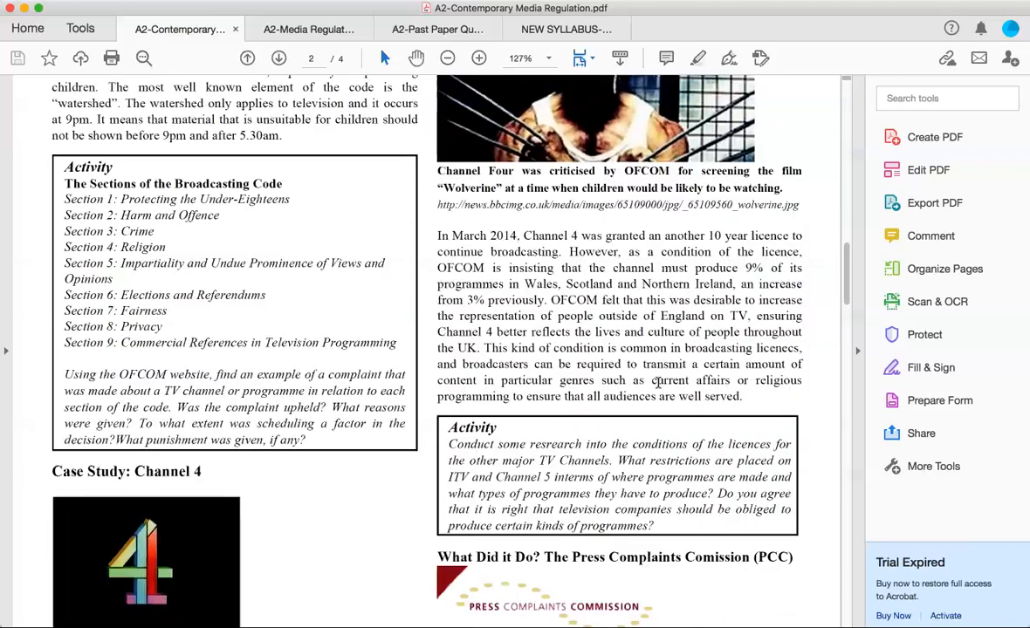
scroll(down, 3)
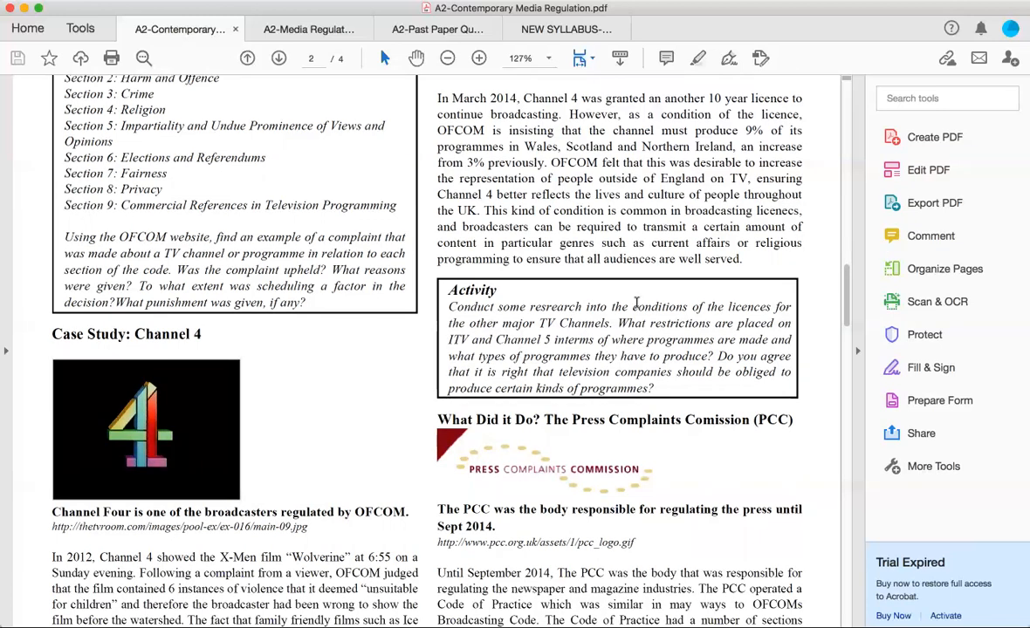
mouse_move(601, 286)
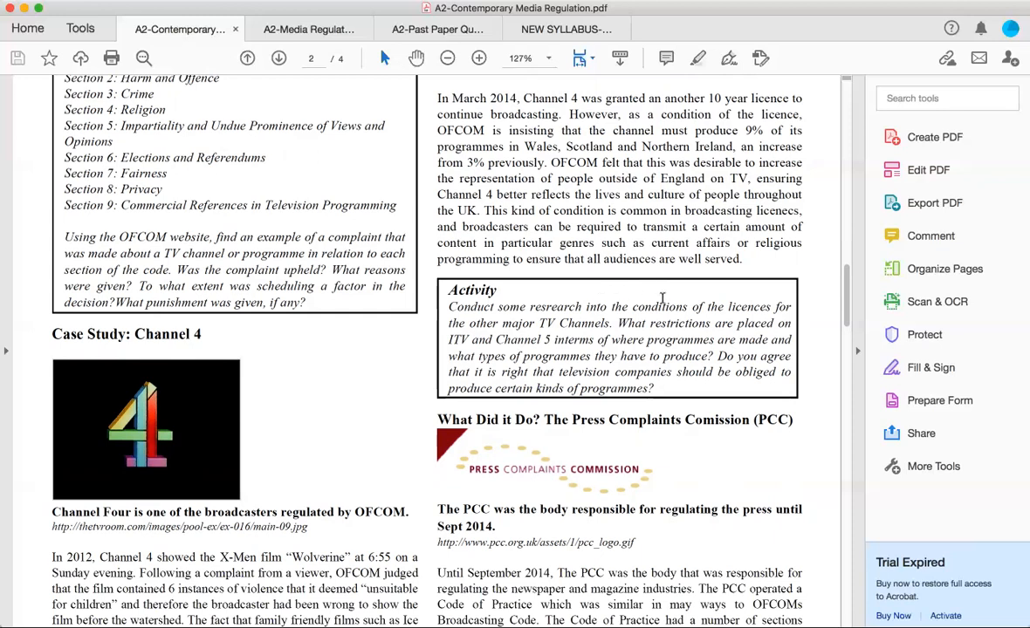
mouse_move(604, 321)
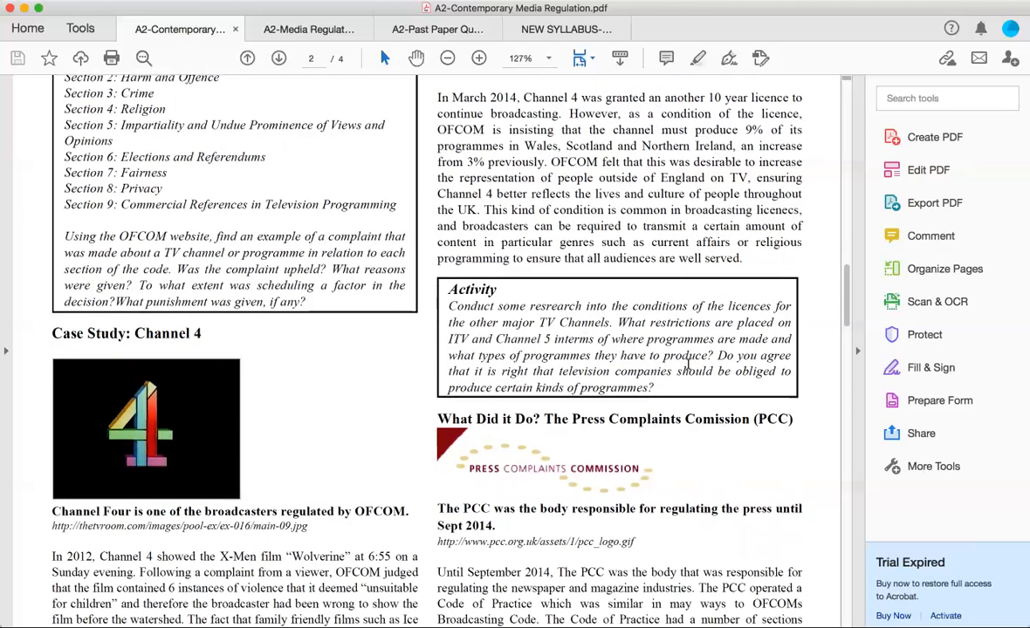
scroll(down, 3)
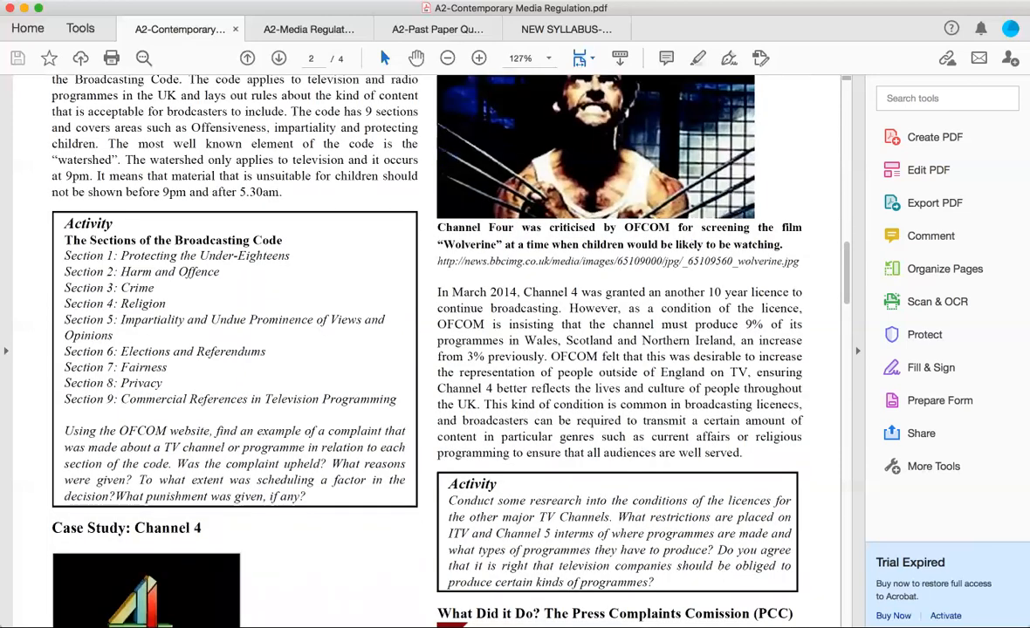
mouse_move(632, 356)
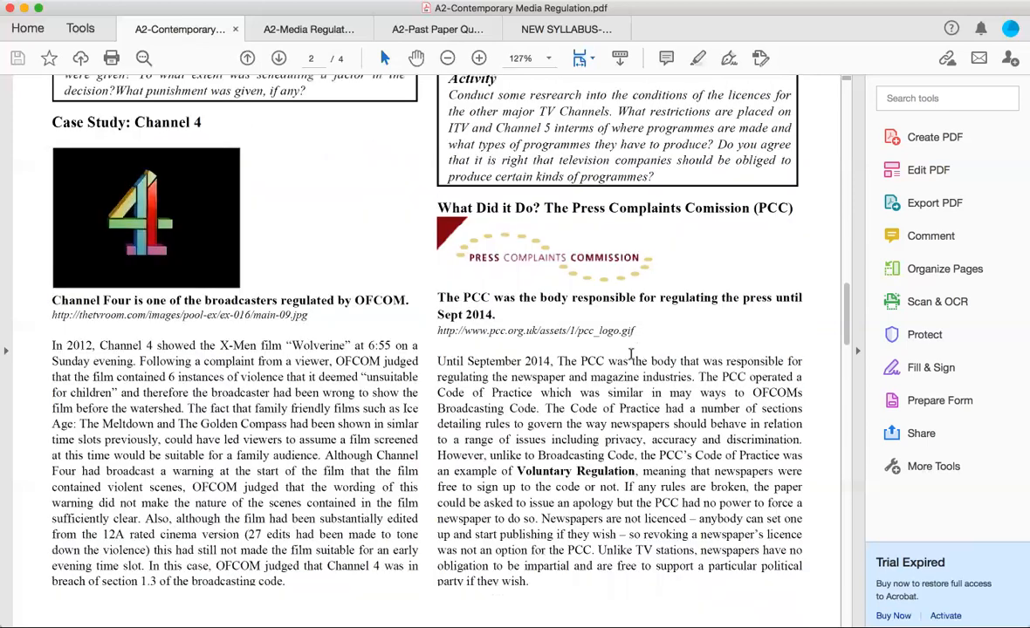
scroll(down, 3)
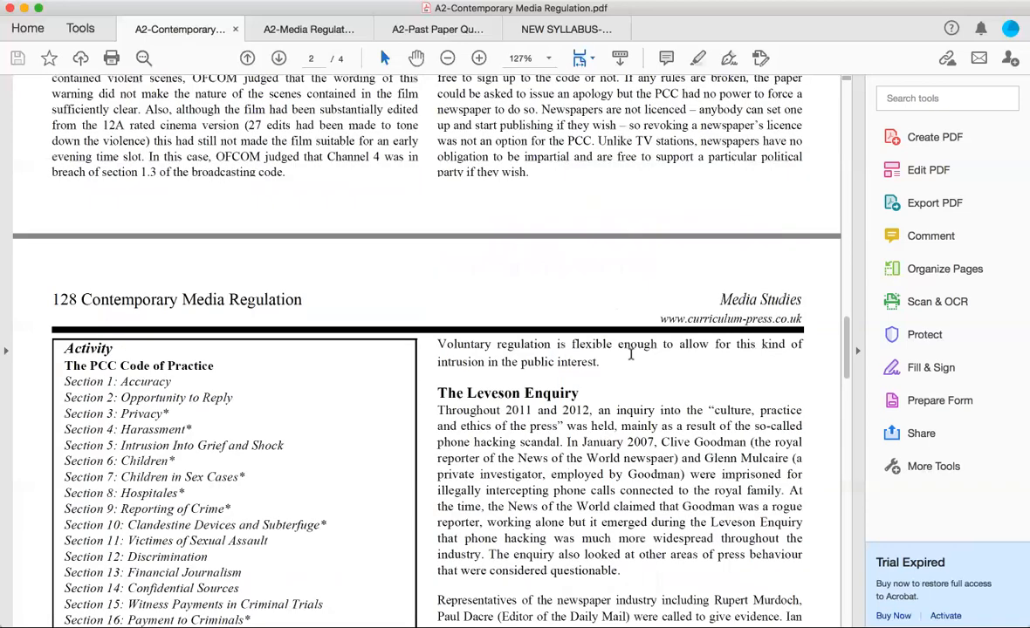
scroll(down, 3)
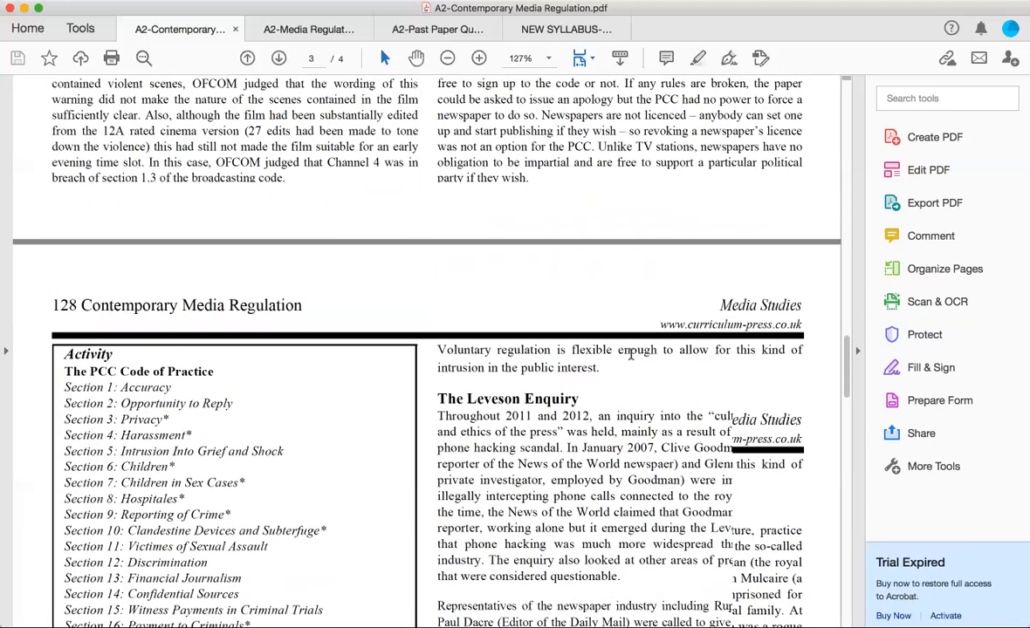
scroll(up, 3)
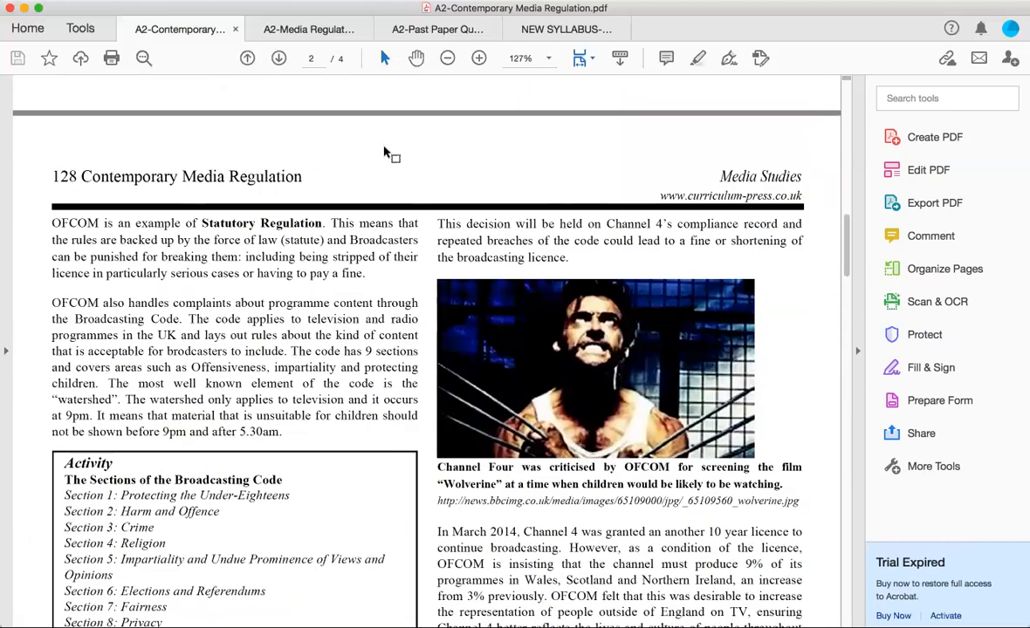
click(307, 28)
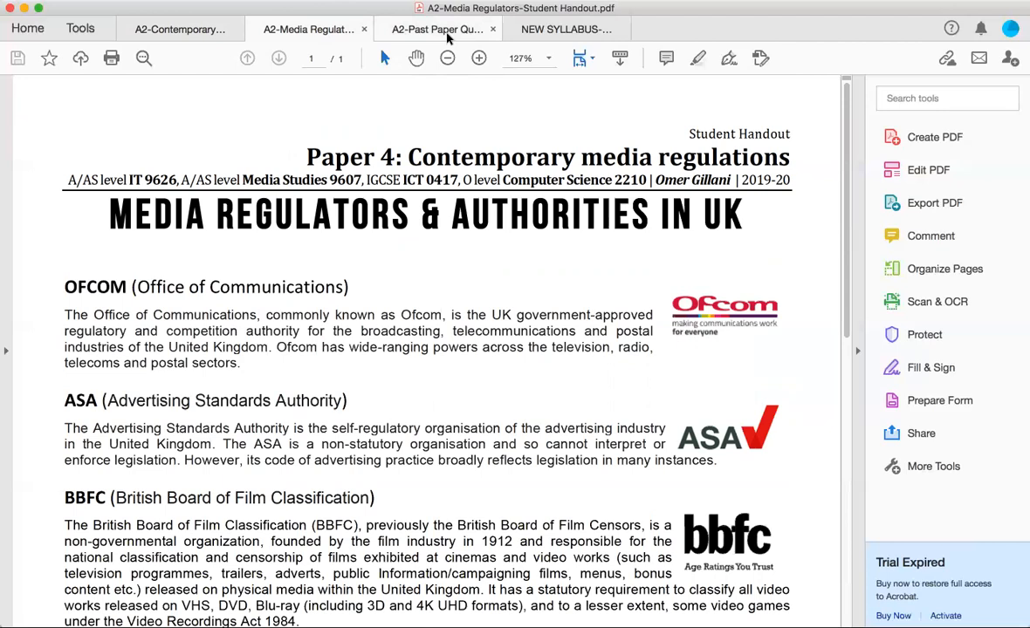
mouse_move(436, 28)
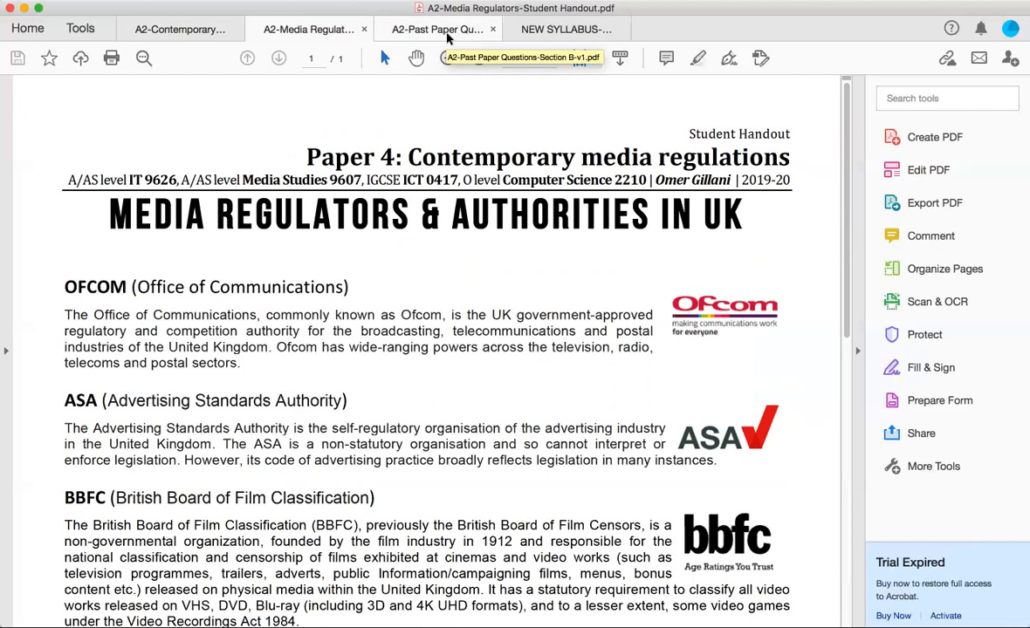
click(440, 28)
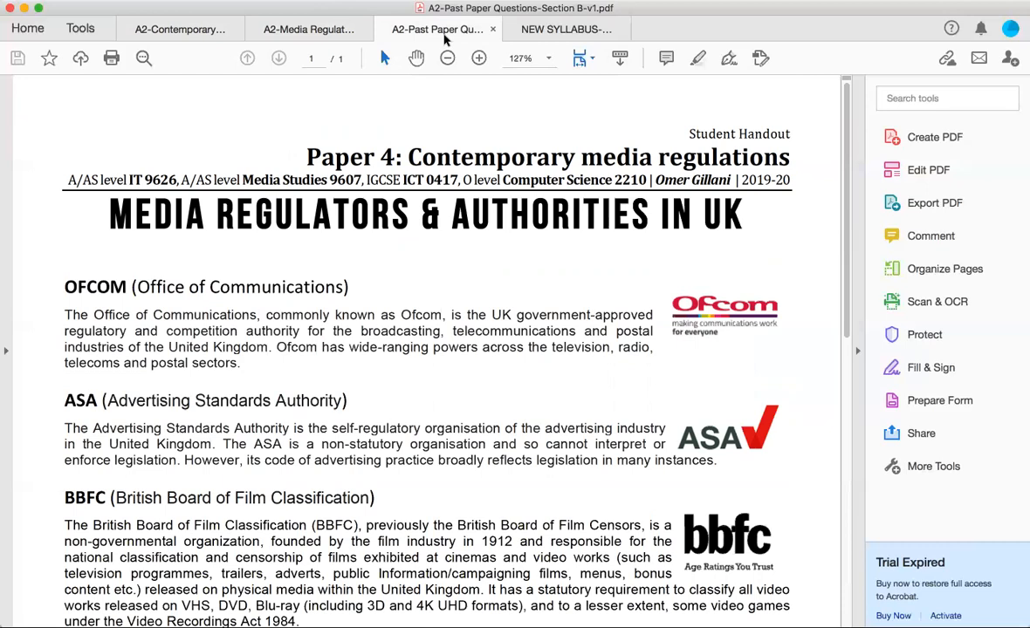
click(565, 28)
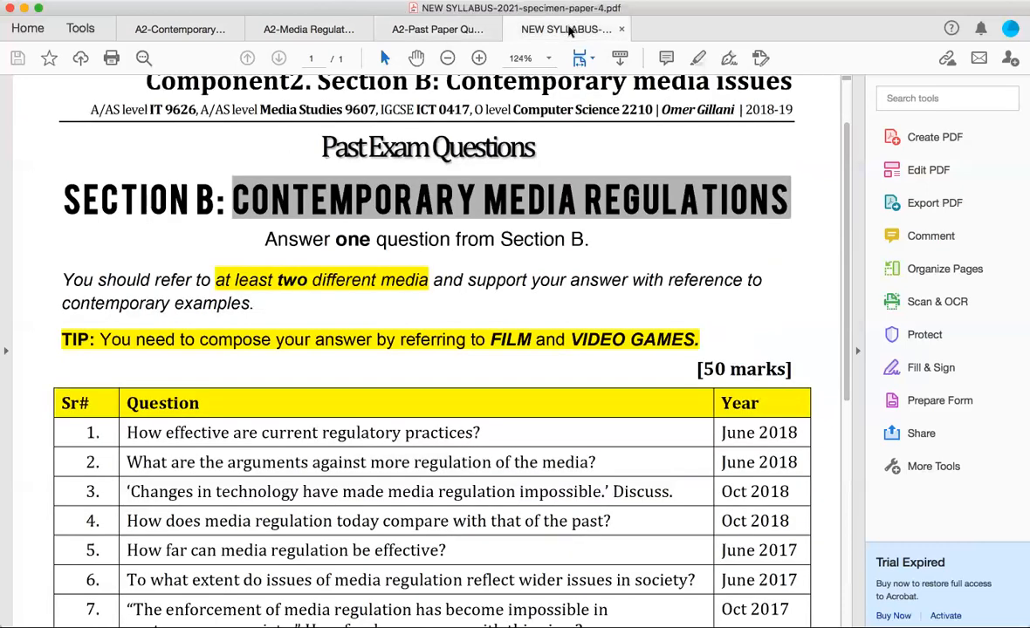
click(437, 27)
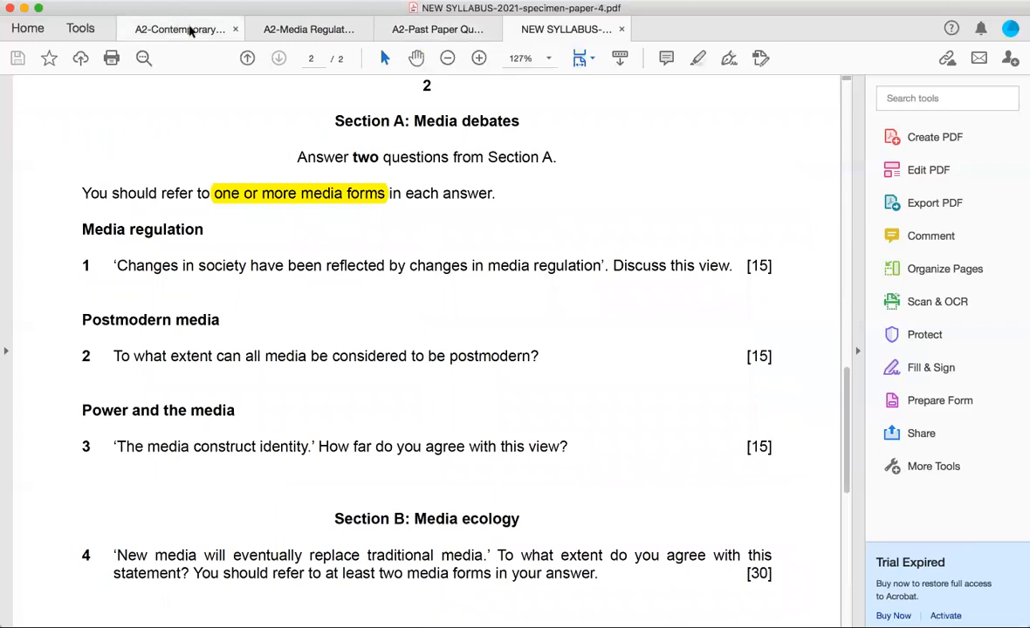
click(178, 28)
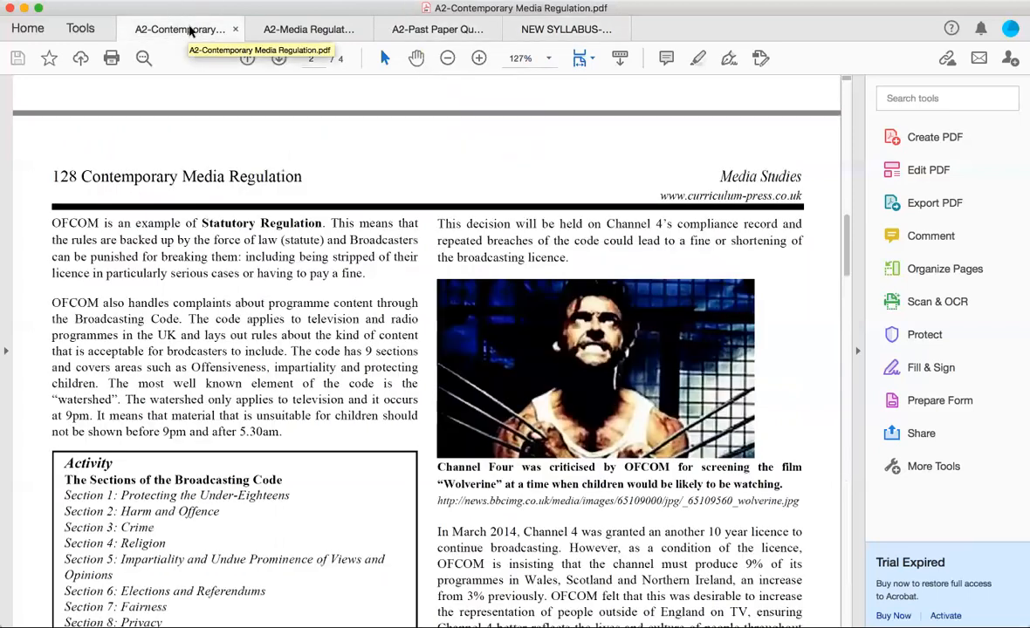